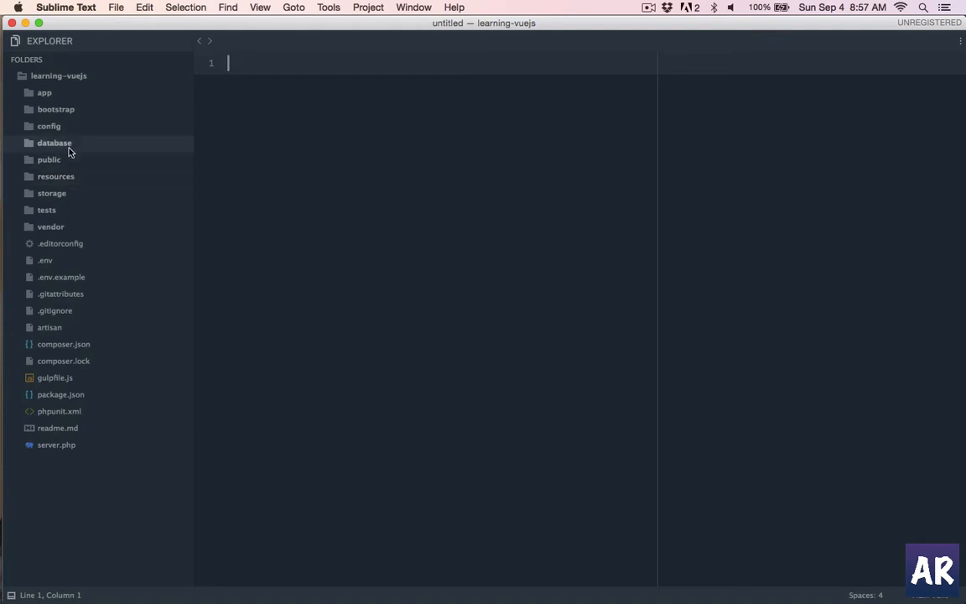
Open the 2014_10_12_000000_create_users_table migration from database/migrations and review its columns.
click(53, 142)
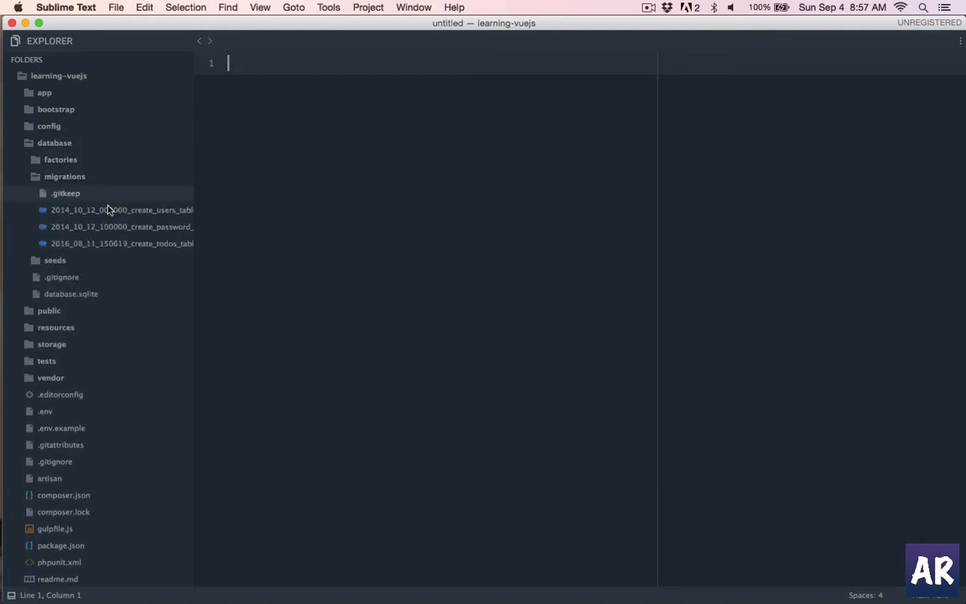
double_click(120, 209)
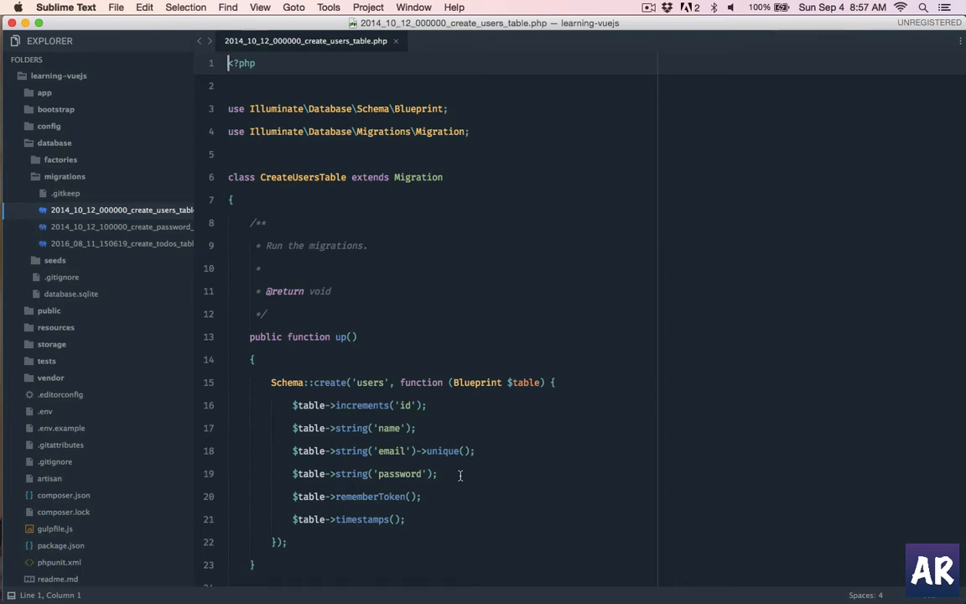
text($t)
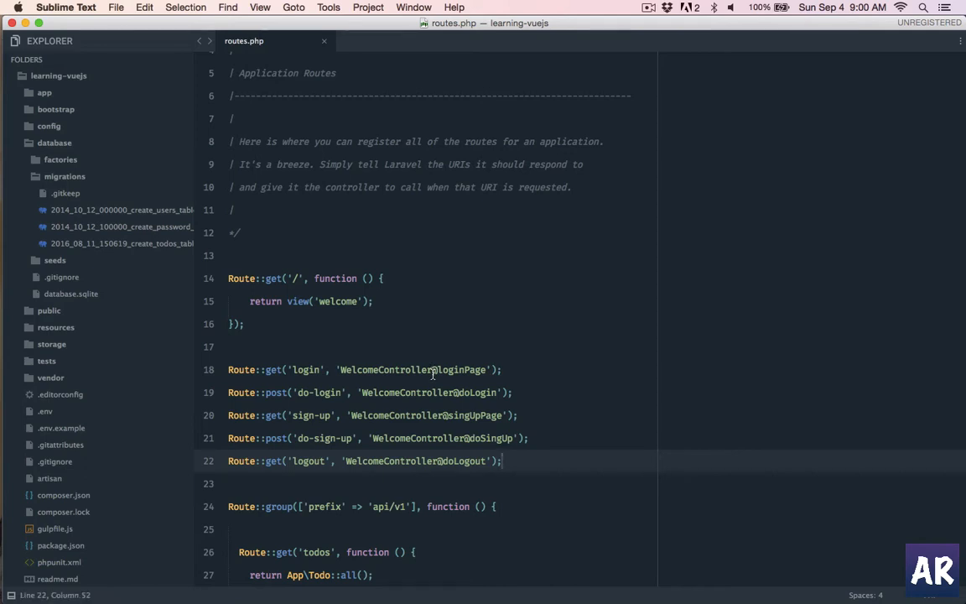
Select the loginPage action name in the login route of routes.php.
click(459, 370)
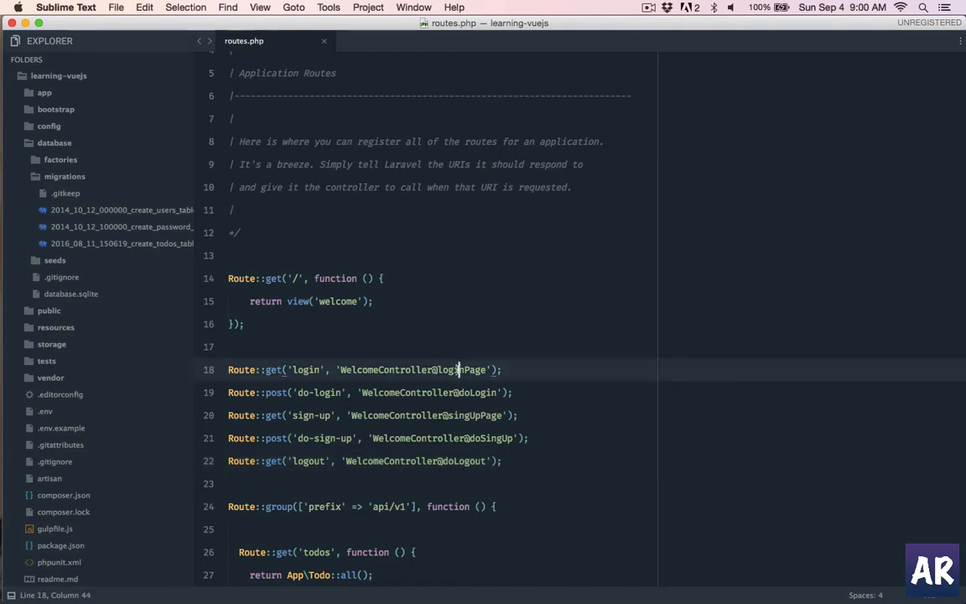
double_click(457, 368)
text(app/Http/Controllers/WelcomeController.)
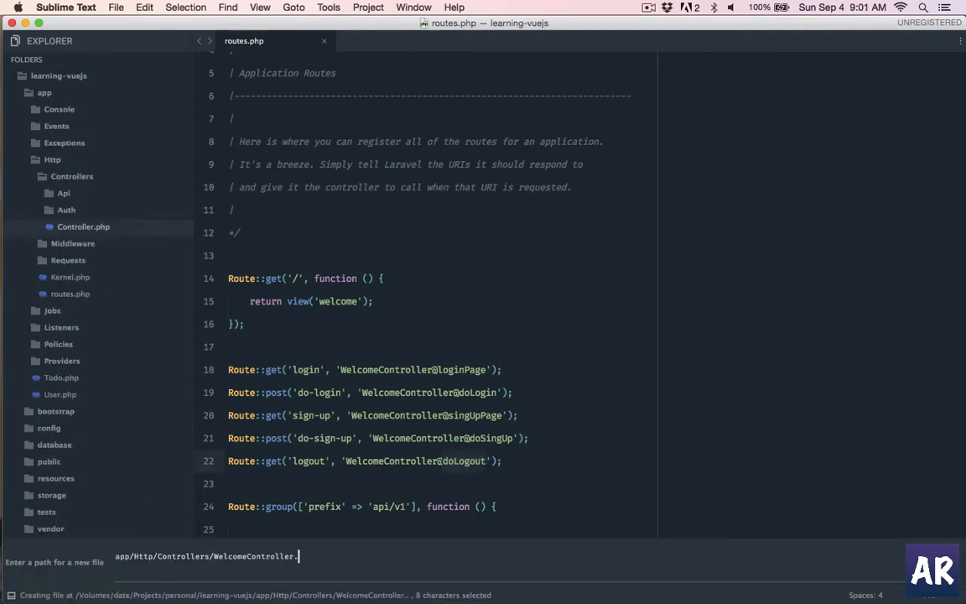
Create WelcomeController.php with loginPage() returning view('pages/login'), then start a resources/views path.
key(enter)
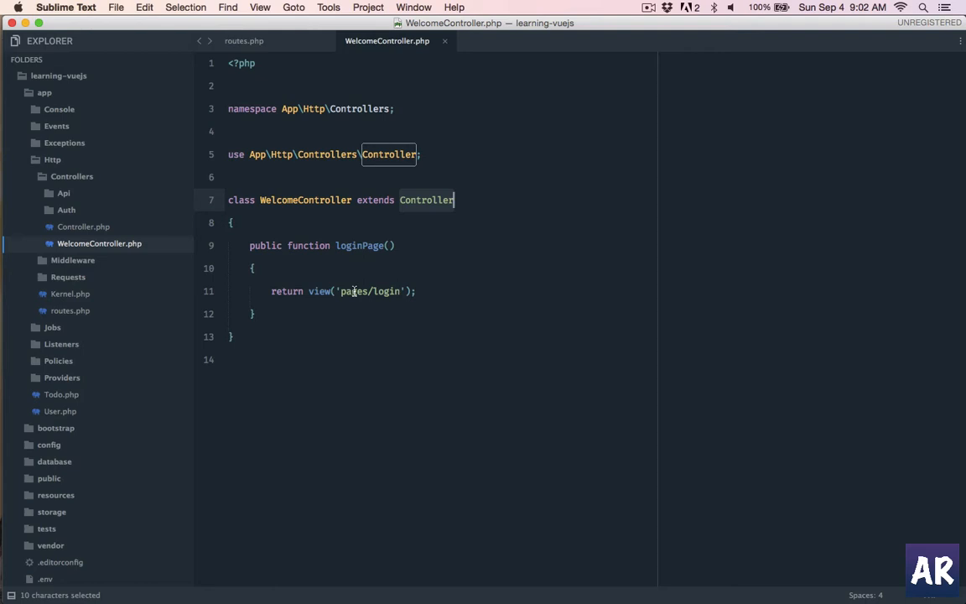
text(resources/vu)
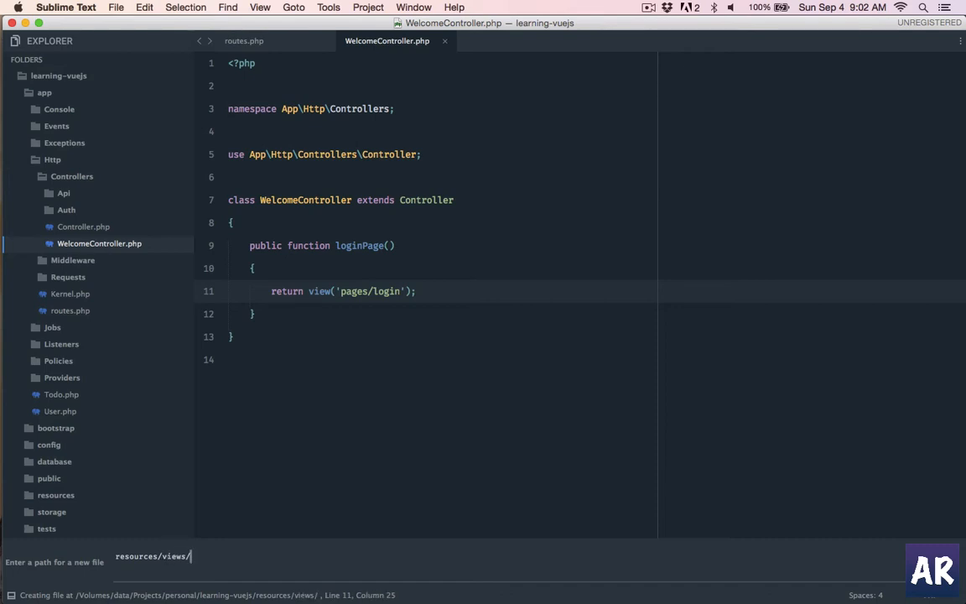
Create resources/views/pages/login.blade.php with the username/password login form and sign-up link.
text(partial)
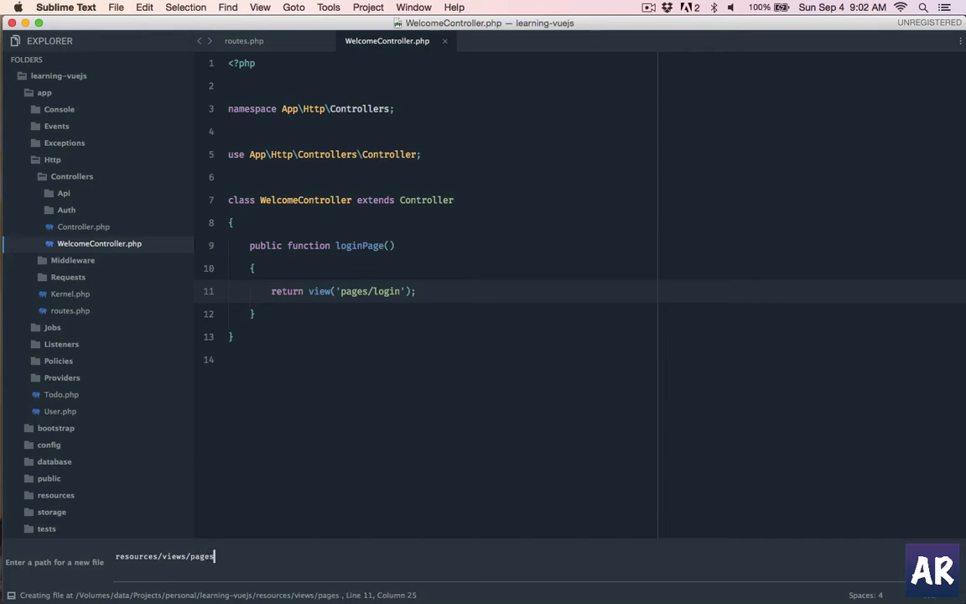
text(/login.b)
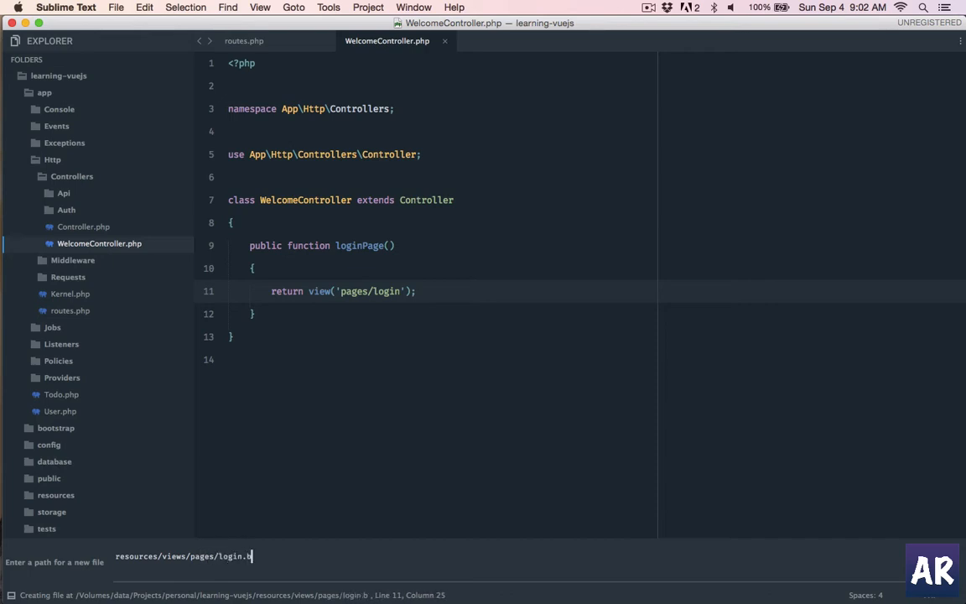
text(lade.php)
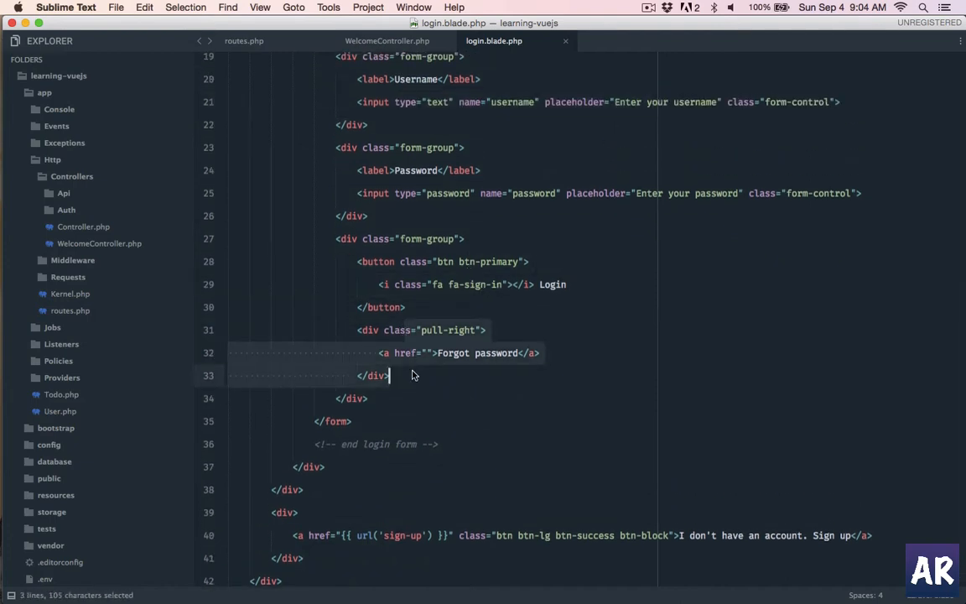
scroll(down, 3)
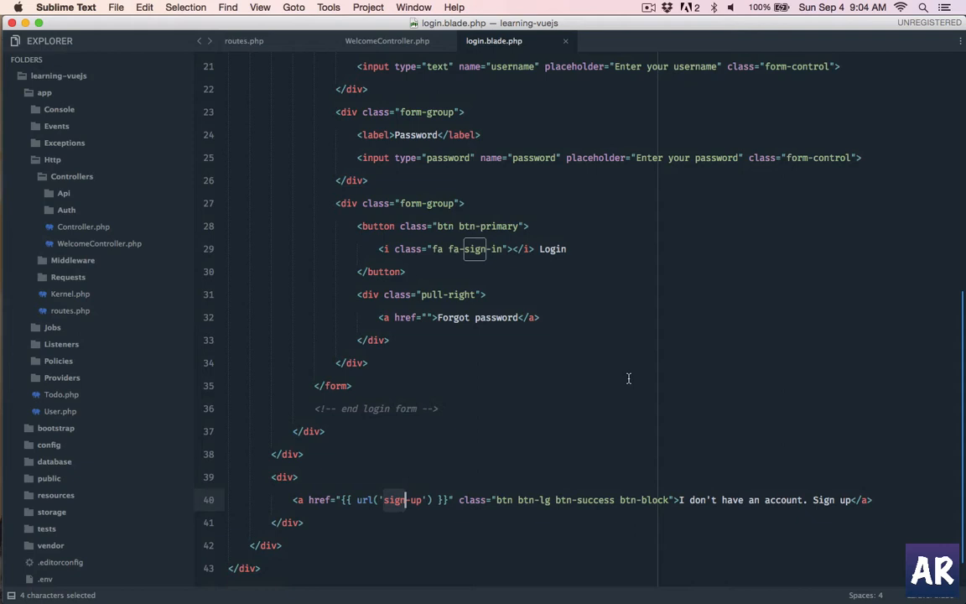
scroll(down, 3)
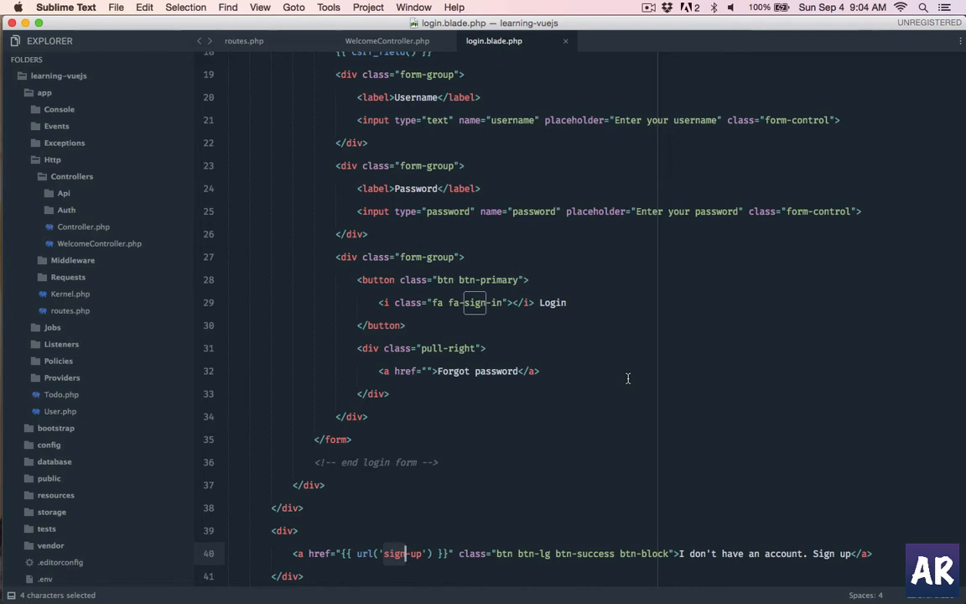
click(245, 40)
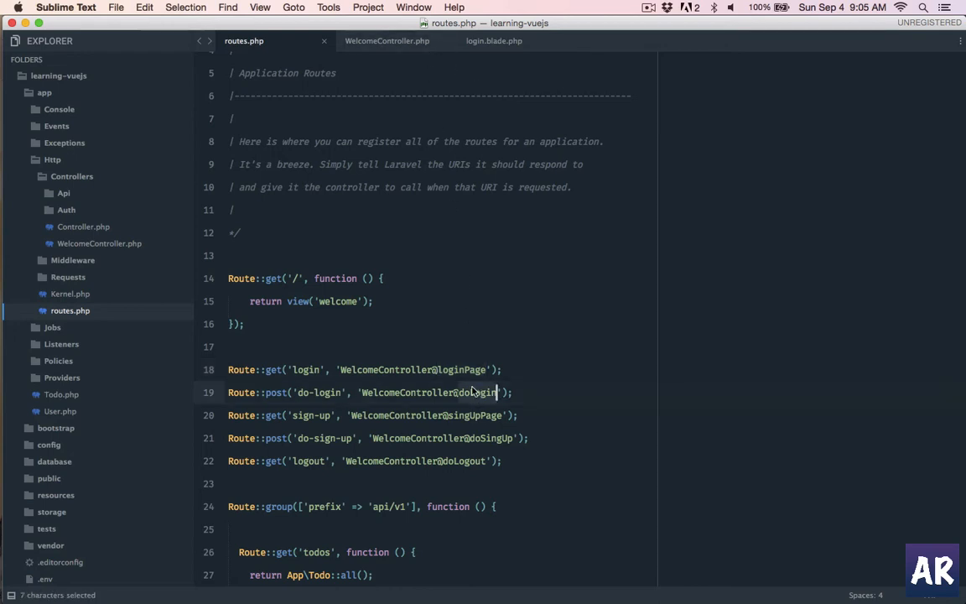
Add doLogin(Request $request) to WelcomeController with Auth::attempt logic redirecting back with an error on failure.
click(386, 40)
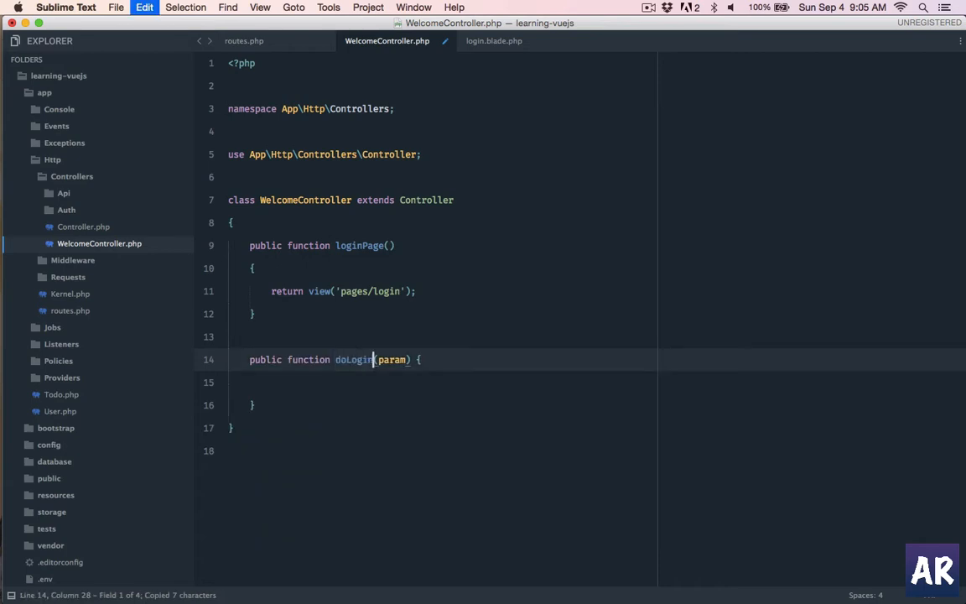
text(Request $request)
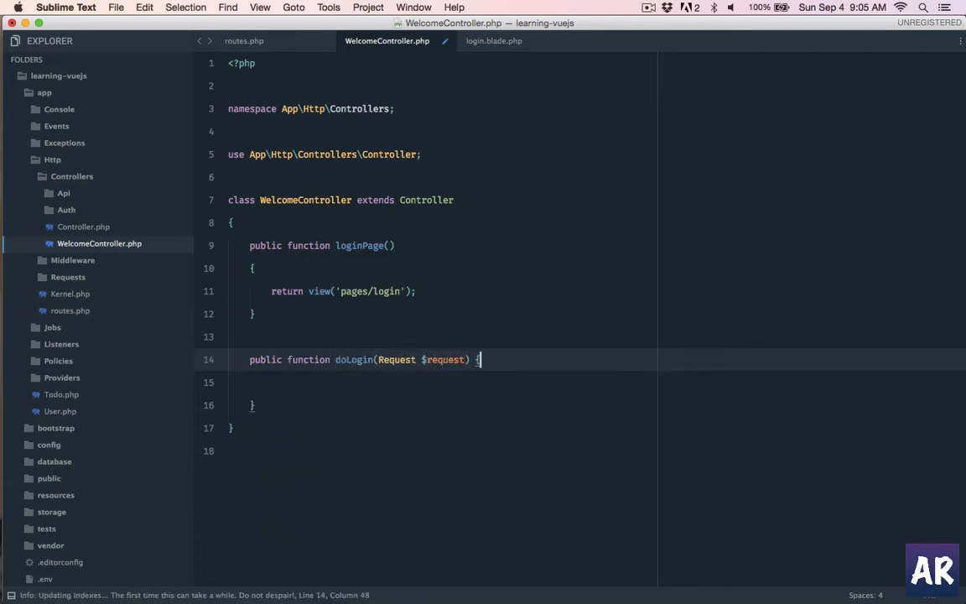
key(enter)
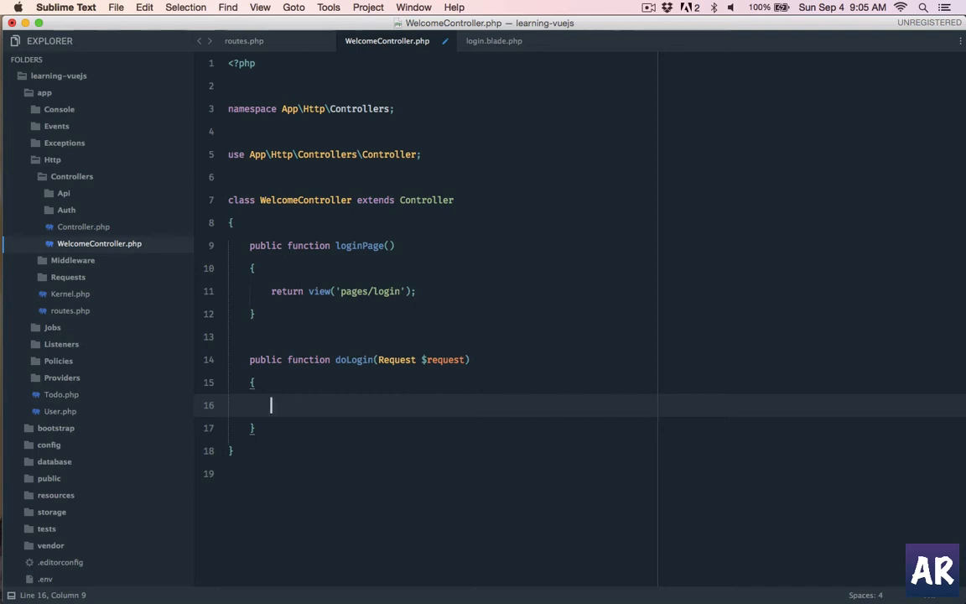
key(cmd+s)
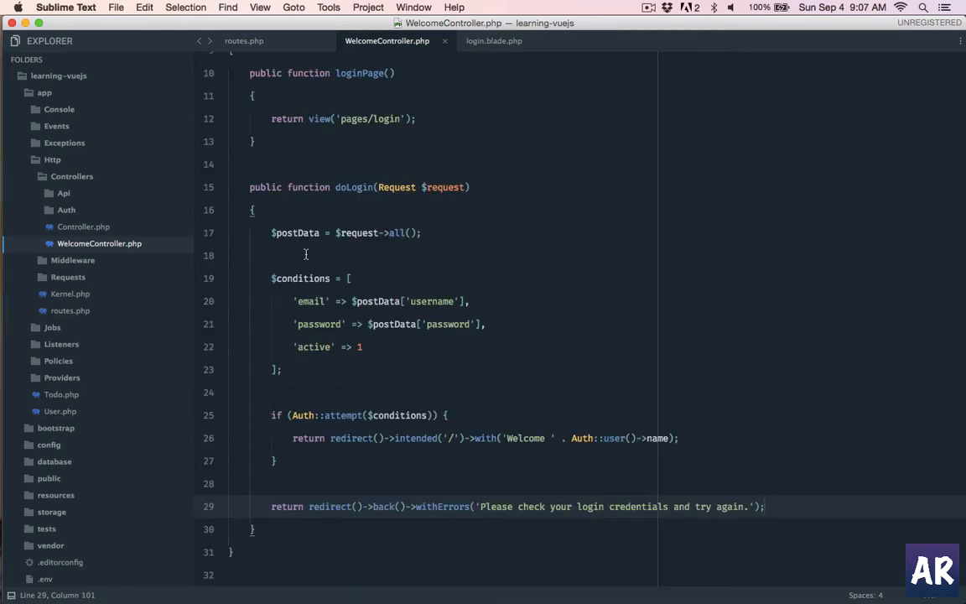
double_click(295, 231)
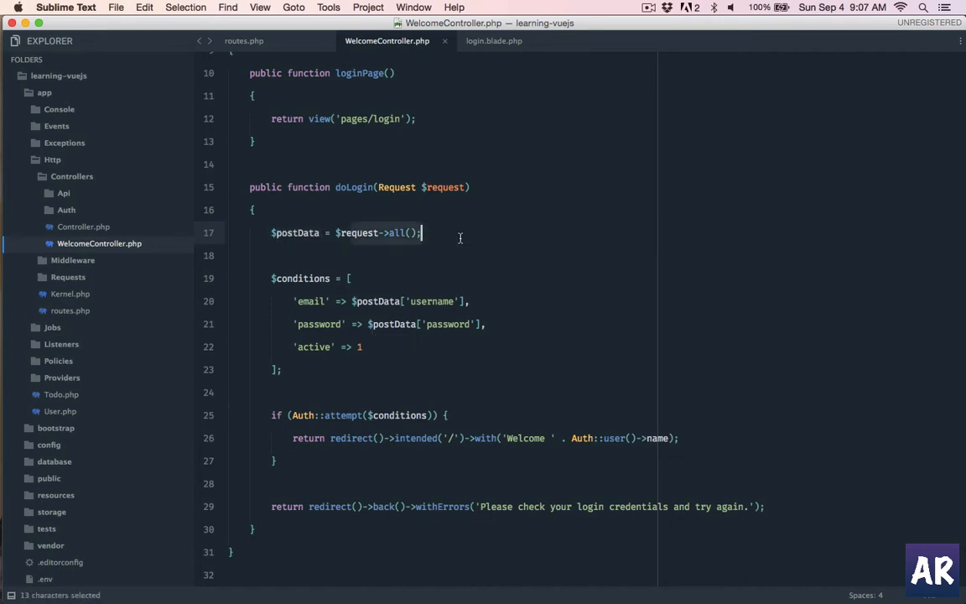
mouse_move(304, 279)
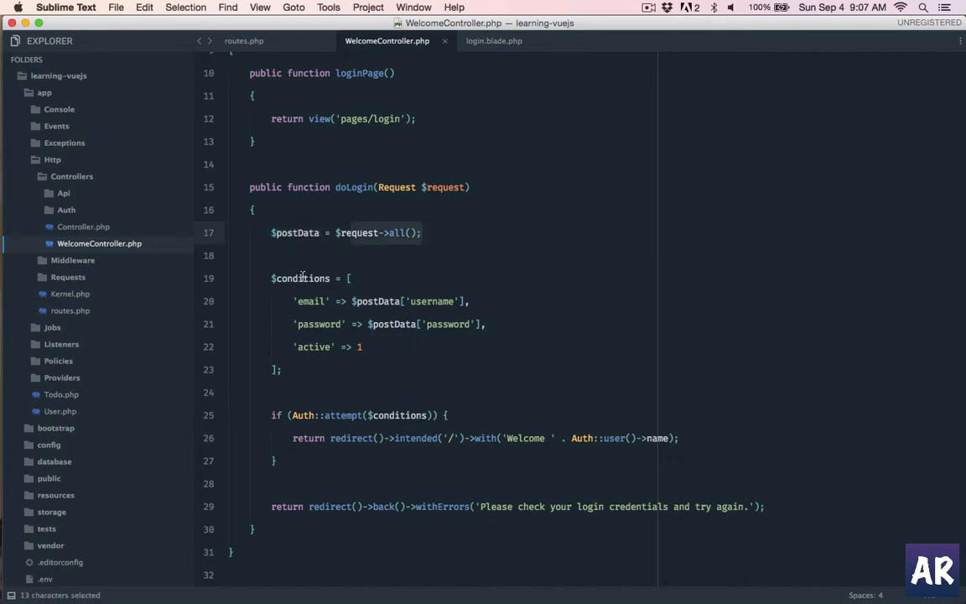
double_click(310, 302)
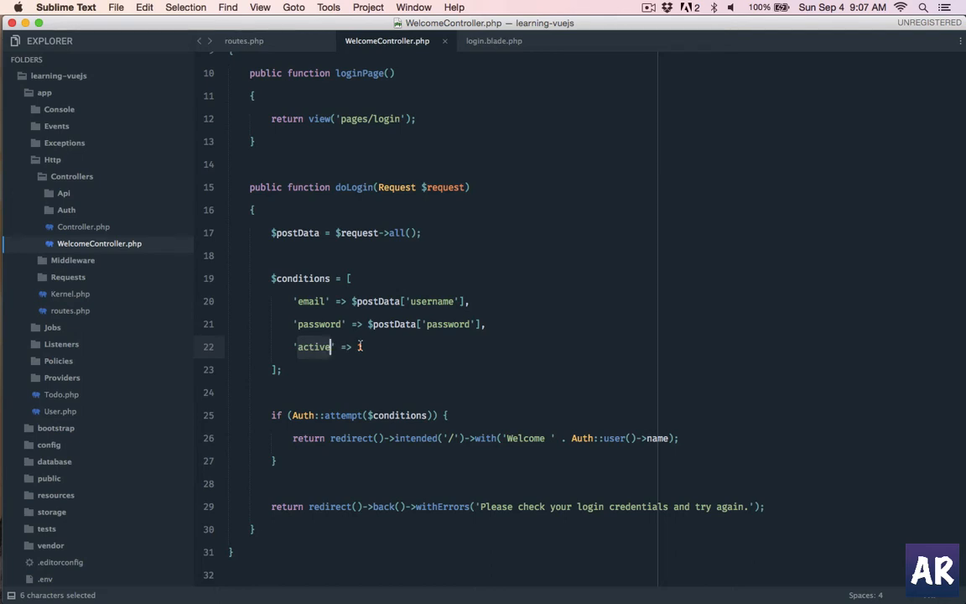
text(1)
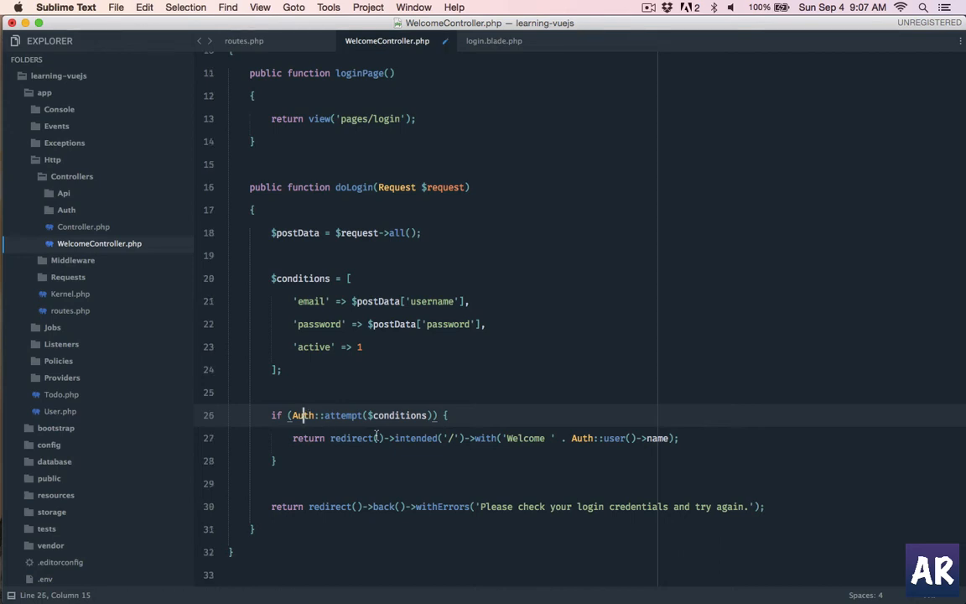
mouse_move(423, 416)
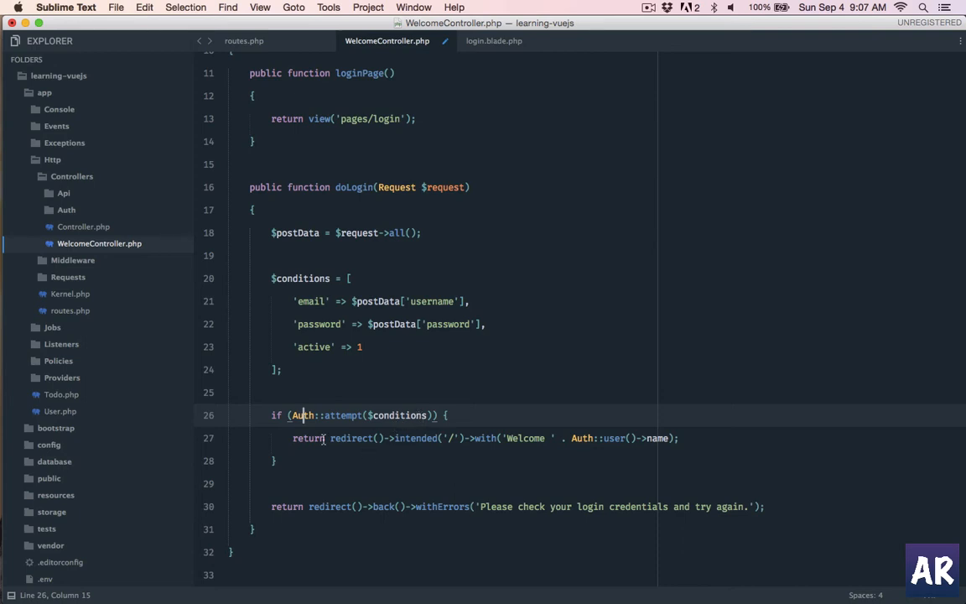
drag(330, 438, 453, 438)
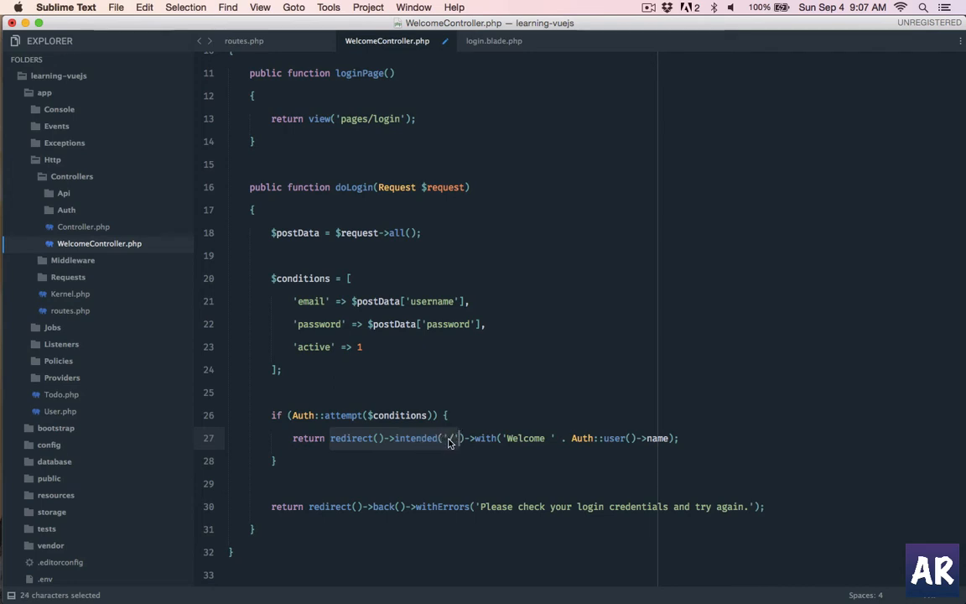
click(450, 438)
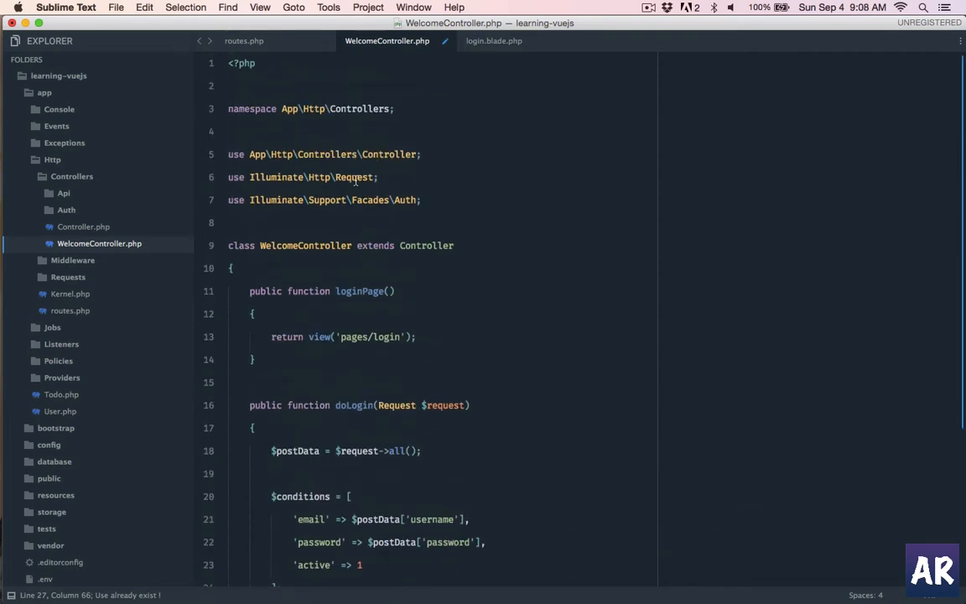
scroll(down, 3)
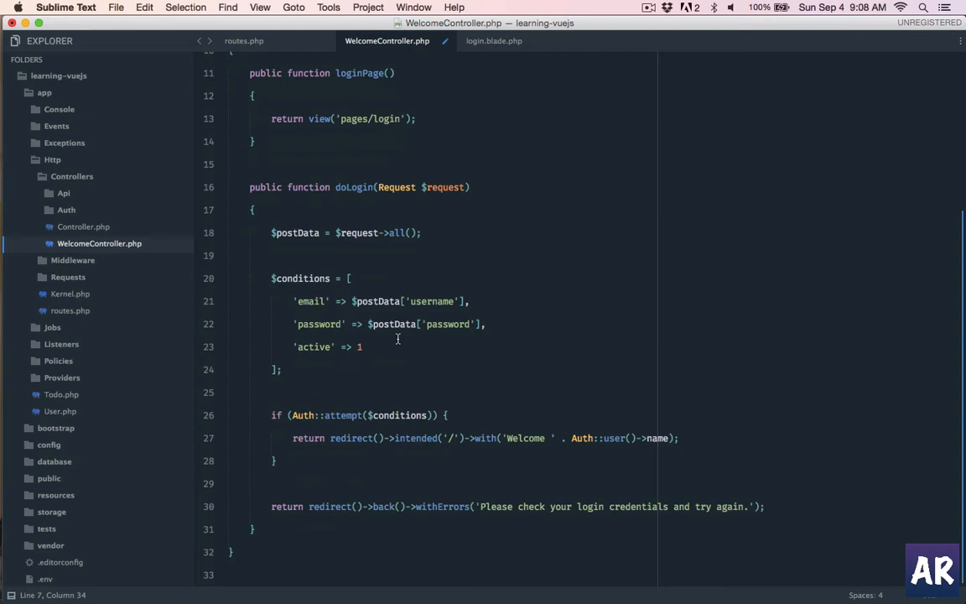
mouse_move(282, 419)
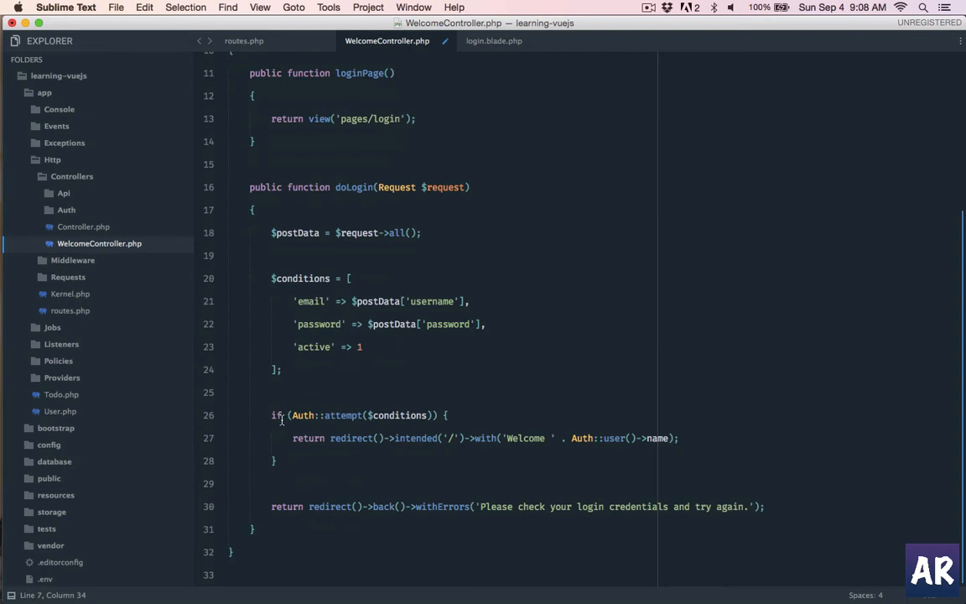
drag(283, 415, 300, 460)
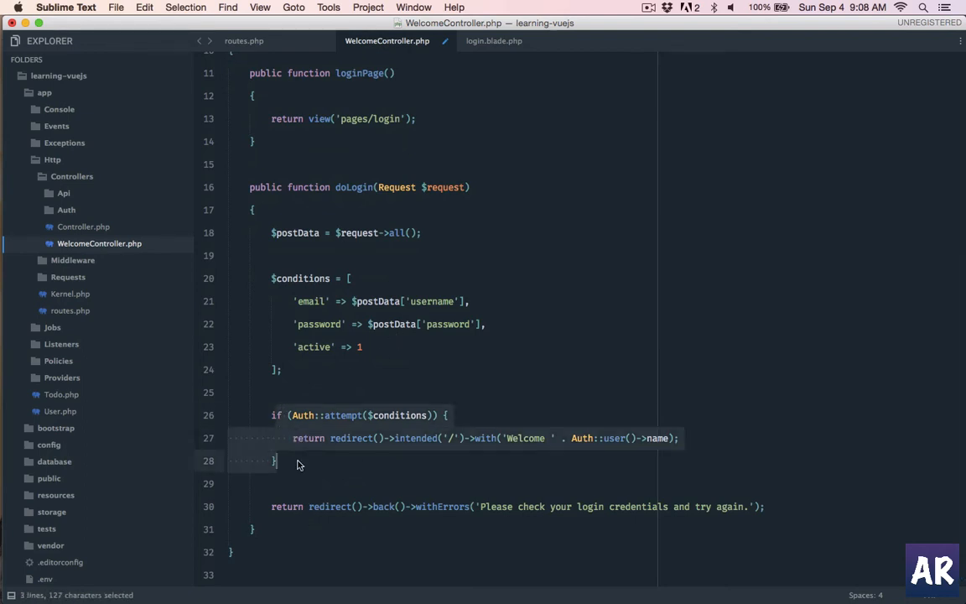
mouse_move(295, 430)
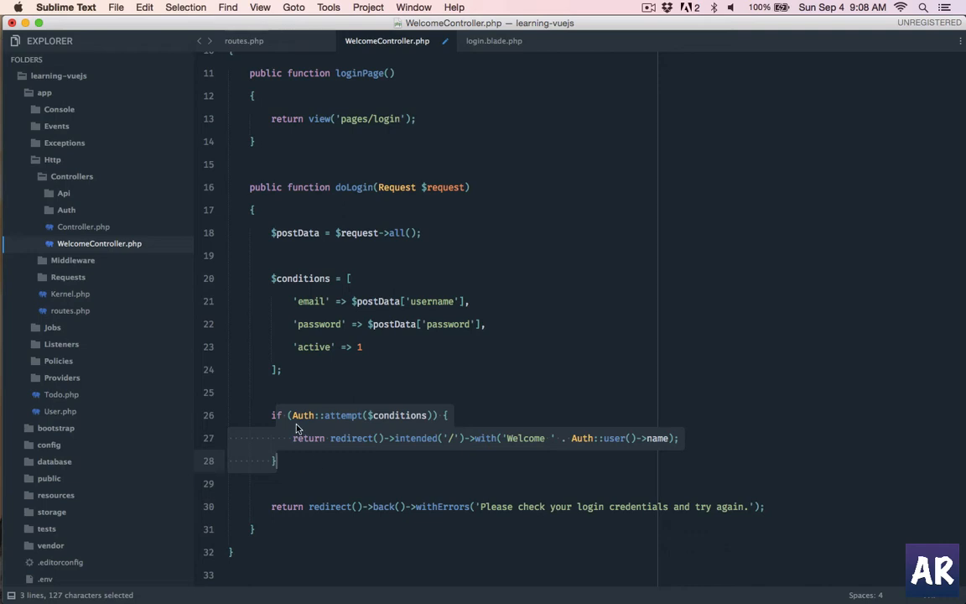
click(291, 438)
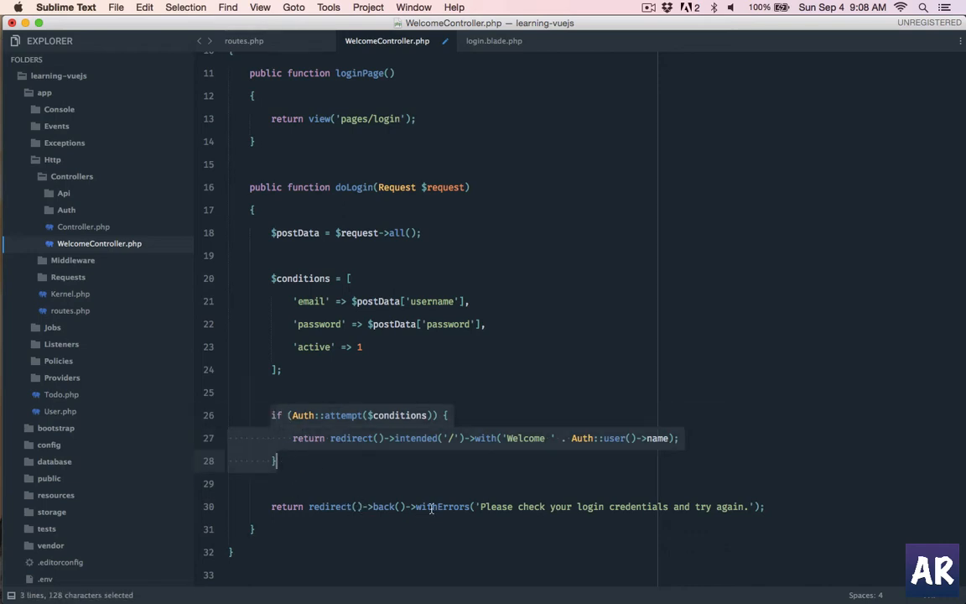
click(496, 507)
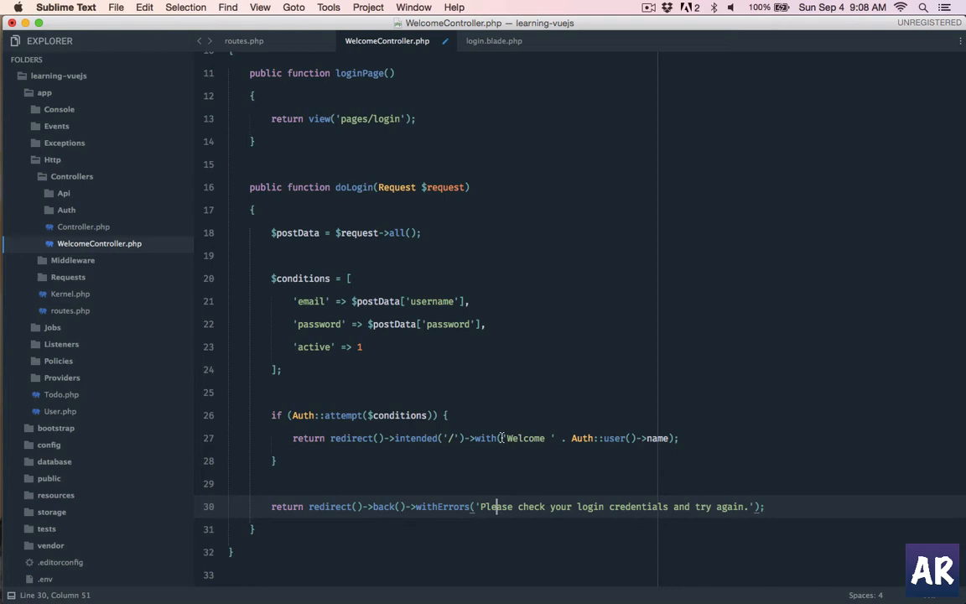
mouse_move(503, 433)
text(resources/views/)
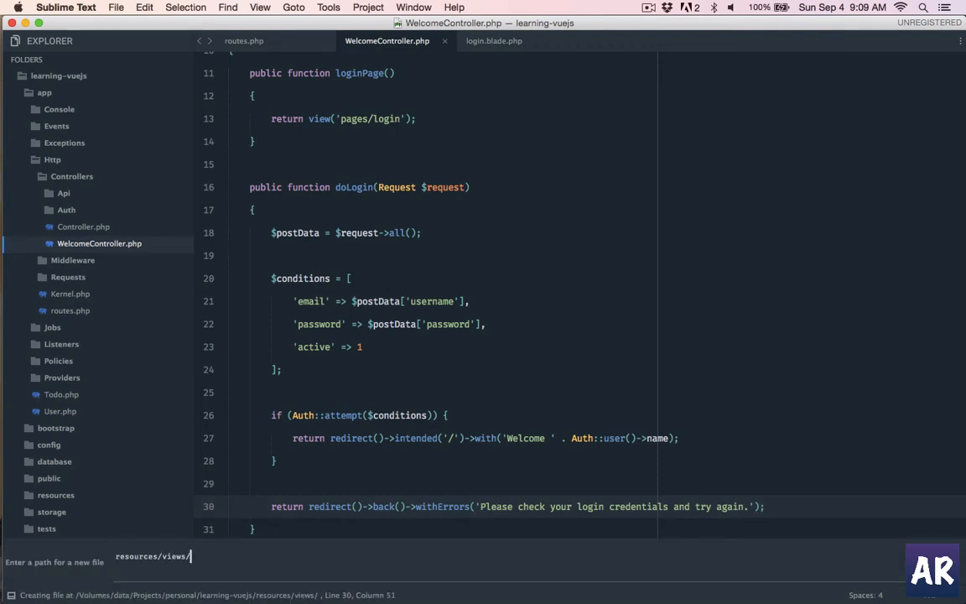
Create resources/views/partials/message-block.blade.php rendering error lists and success notifications.
text(partials/m)
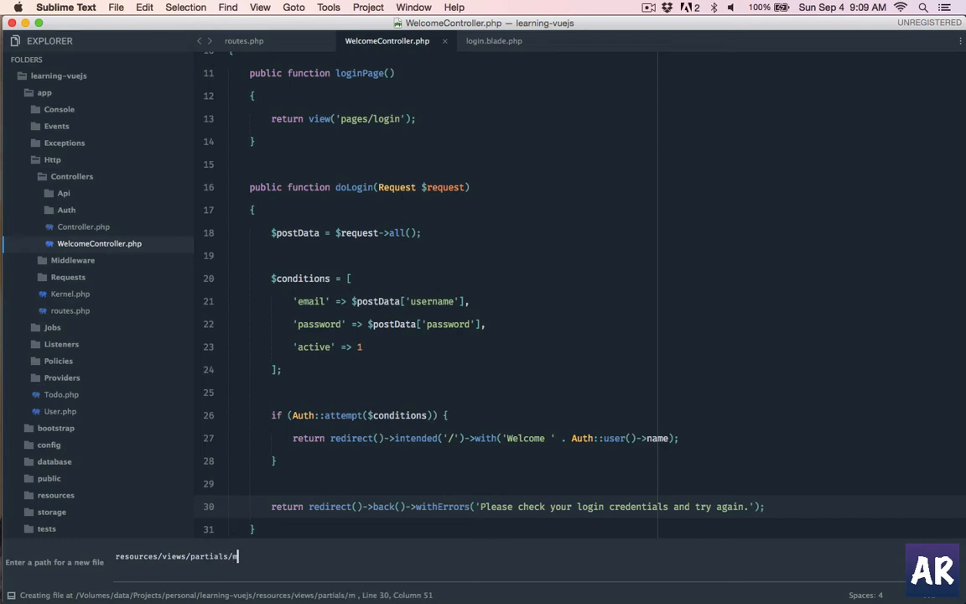
text(essage-block)
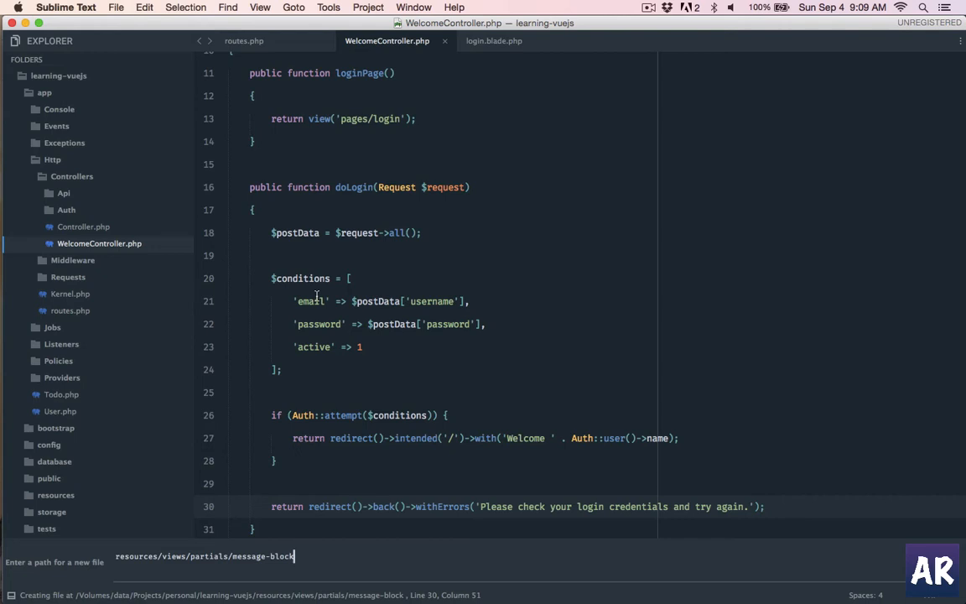
text(.blade.php)
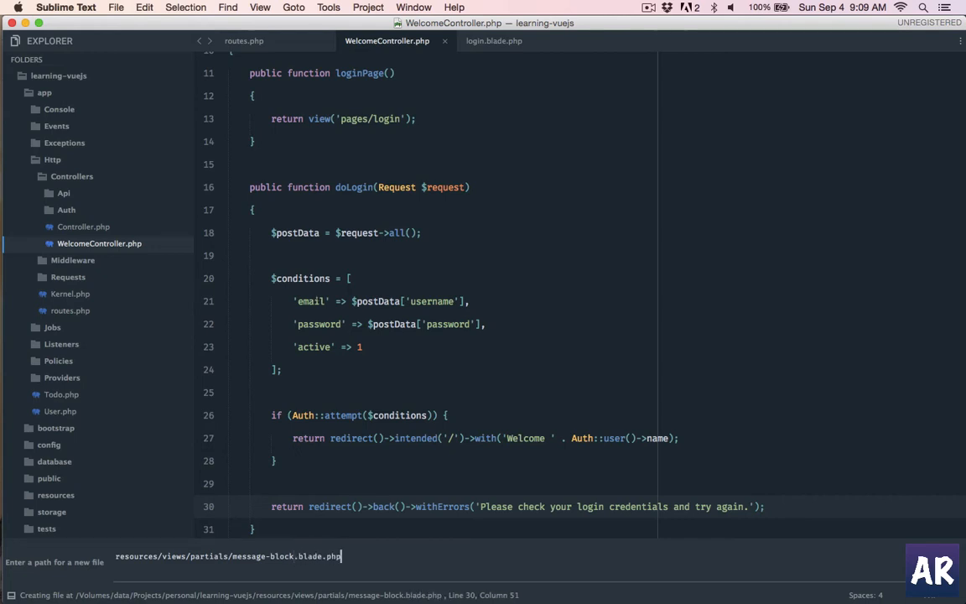
key(enter)
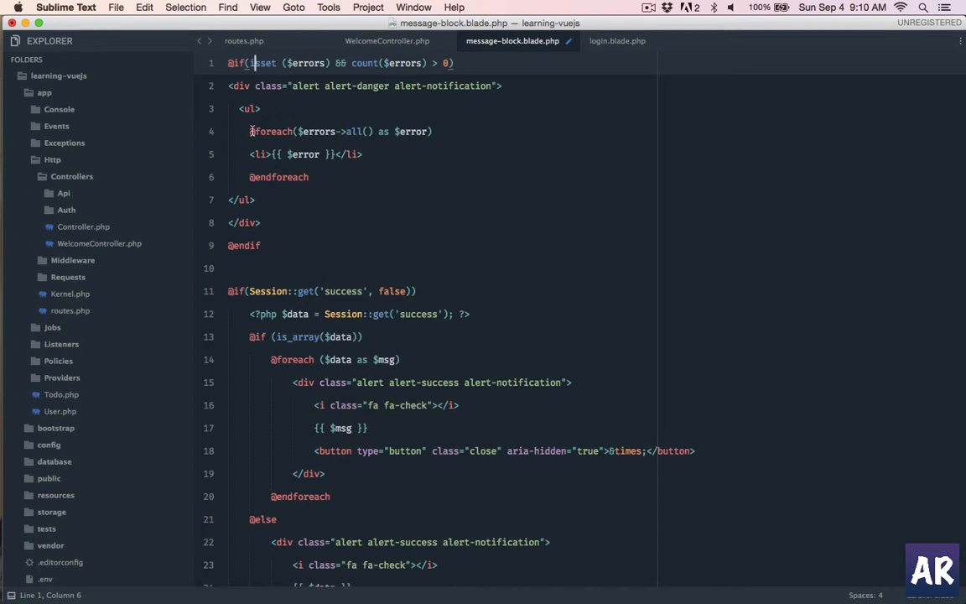
Review and save message-block.blade.php with warning alerts for session errors, then search project files for 'master'.
drag(248, 131, 344, 130)
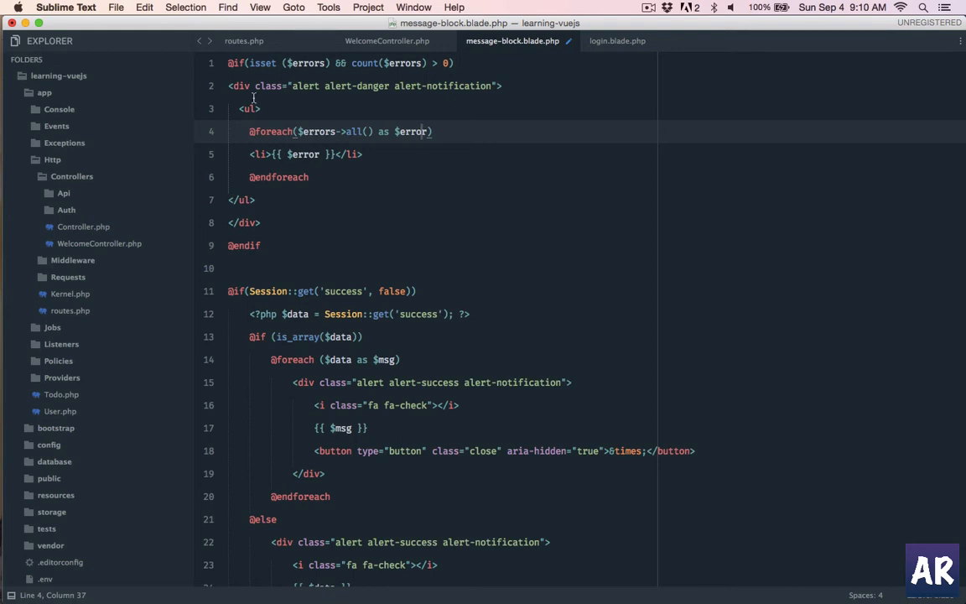
scroll(down, 3)
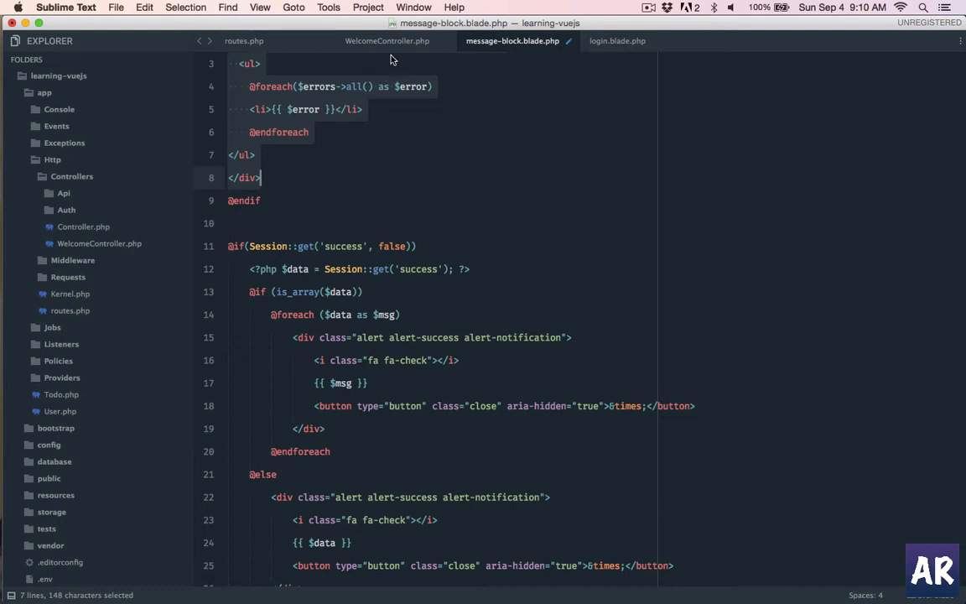
click(385, 41)
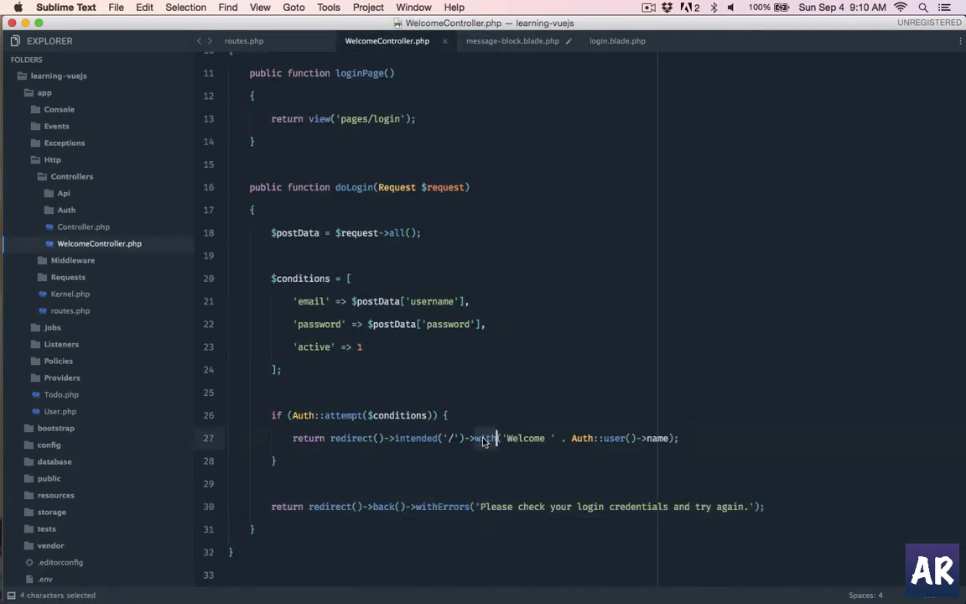
click(513, 41)
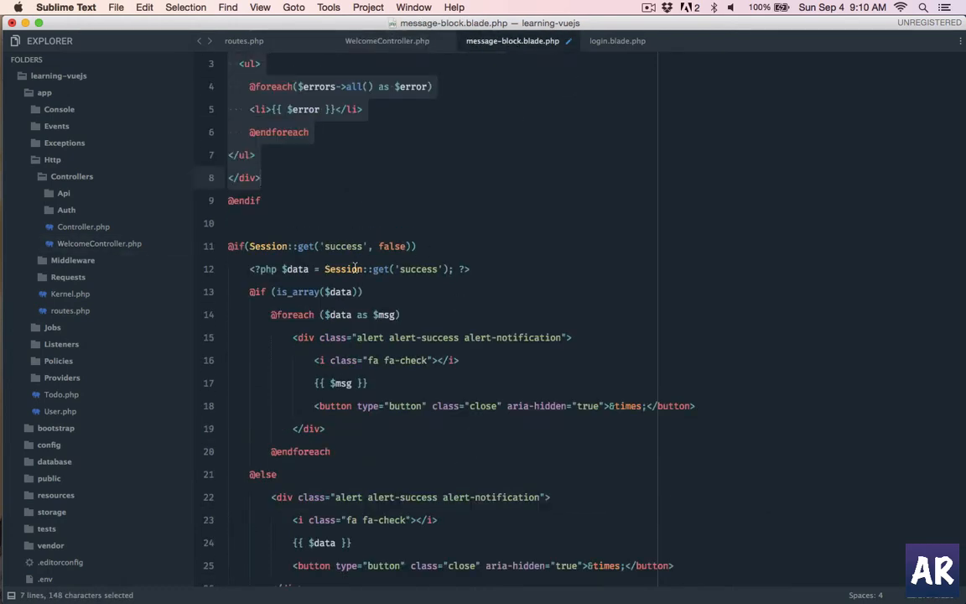
key(cmd+s)
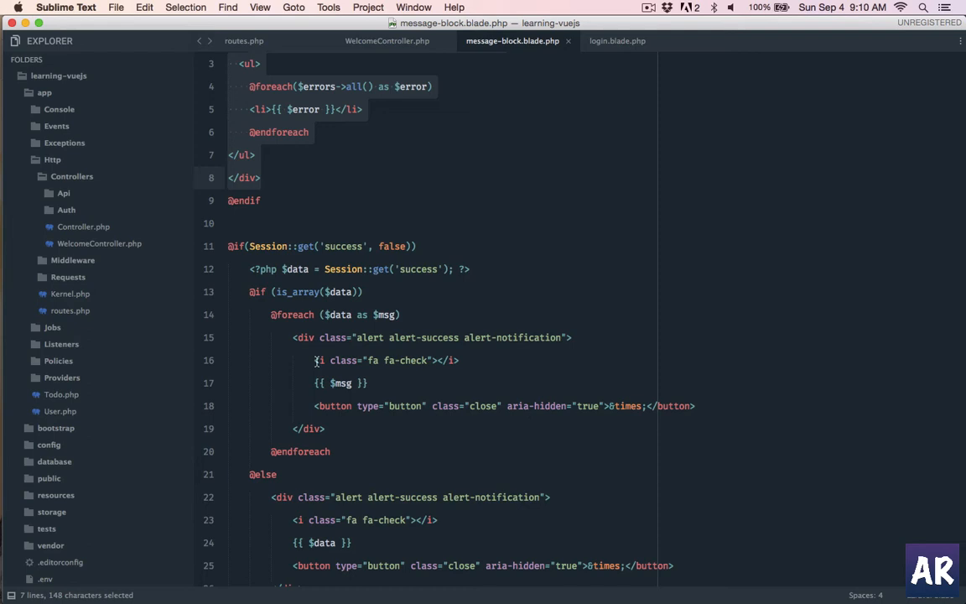
scroll(down, 3)
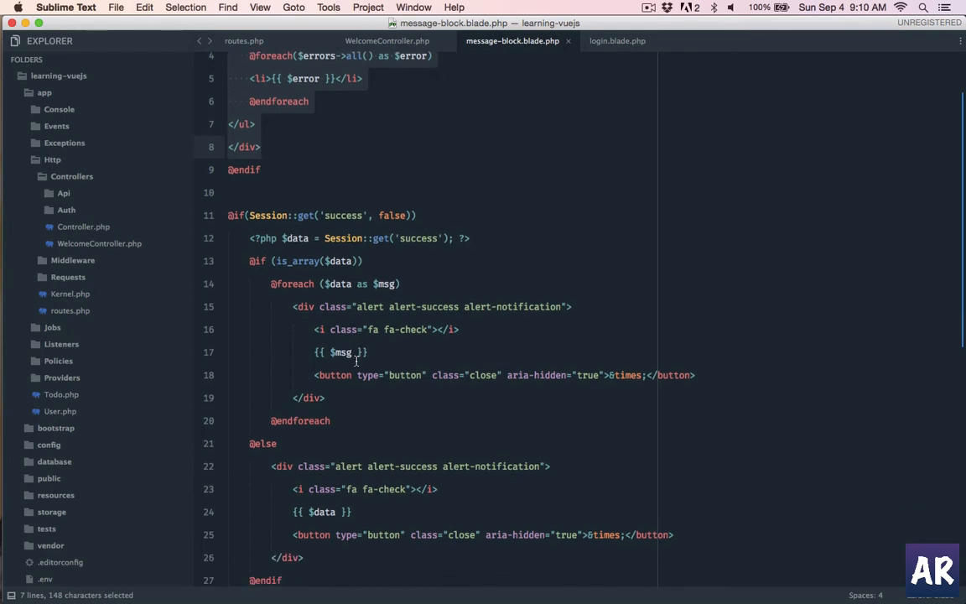
scroll(down, 3)
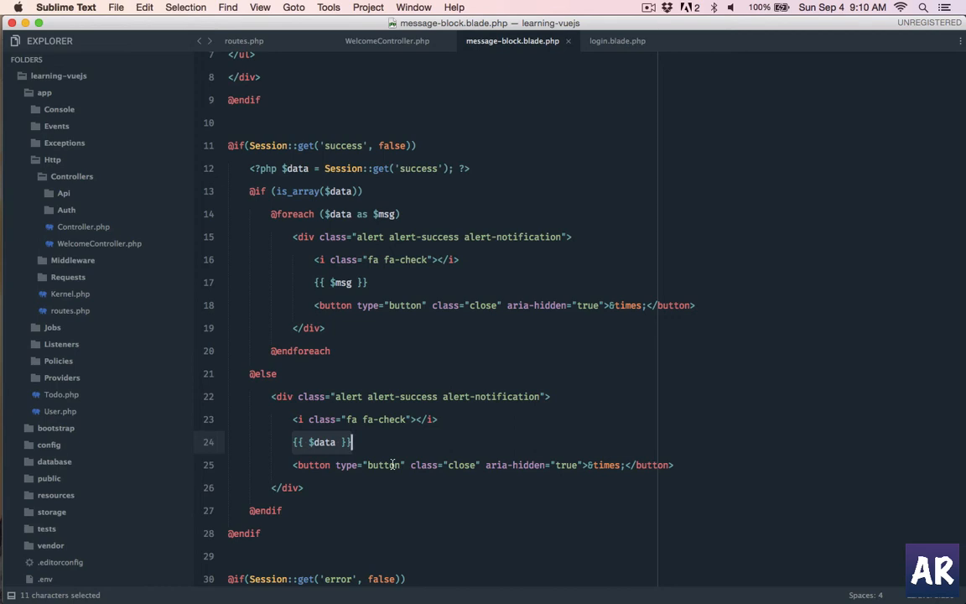
scroll(down, 3)
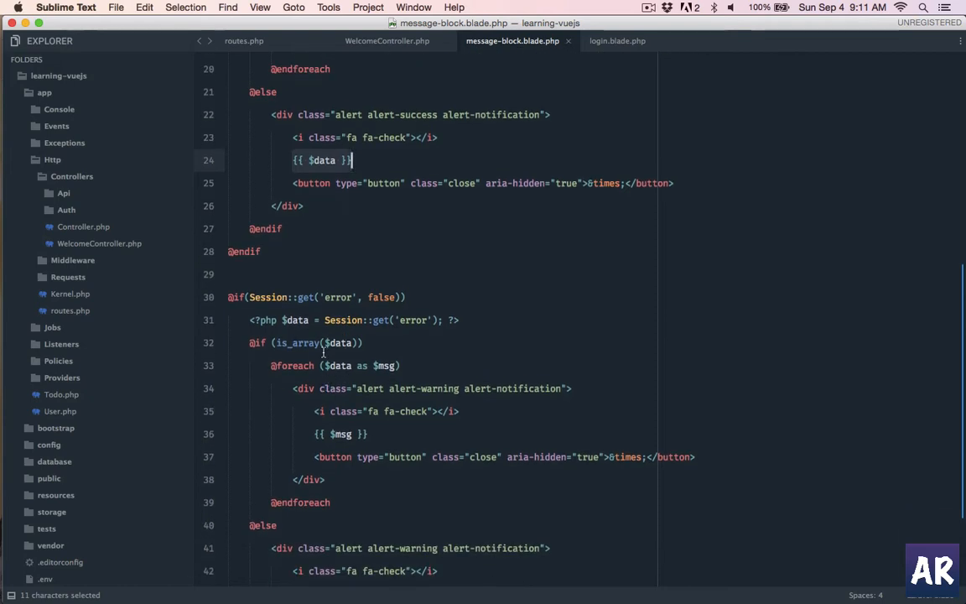
mouse_move(319, 411)
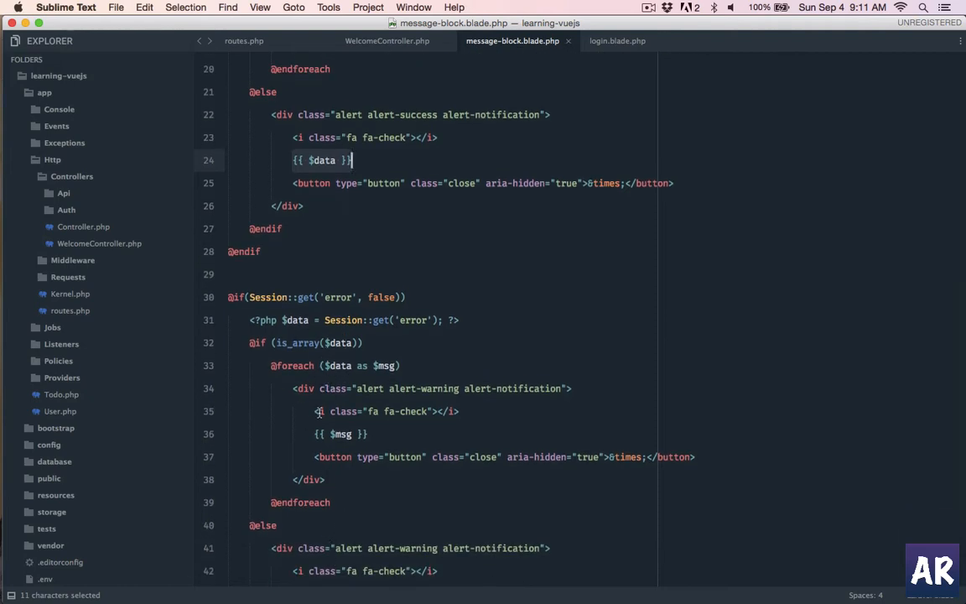
scroll(down, 3)
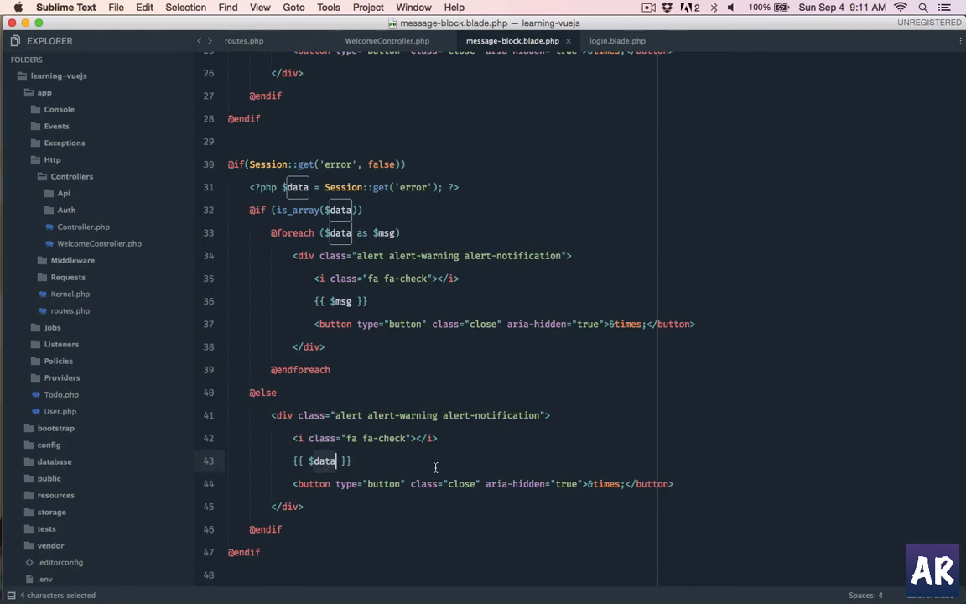
text(master)
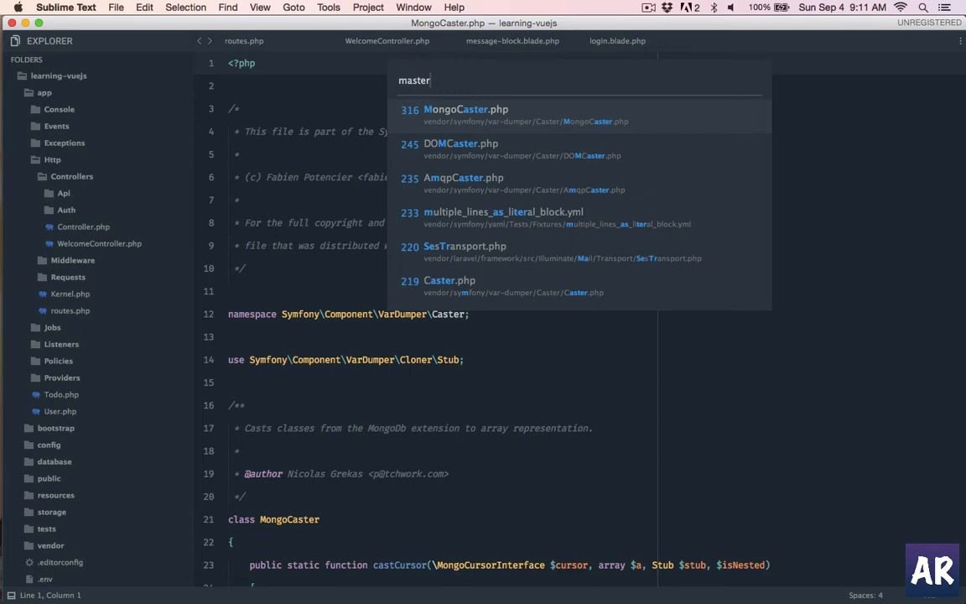
Dismiss the file search, switch to login.blade.php and reveal the resources/views folder.
text(.blad)
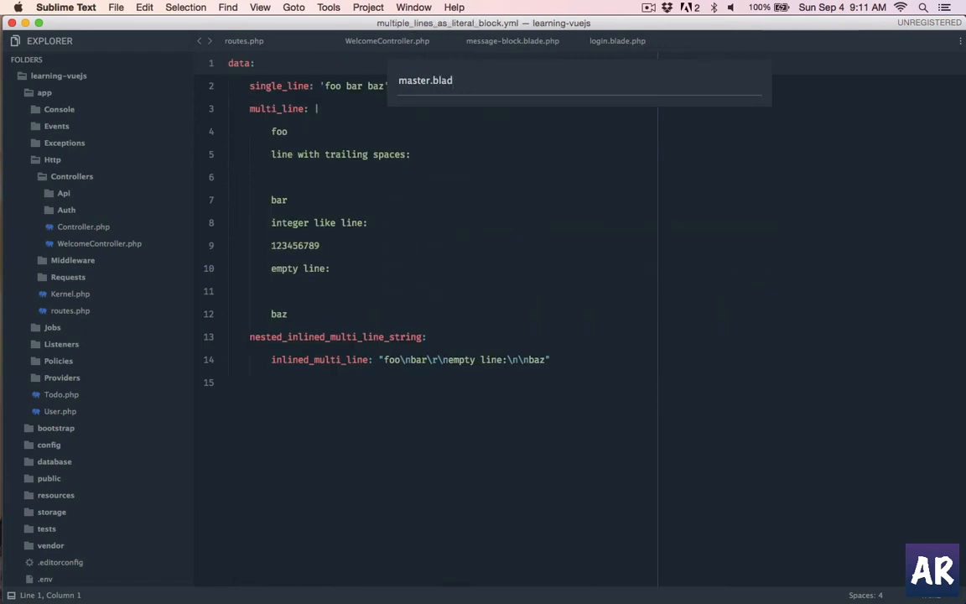
click(513, 40)
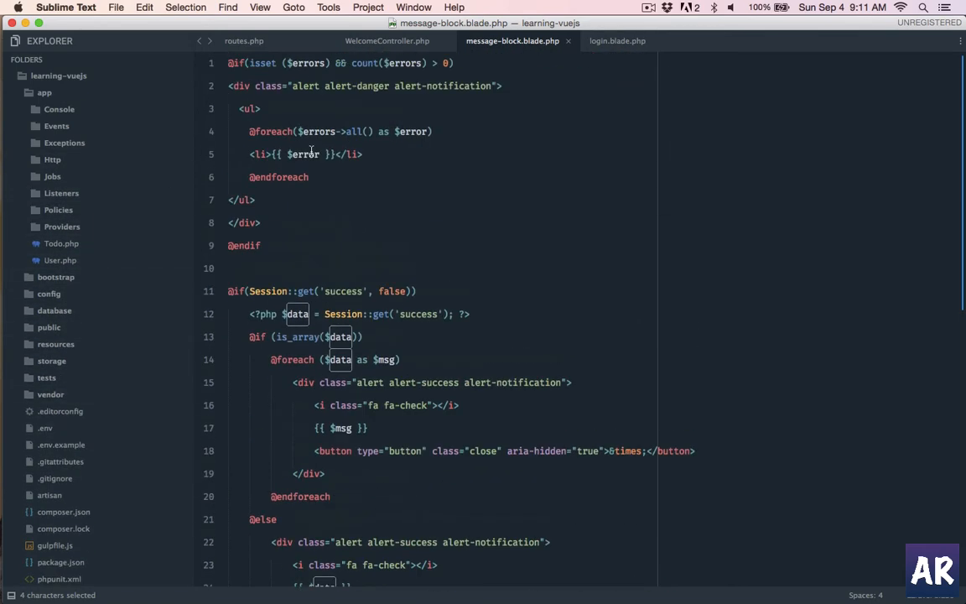
click(618, 40)
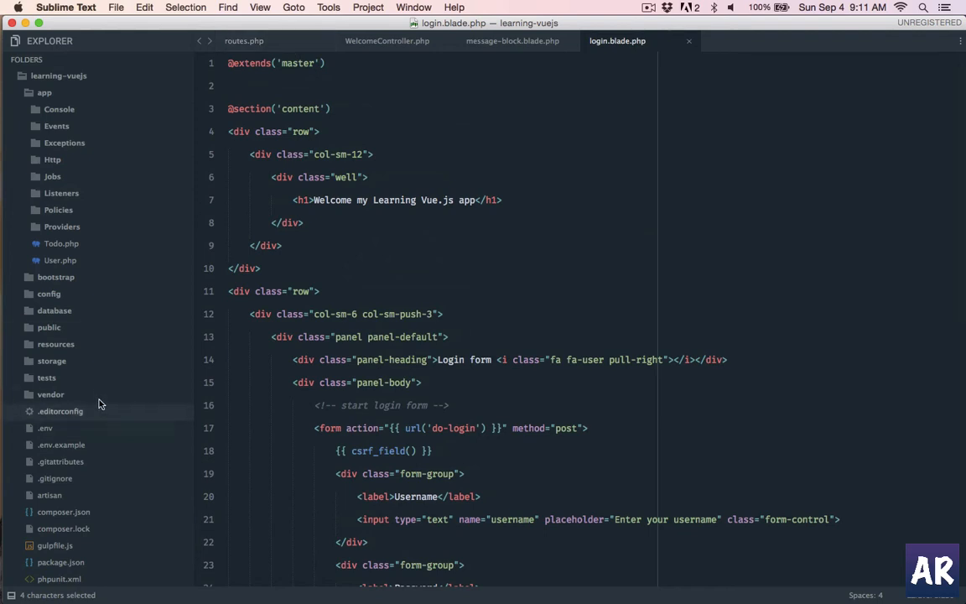
click(56, 360)
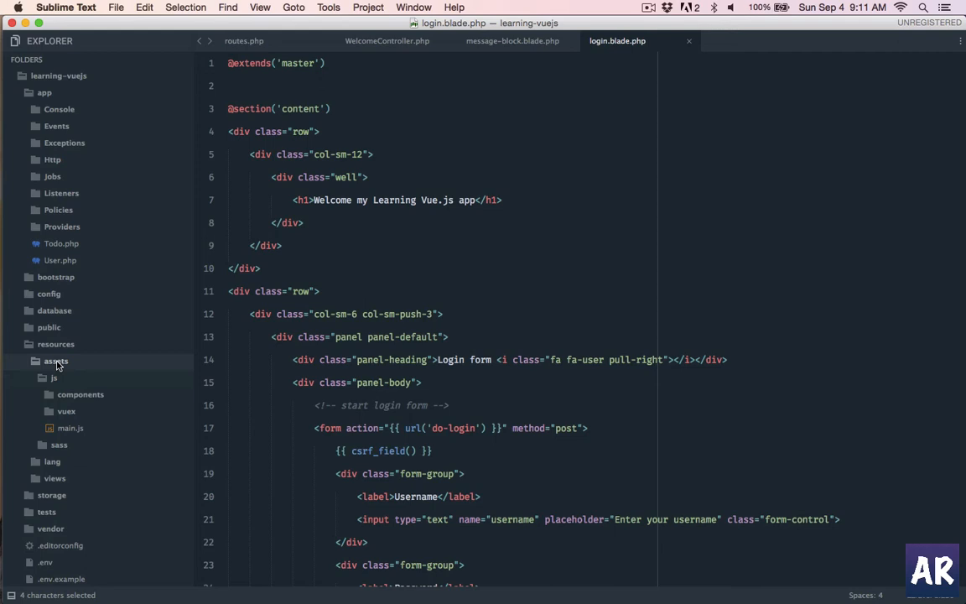
Create master.blade.php in resources/views, then return to the login view that extends 'master'.
text(maste)
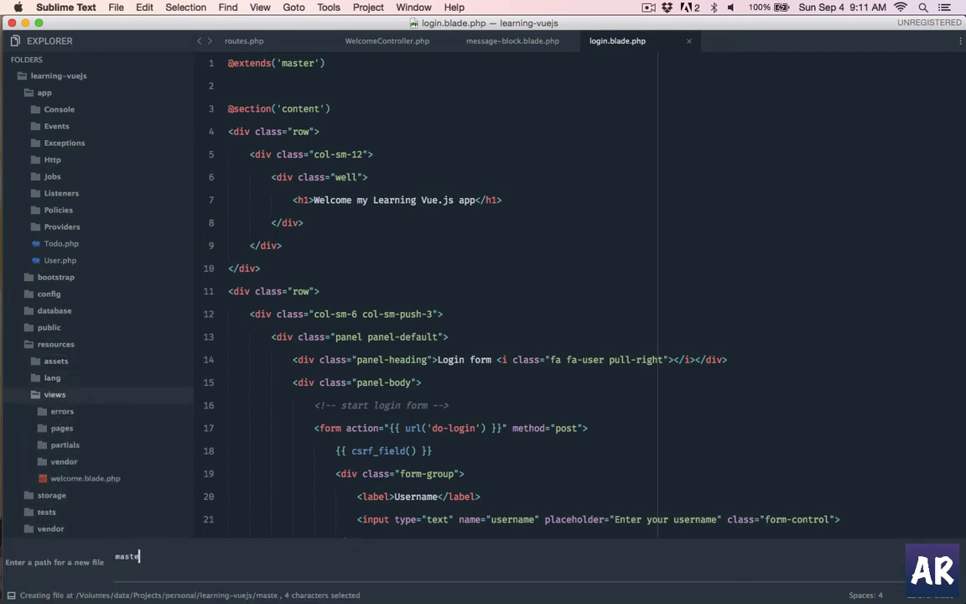
key(enter)
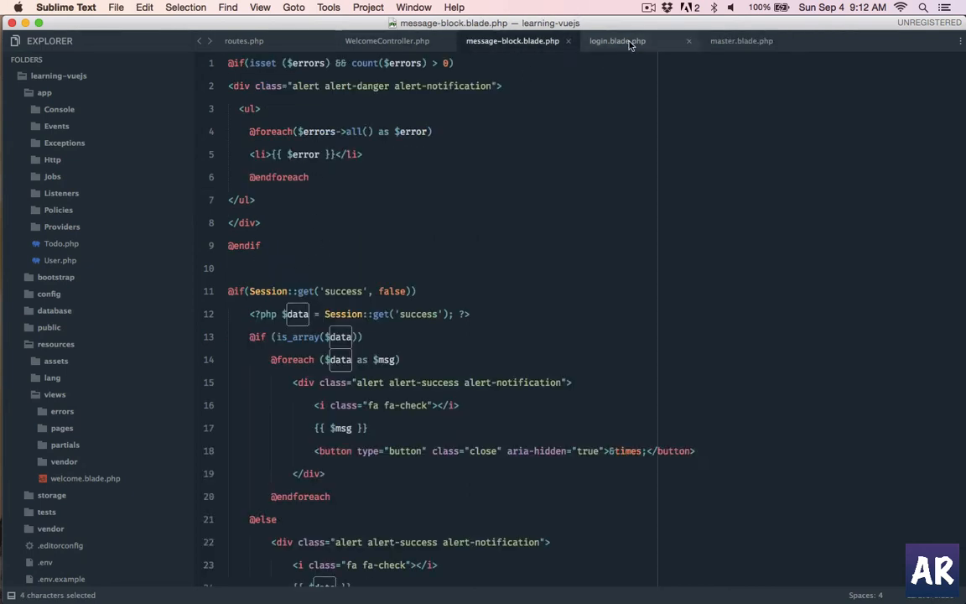
click(617, 40)
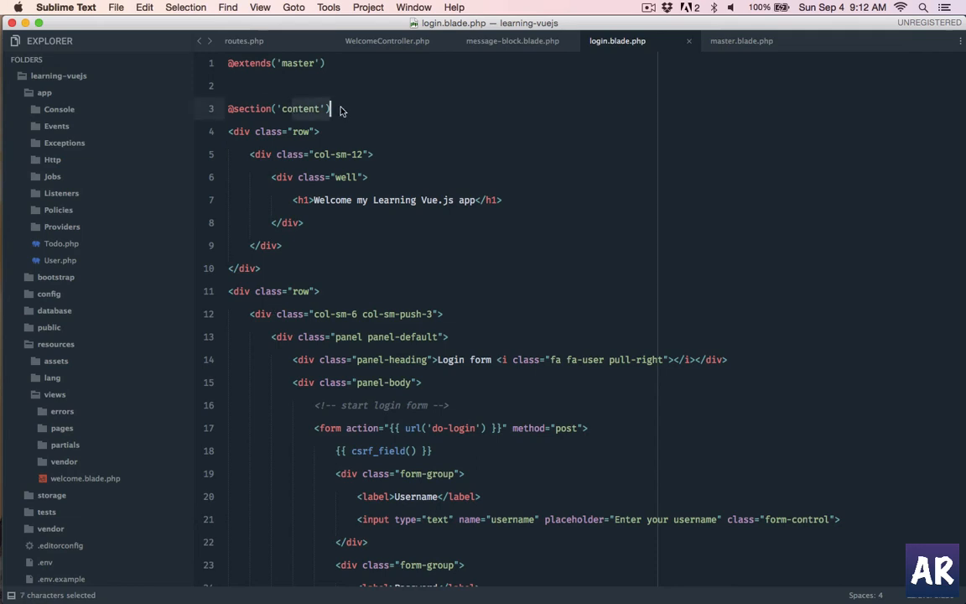
click(741, 41)
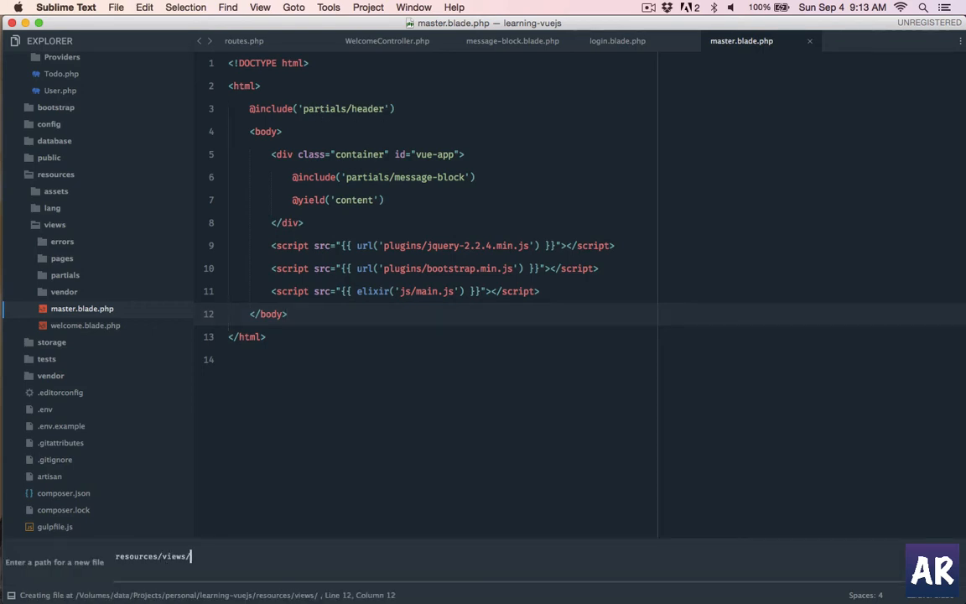
Open partials/header.blade.php, review its CSRF meta and stylesheet lines, then close it.
text(pages)
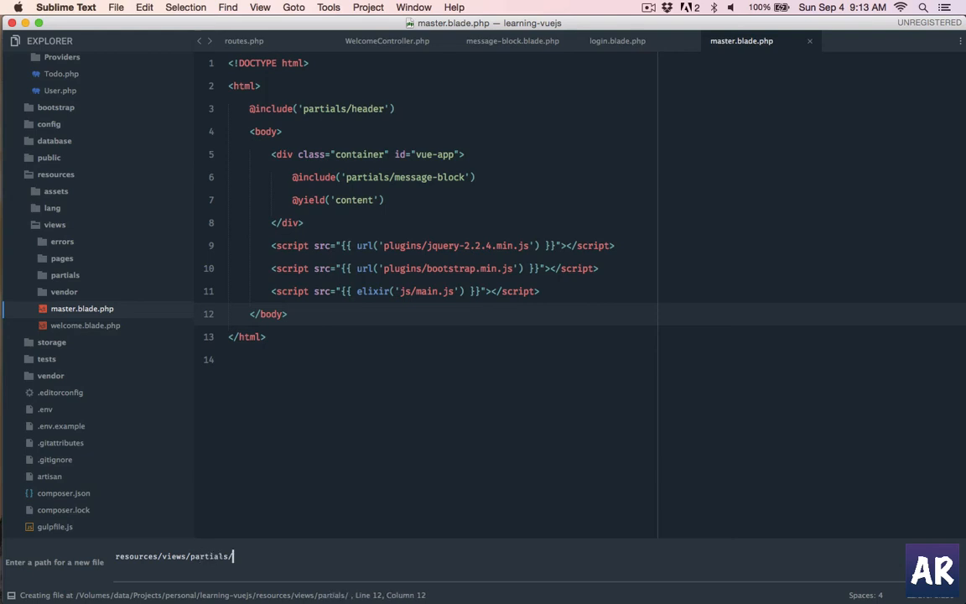
text(head)
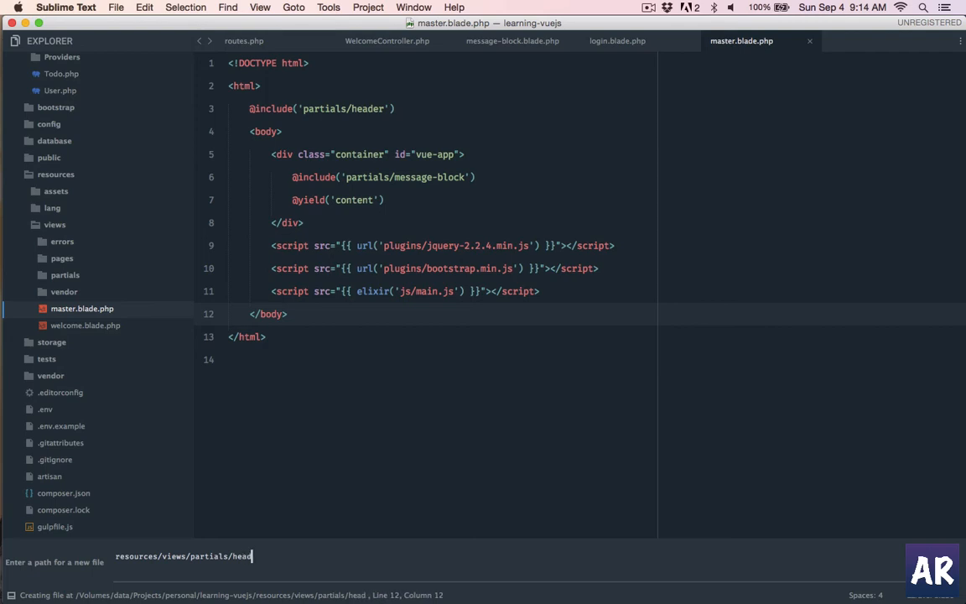
key(enter)
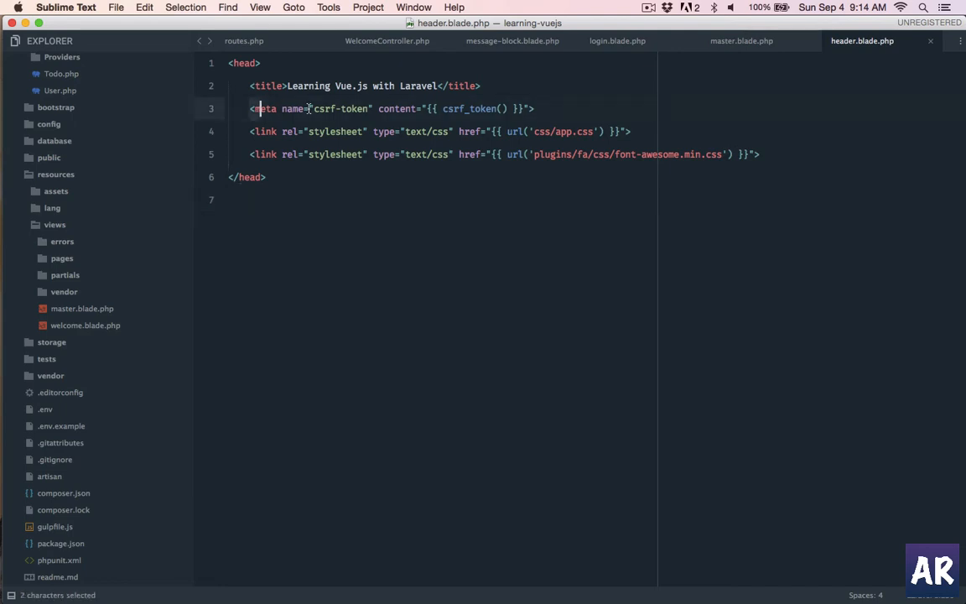
double_click(470, 107)
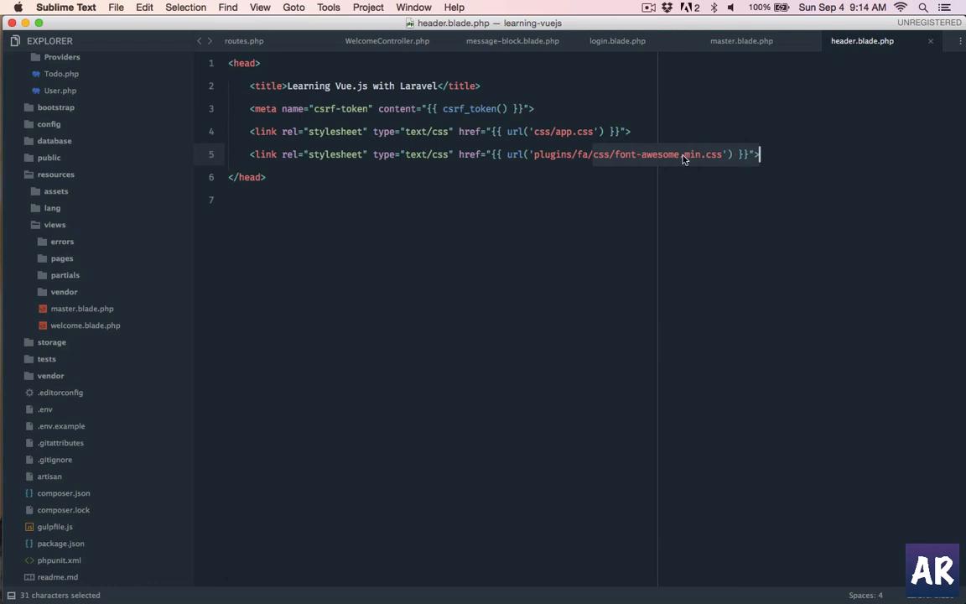
mouse_move(688, 218)
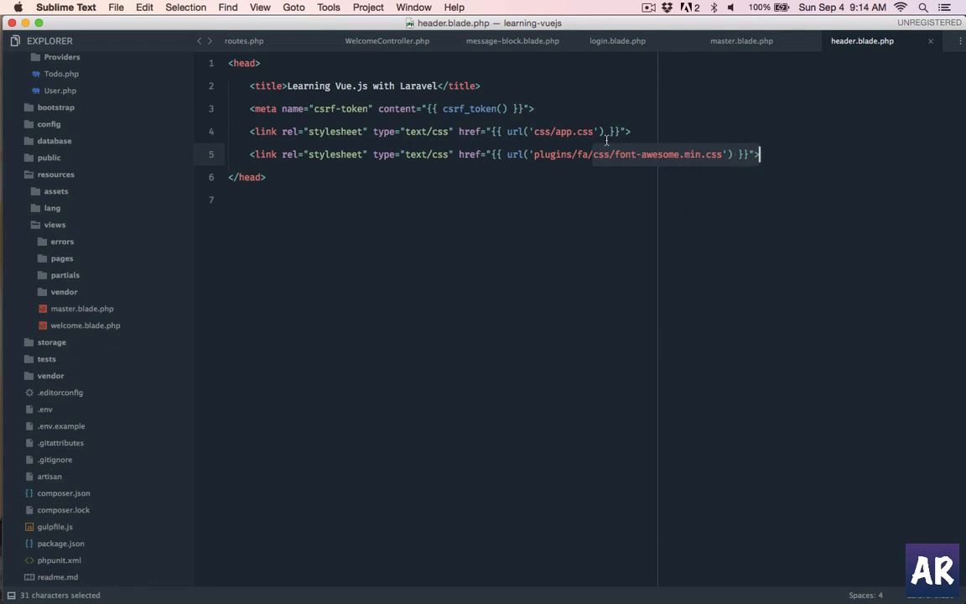
click(741, 40)
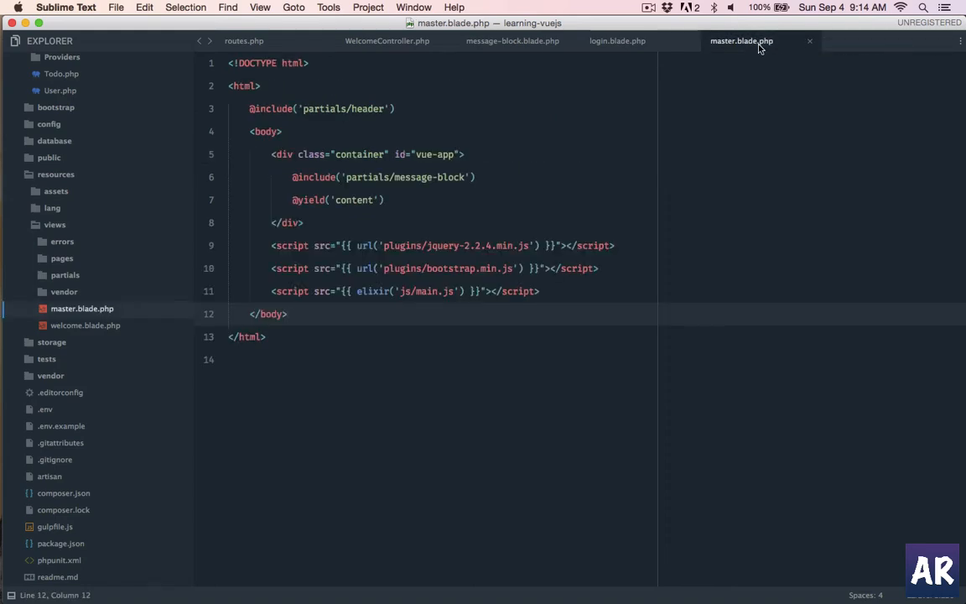
Close the master and WelcomeController tabs and comment out the sign-up and logout routes in routes.php.
click(386, 40)
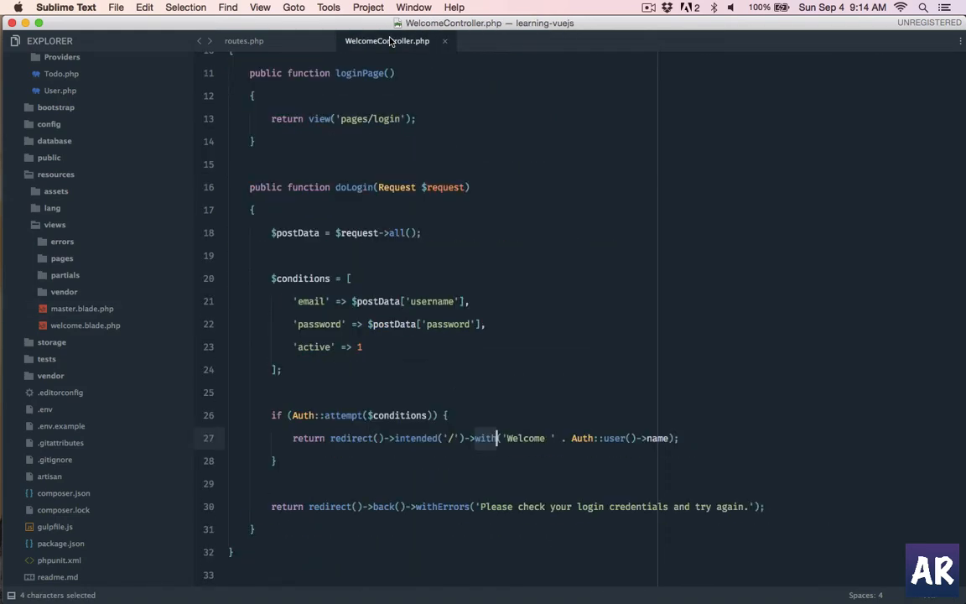
click(243, 40)
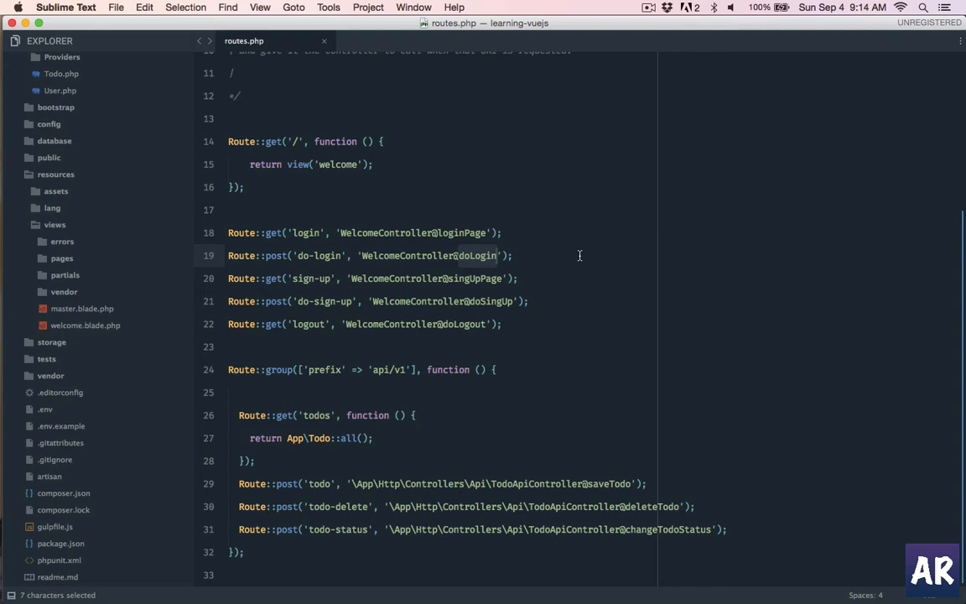
click(501, 232)
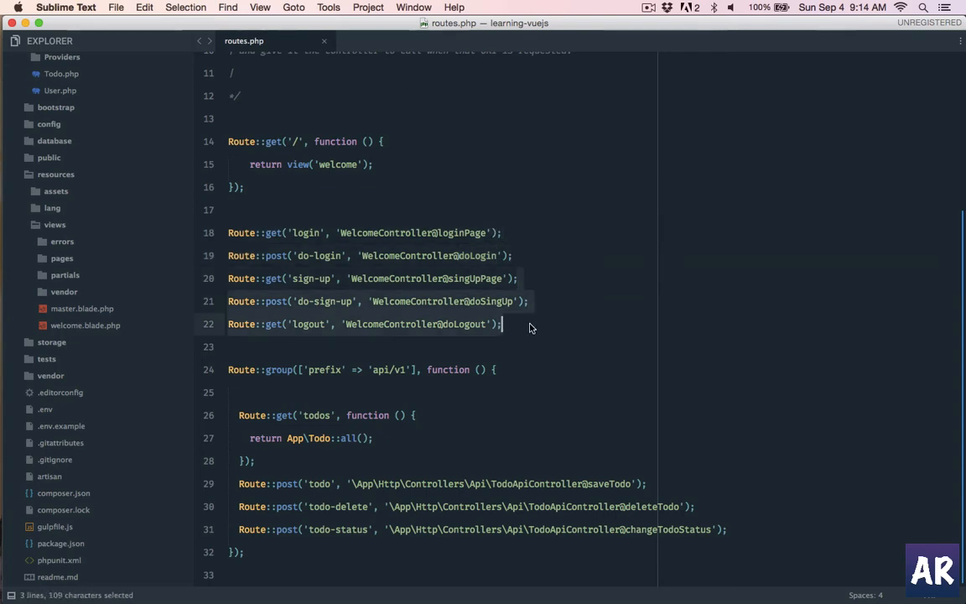
key(cmd+/)
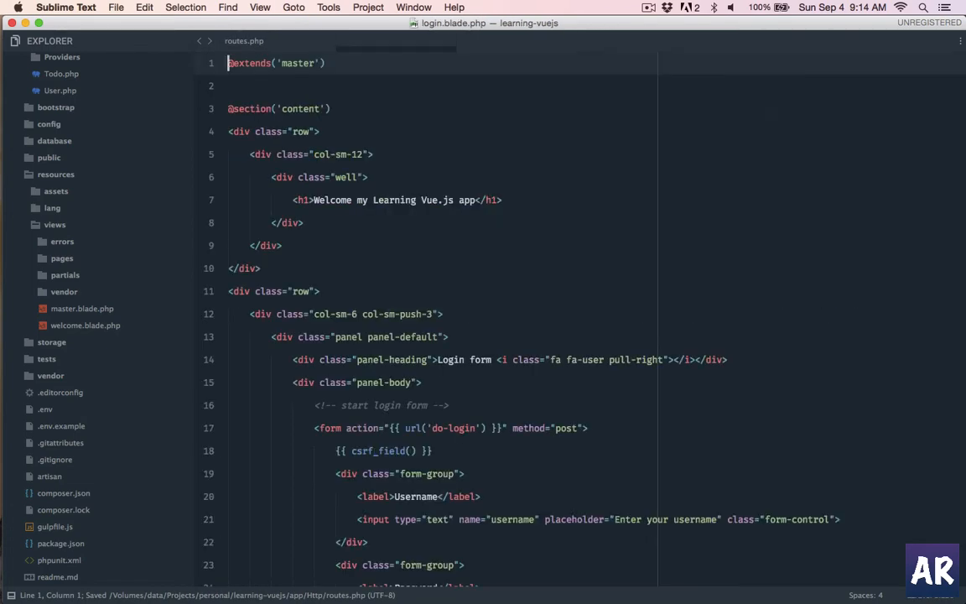
Replace url('sign-up') in the login view's sign-up link with '#' and save.
click(372, 40)
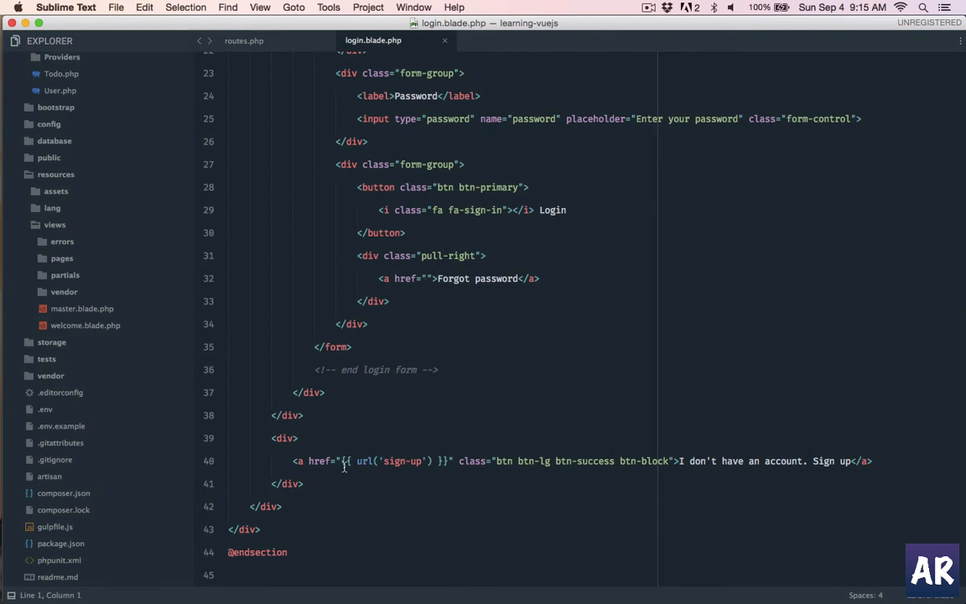
drag(342, 460, 444, 459)
text(#)
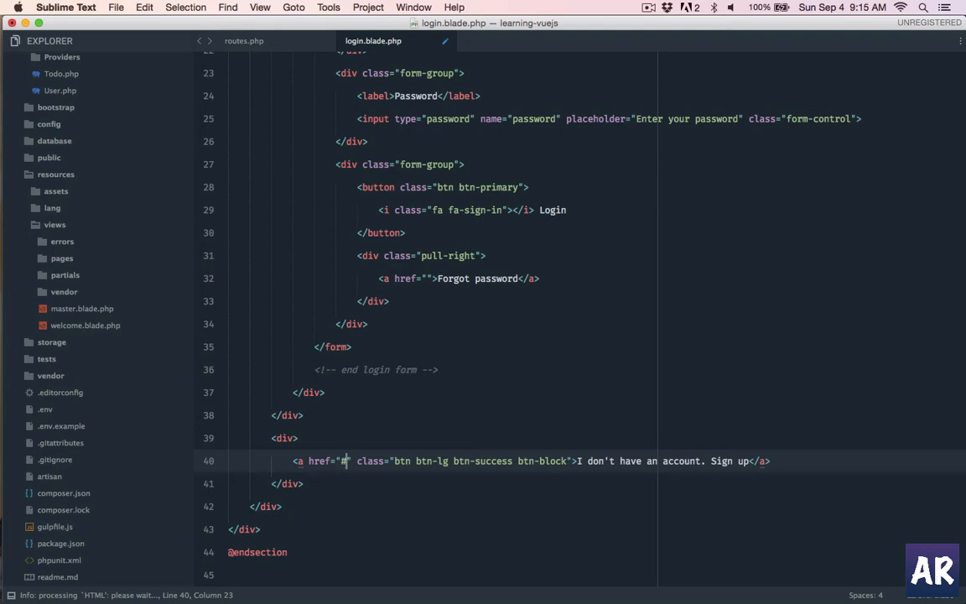
key(cmd+s)
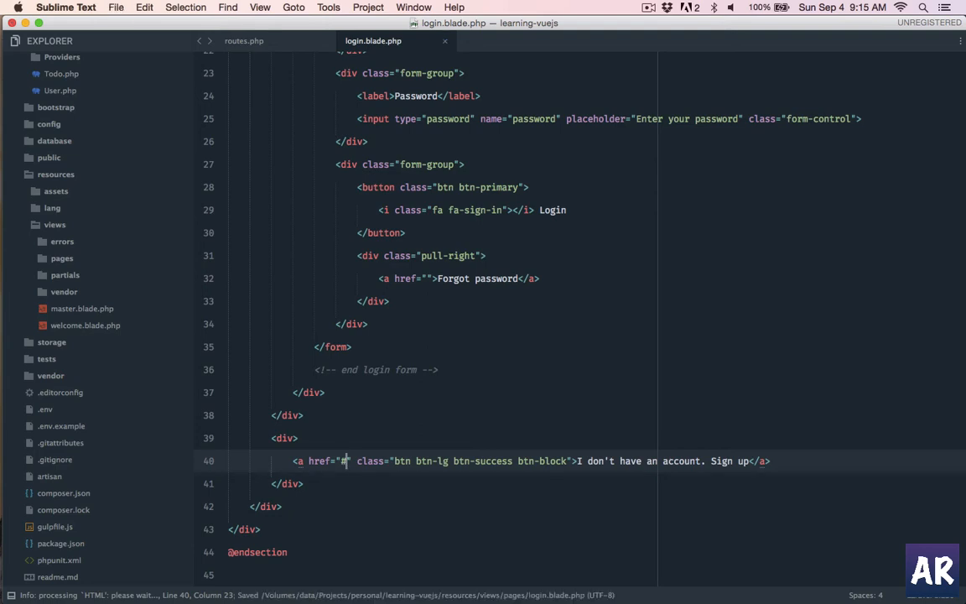
click(245, 40)
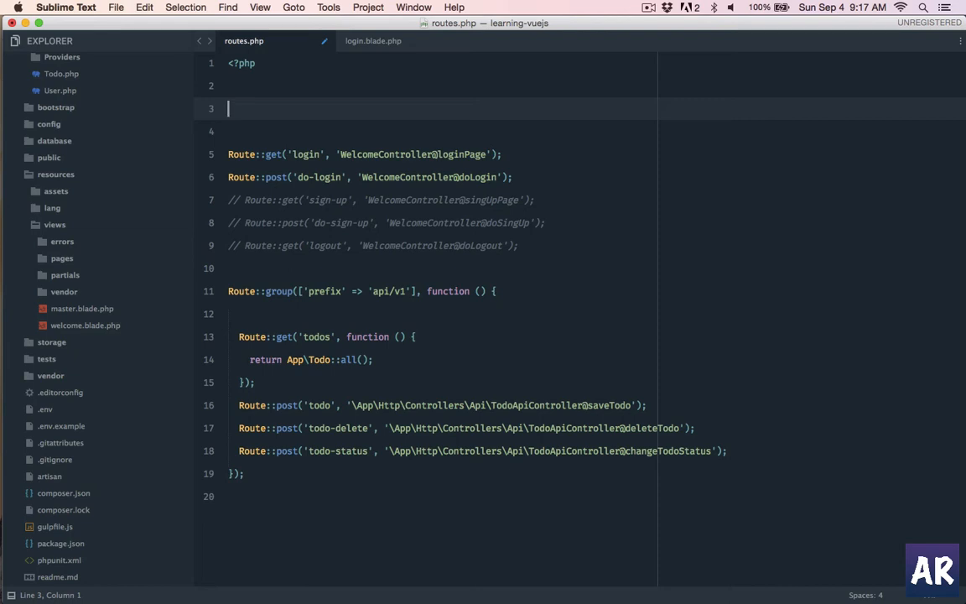
Wrap the '/' route returning the welcome view in Route::group(['middleware' => 'auth']).
text(Route)
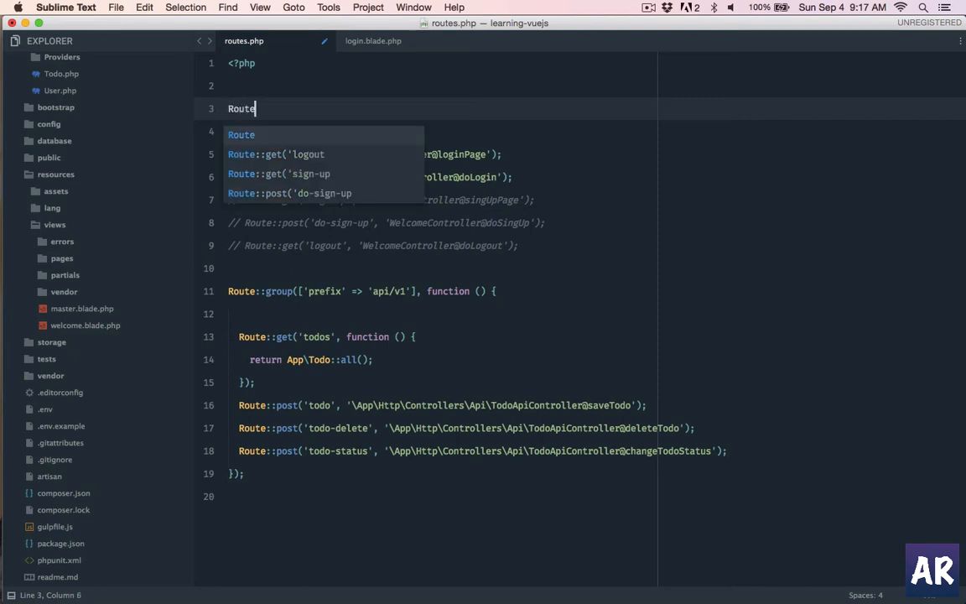
text(::group)
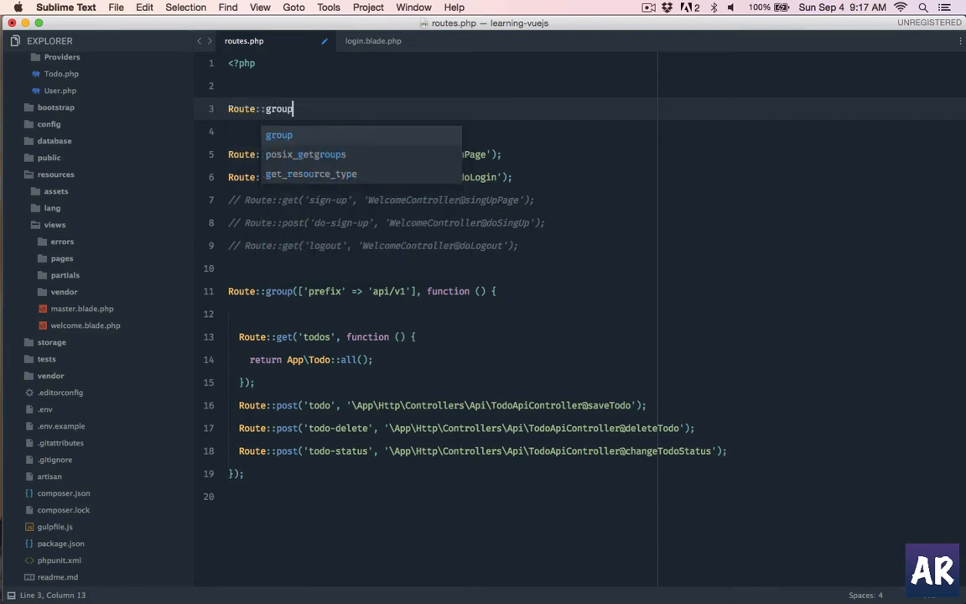
text((['mid'])
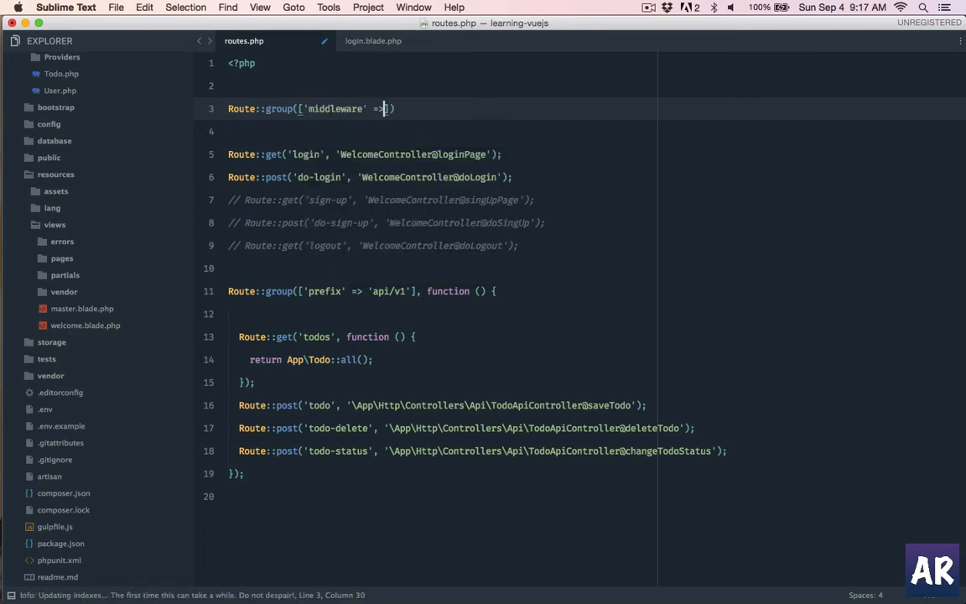
text('auth'],)
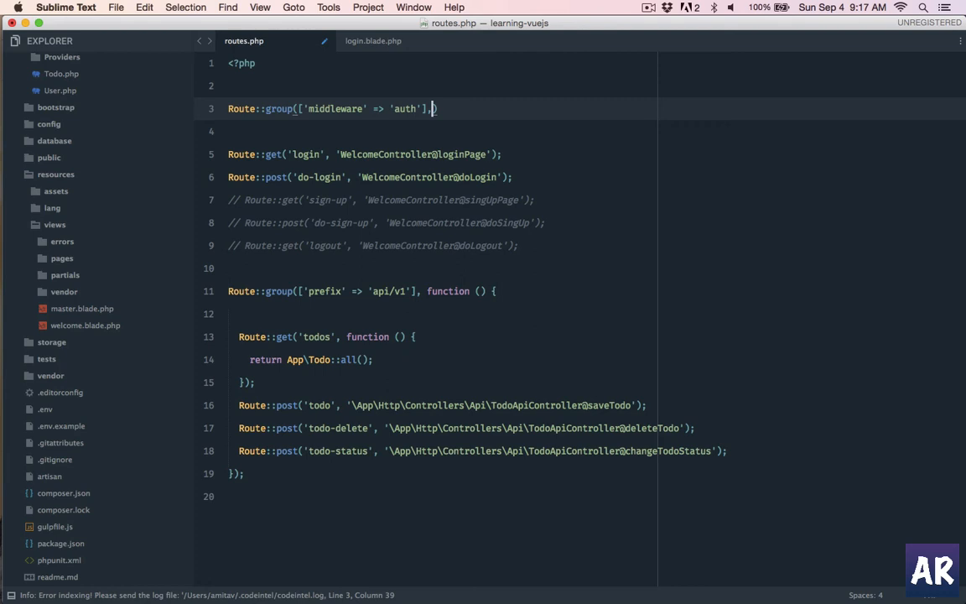
text(function ()
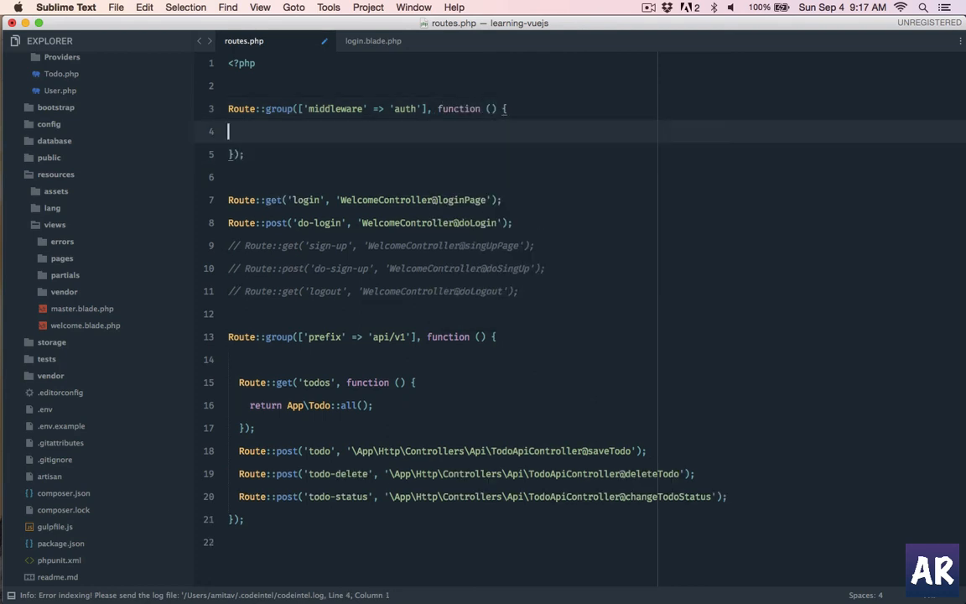
text(Route::get('/', function () {\n    return view('welcome');\n});)
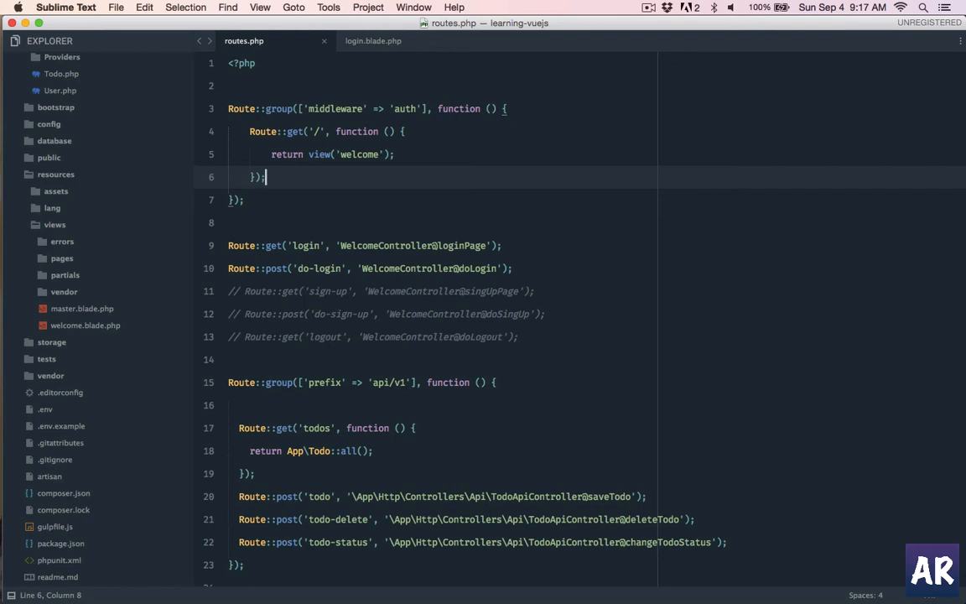
mouse_move(295, 152)
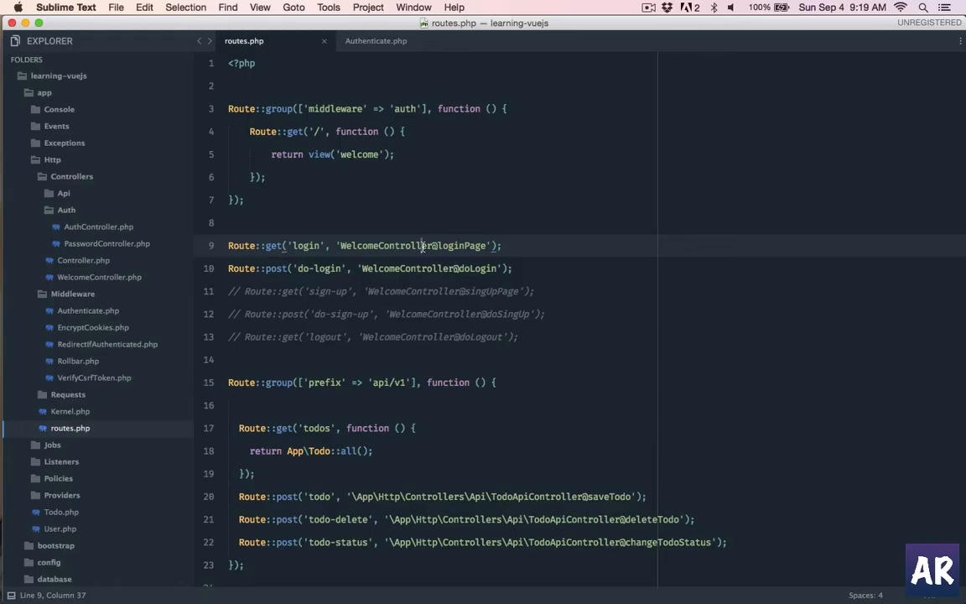
mouse_move(422, 245)
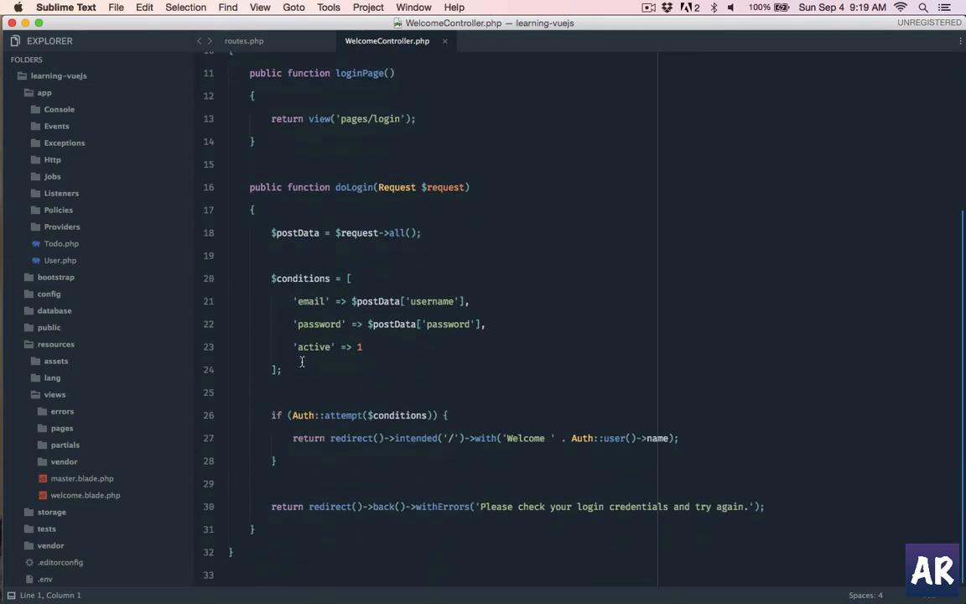
Write doLogout to call Auth::logout() and return redirect('login').
click(253, 530)
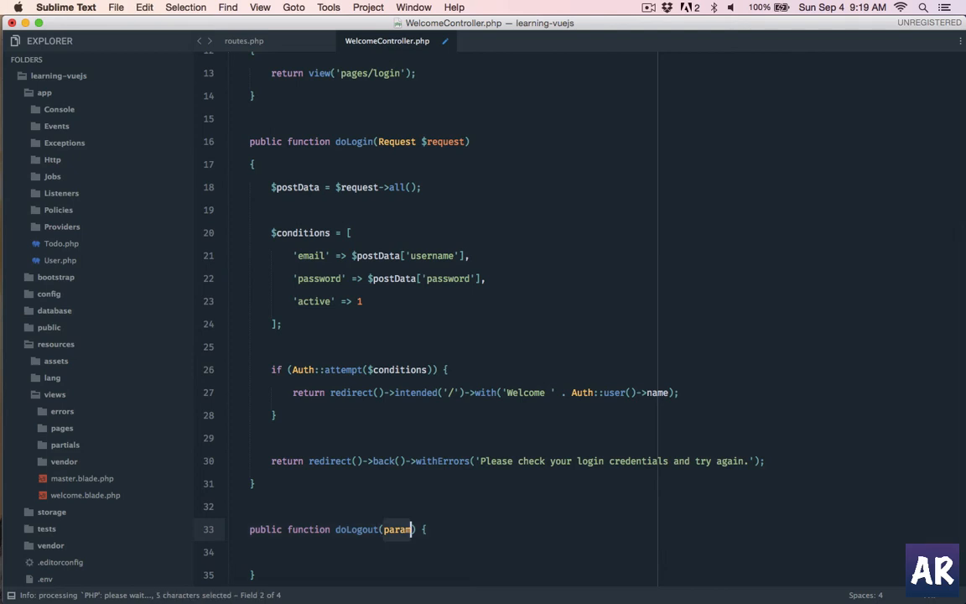
key(delete)
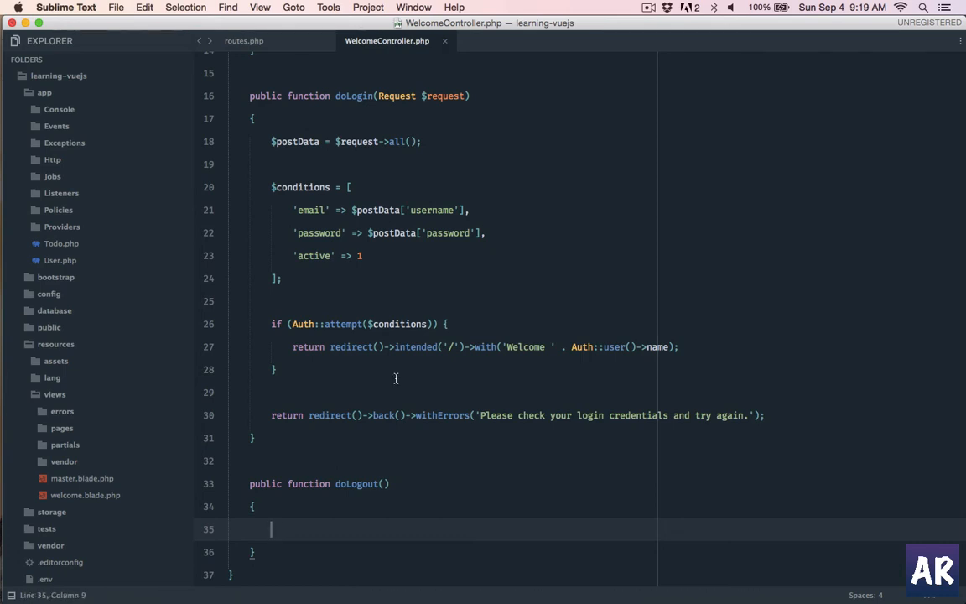
text(Auth::logout()
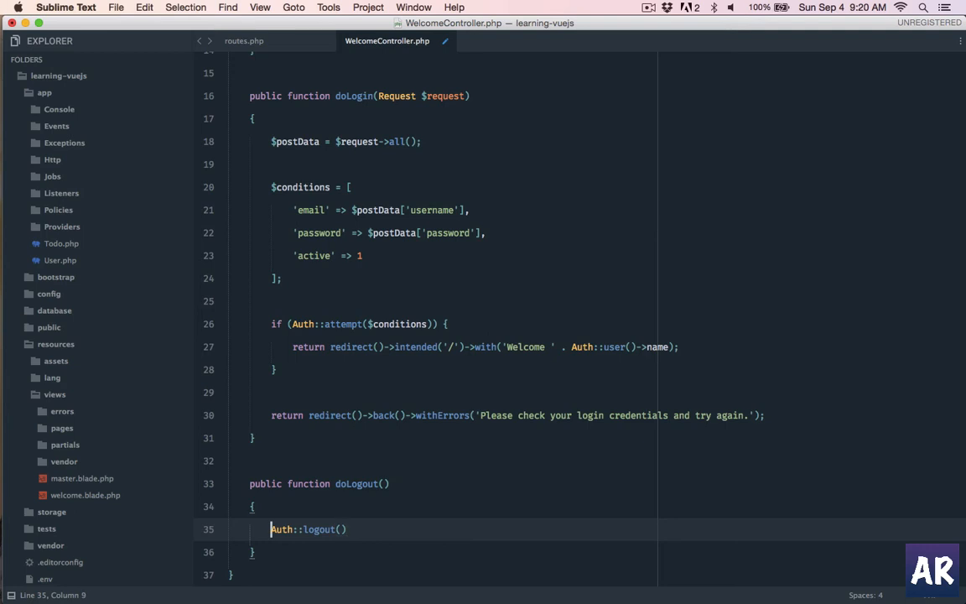
text(;)
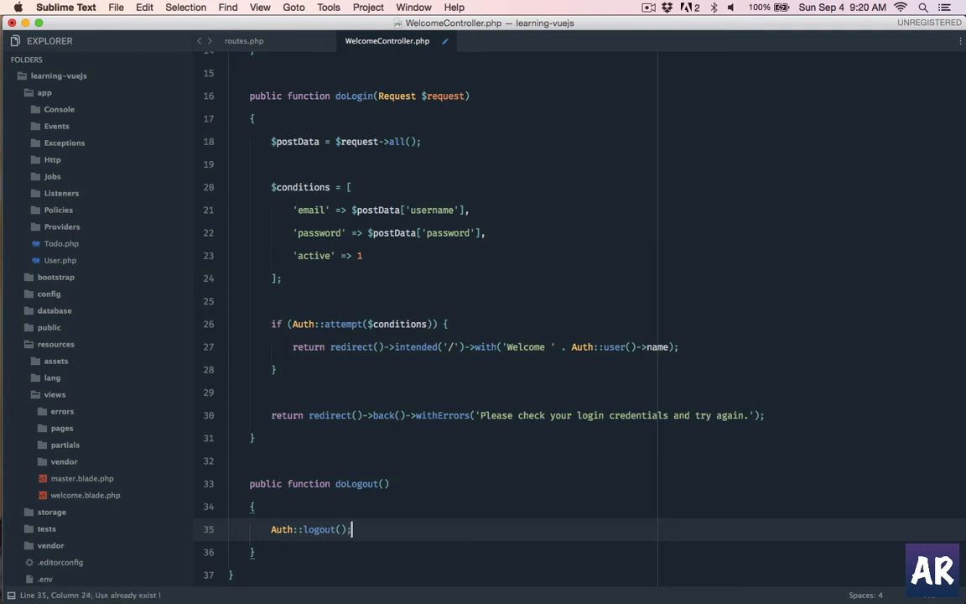
text(retu)
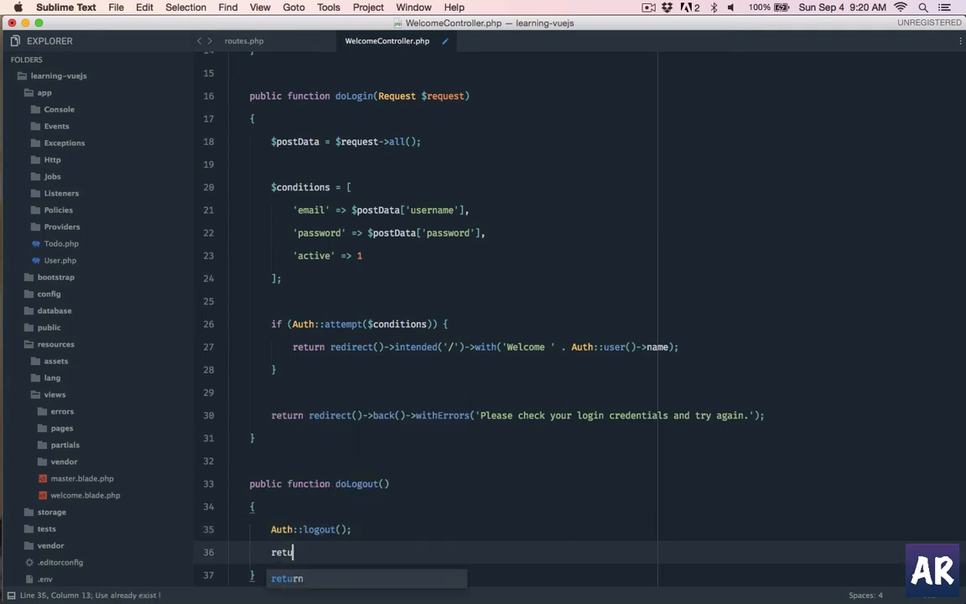
text(rn redirect)
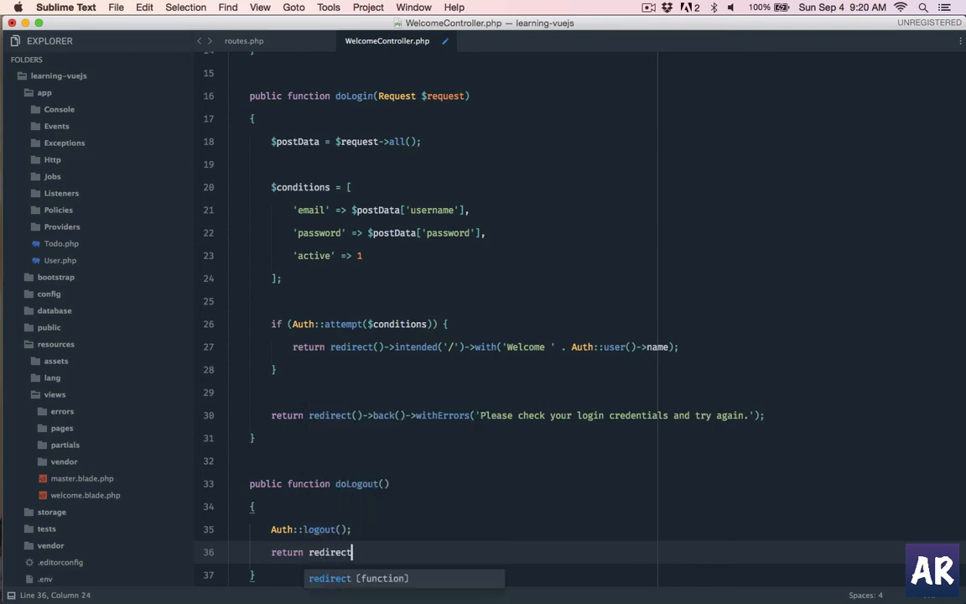
text(('l)
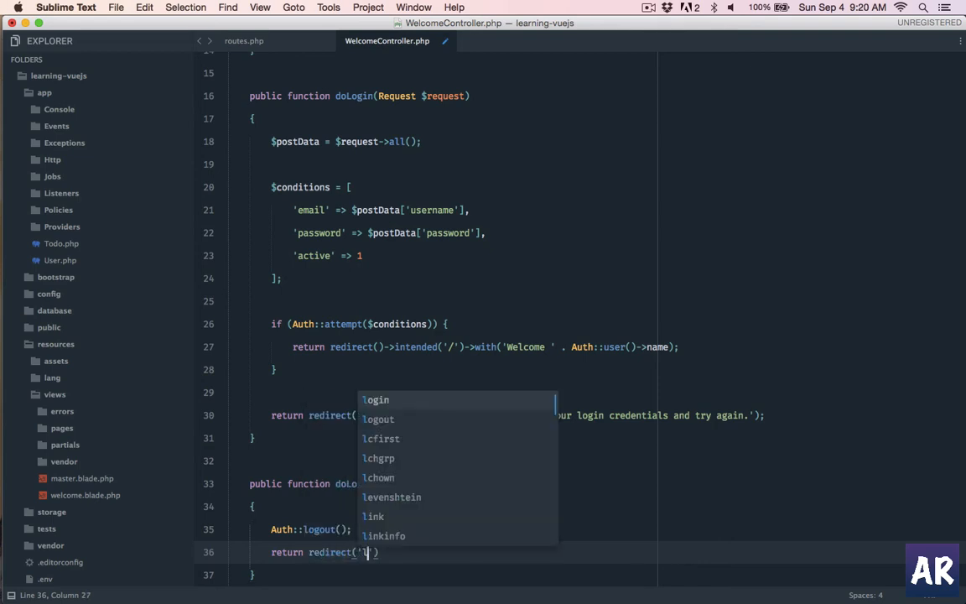
text(login)
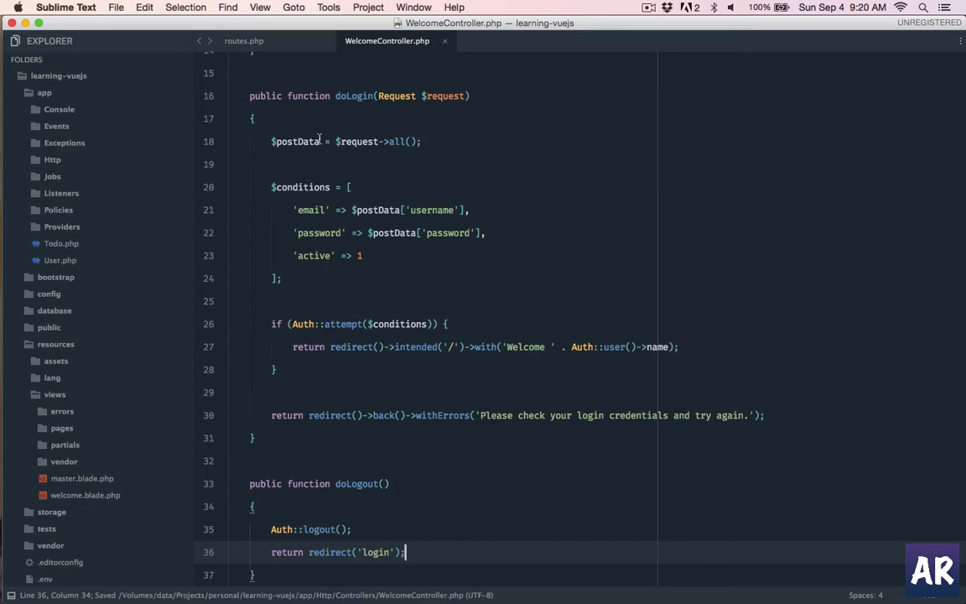
mouse_move(359, 147)
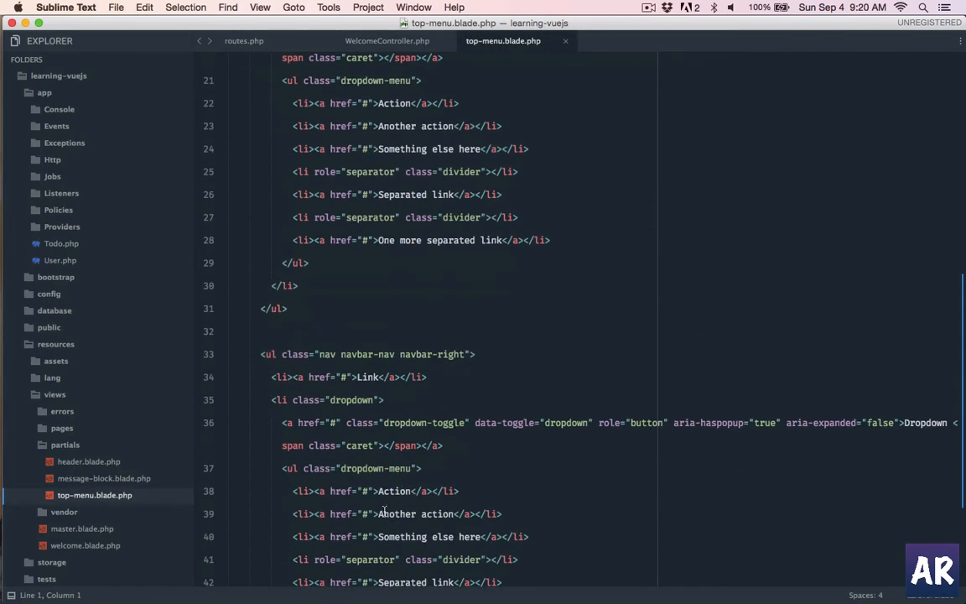
Set the Logout href to {{ url('logout') }} and check the logout route in routes.php.
scroll(down, 3)
text(Logou)
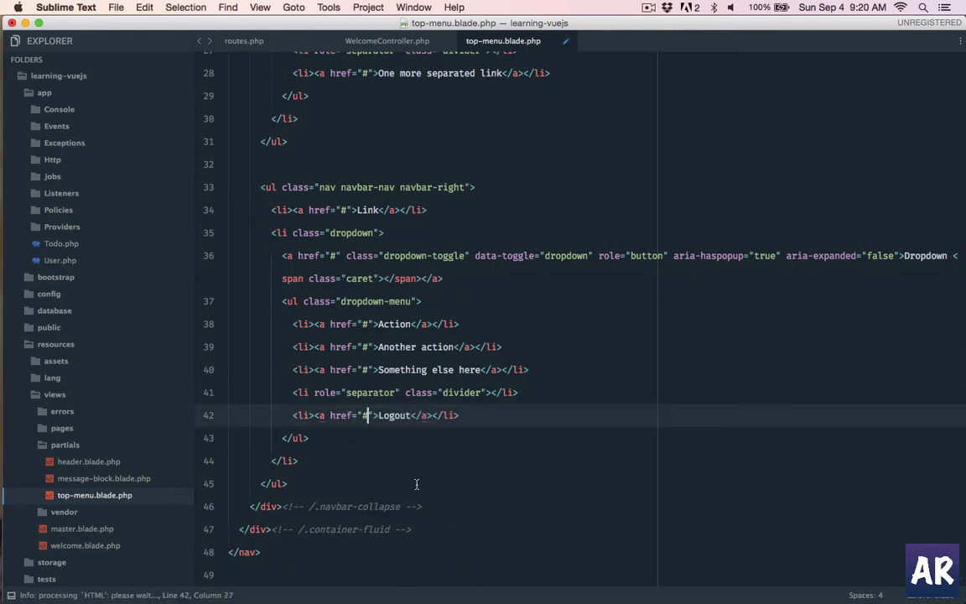
text({{ }})
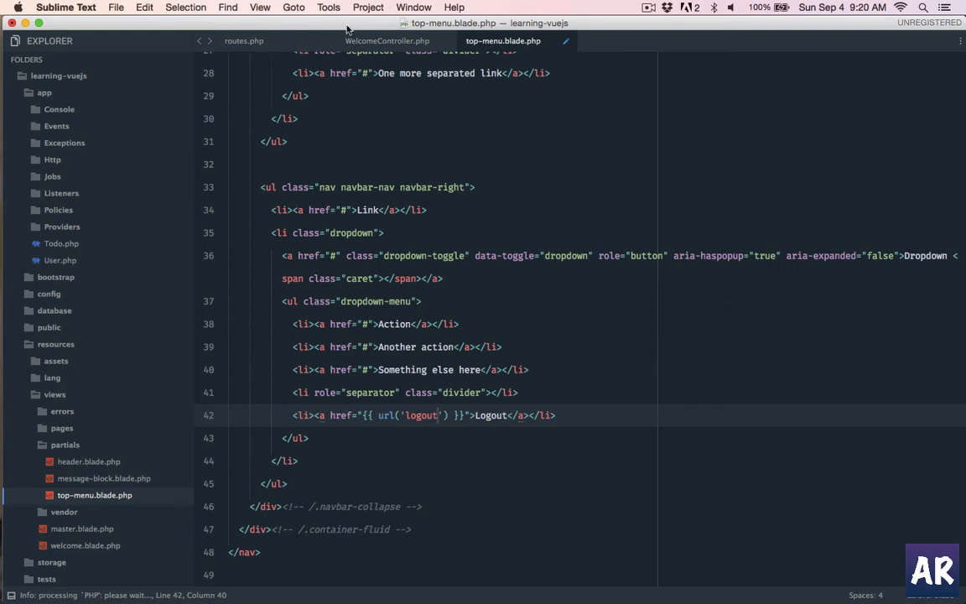
click(245, 40)
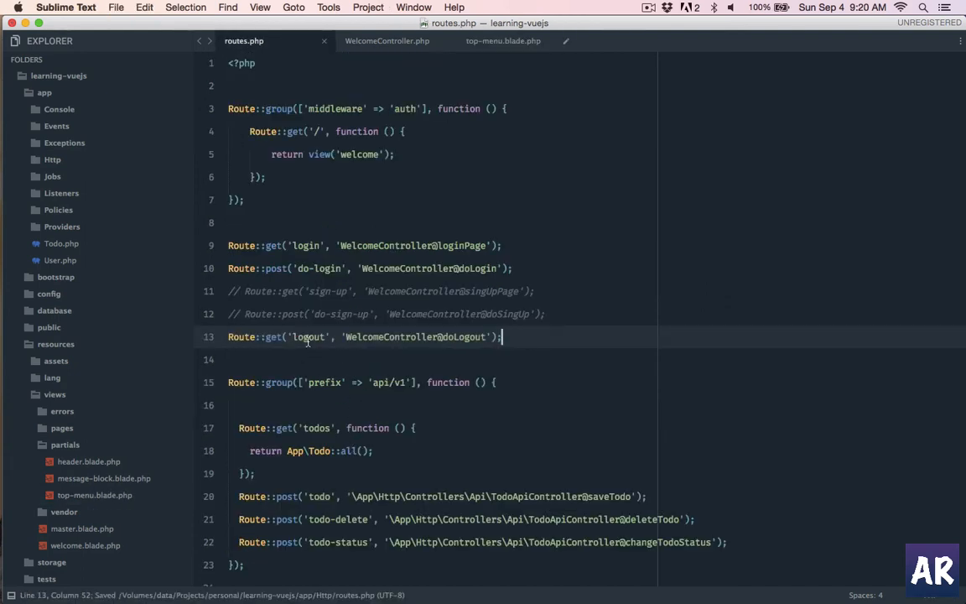
click(503, 40)
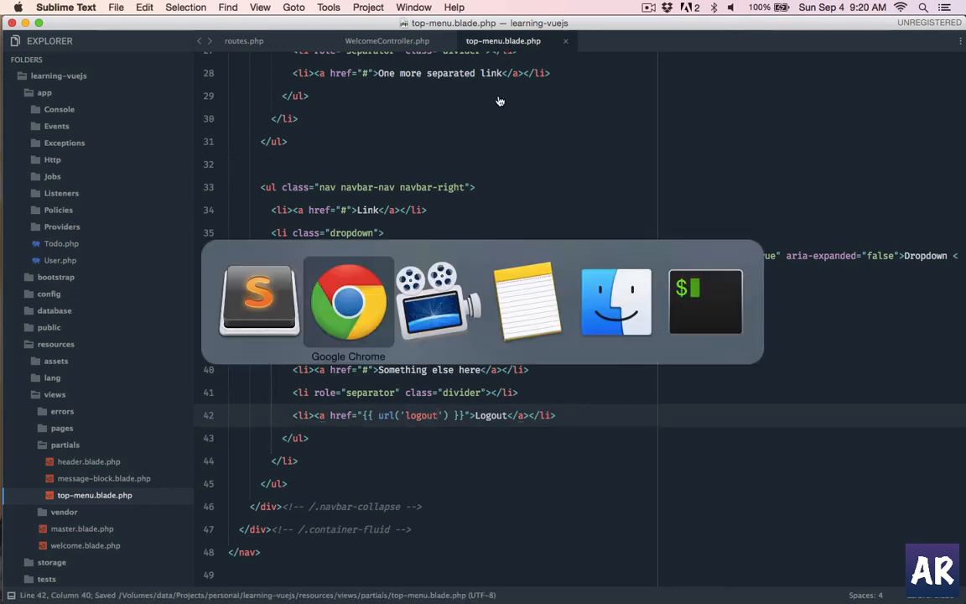
Reload localhost:8000 and log out through the navbar Dropdown's Logout item.
click(349, 302)
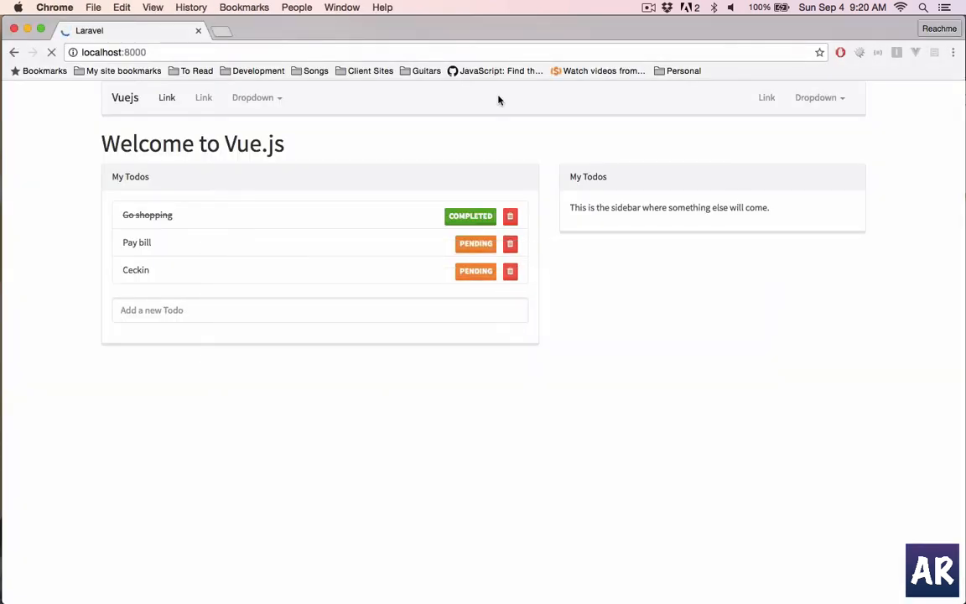
click(818, 97)
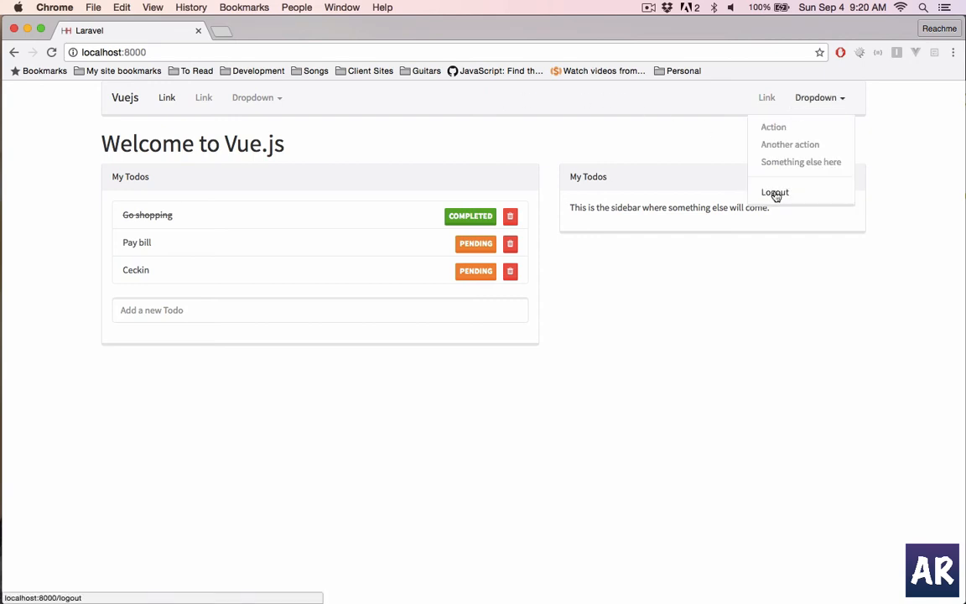
click(775, 191)
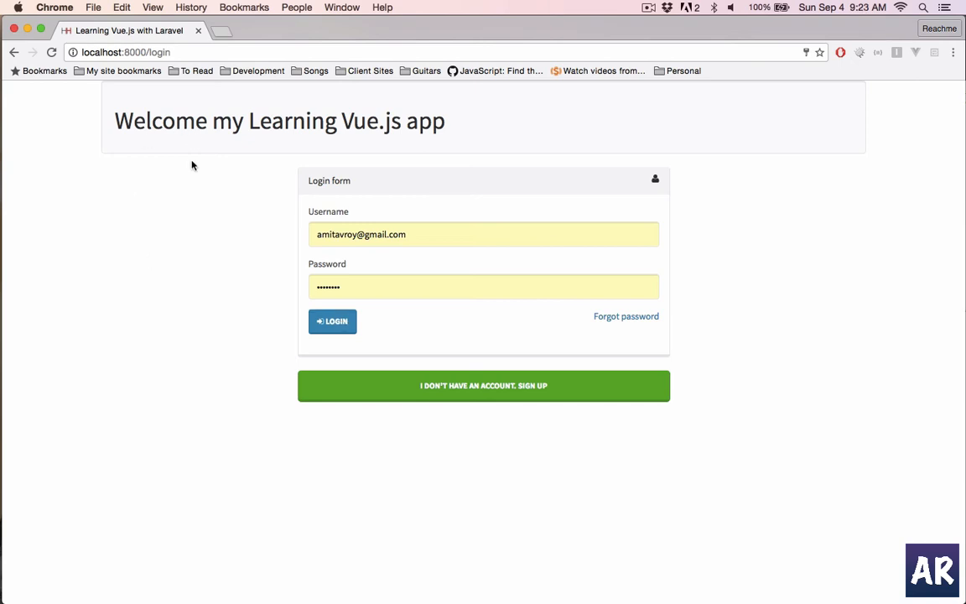
mouse_move(441, 275)
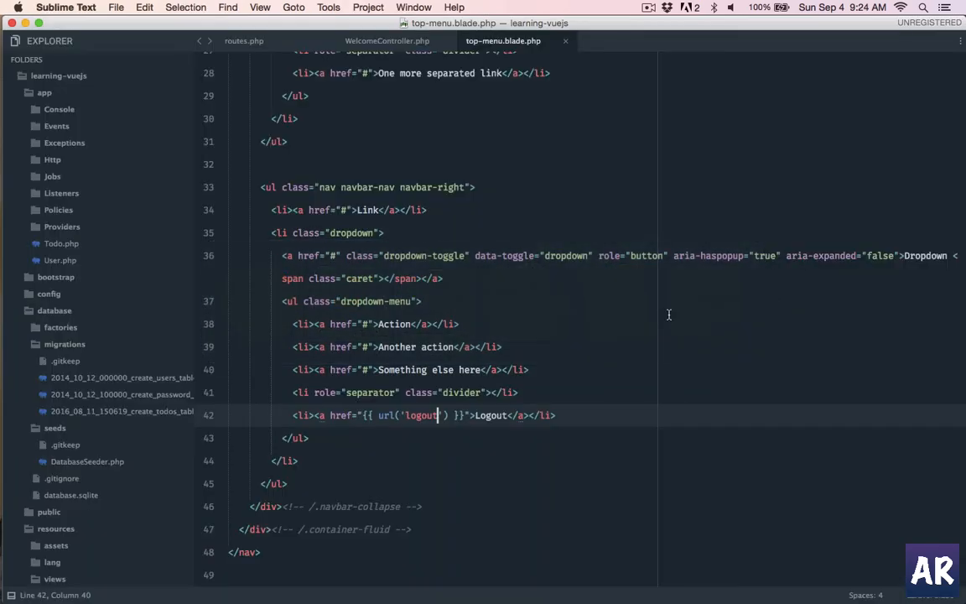
Uncomment the sign-up GET route and jump to WelcomeController.php via Cmd+P.
click(245, 40)
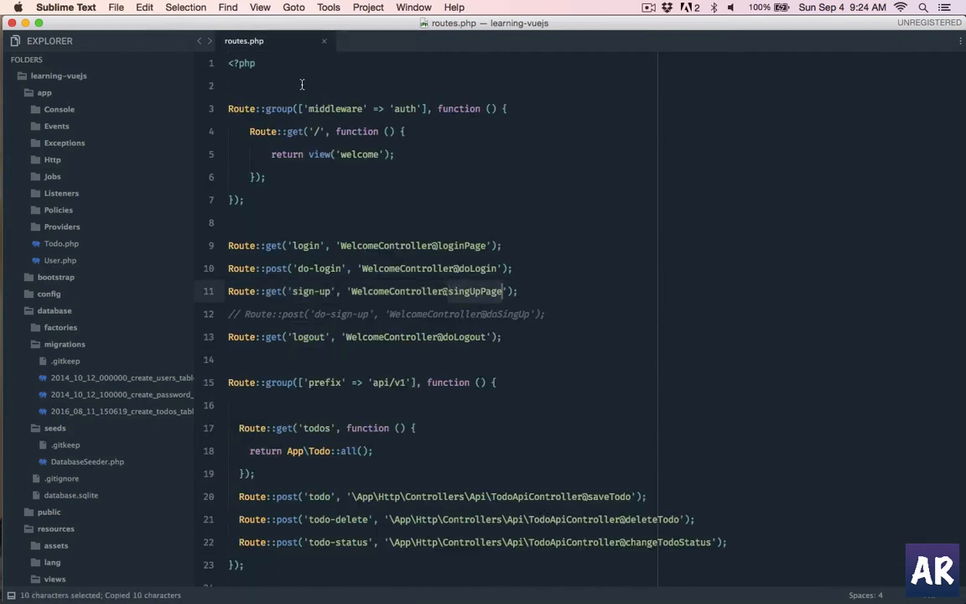
text(Welco)
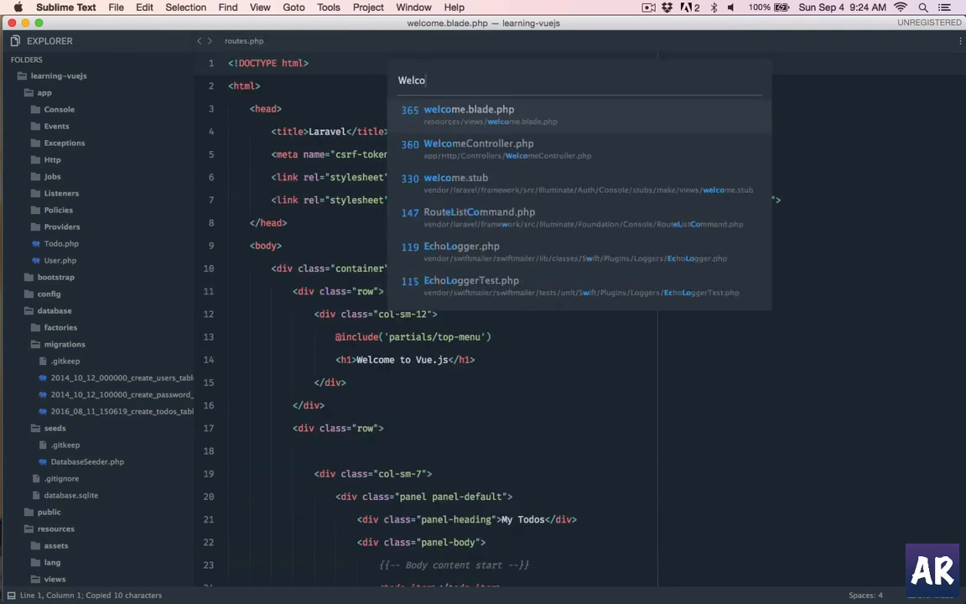
click(478, 144)
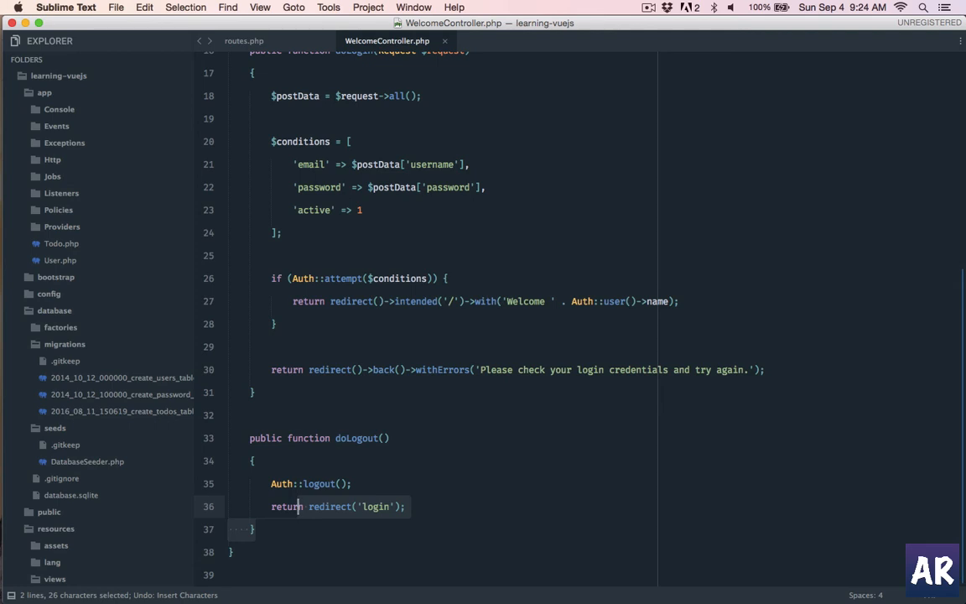
Add a singUpPage() method returning view('pages/signup') and save the controller.
text(am)
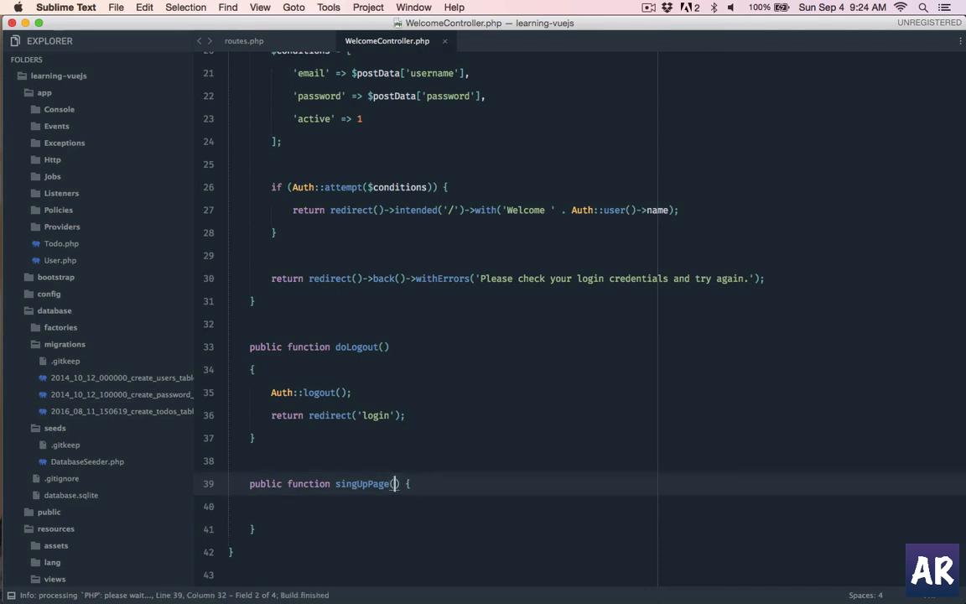
key(enter)
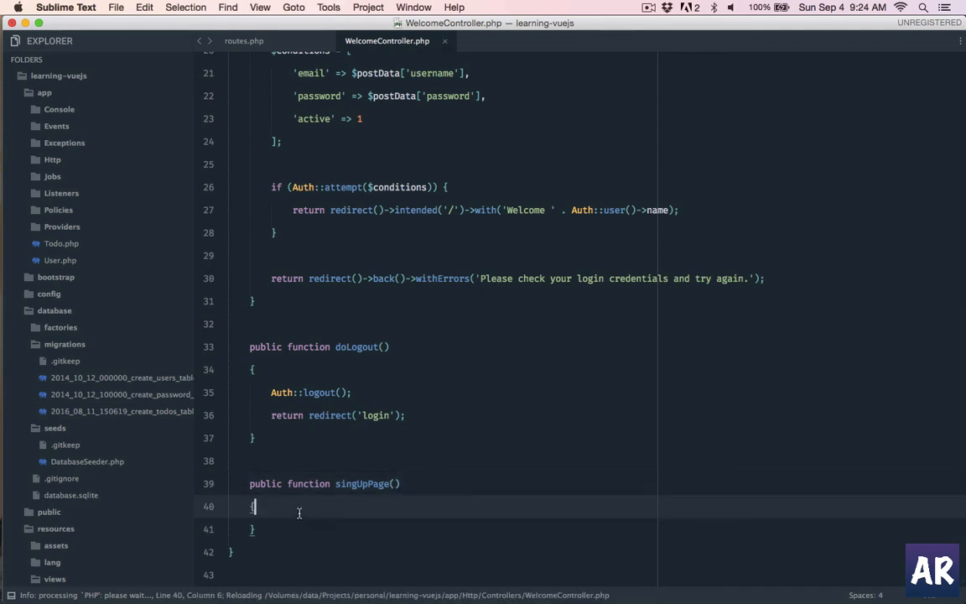
key(enter)
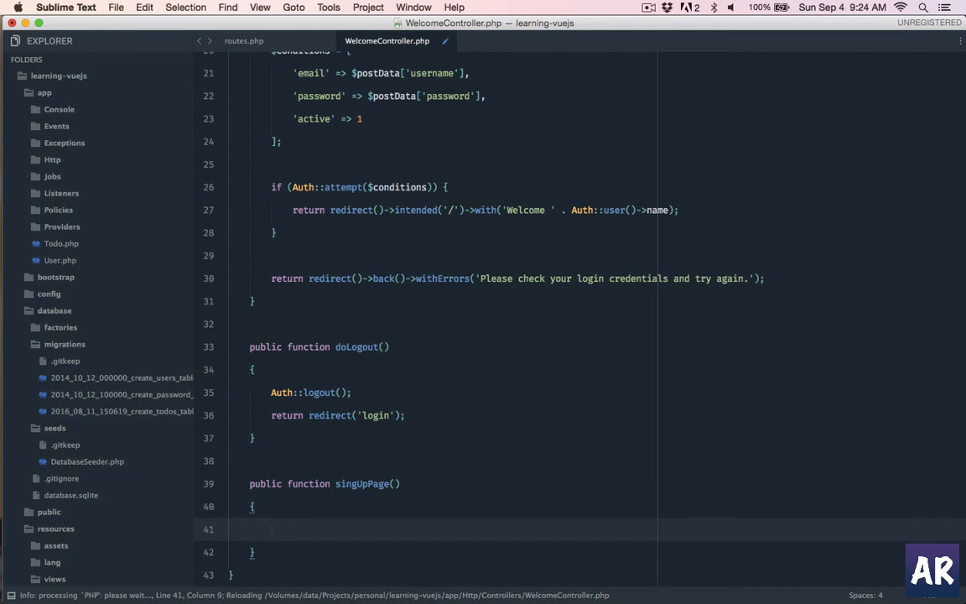
key(cmd+s)
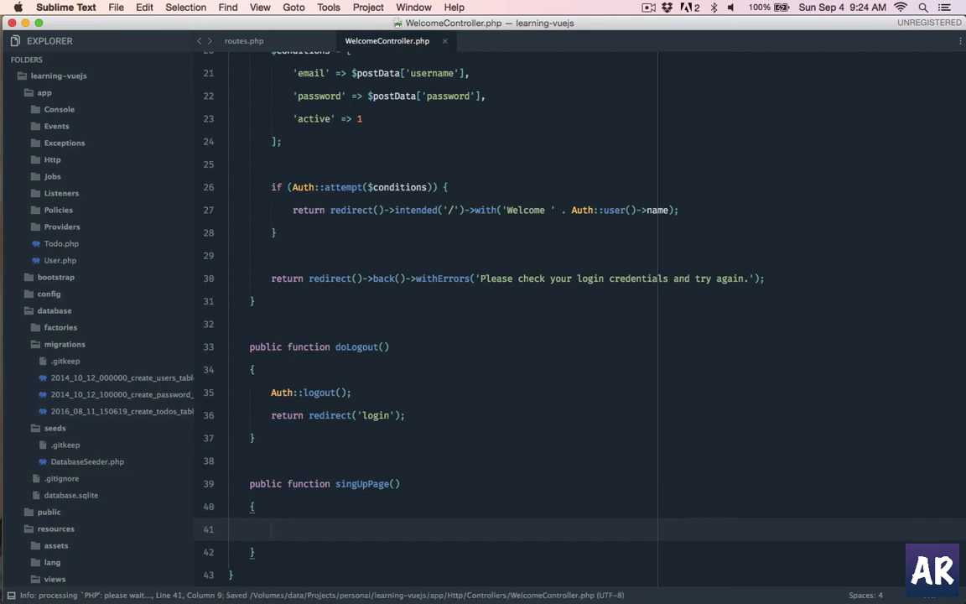
text(return view('pages/signup');)
text(resources/views/)
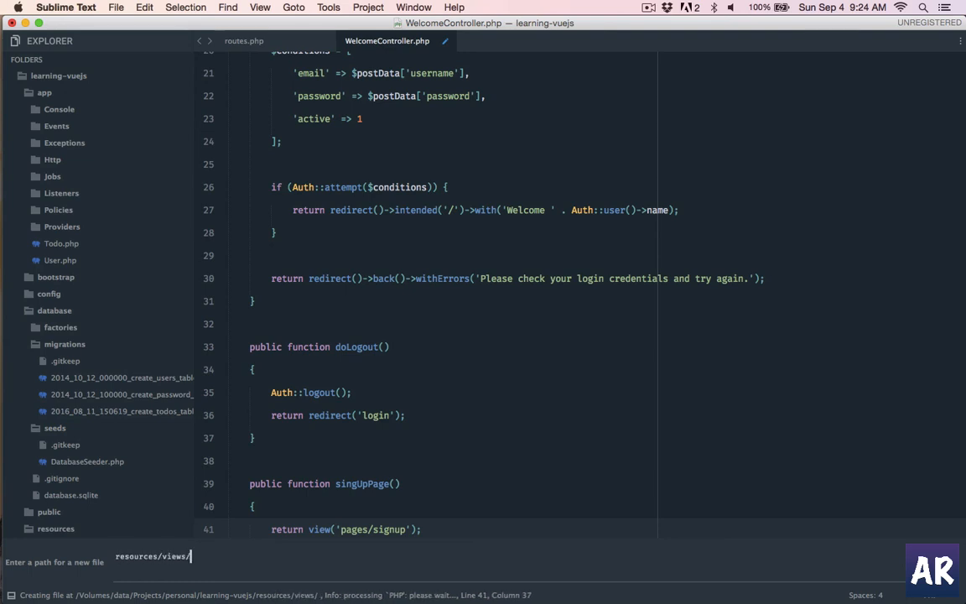
Create resources/views/pages/signup.blade.php with AdvancedNewFile.
text(pages/signup.blade.php)
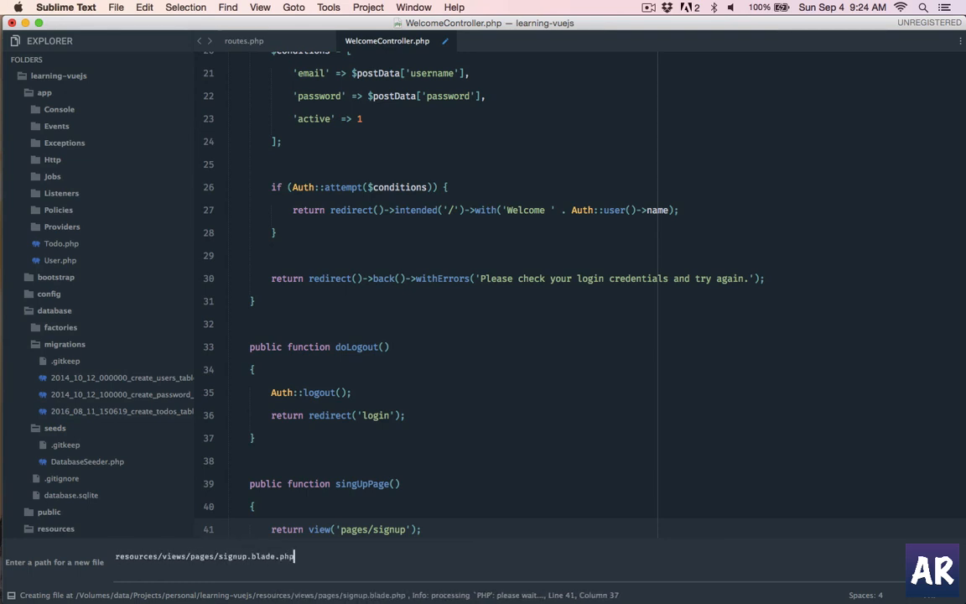
key(enter)
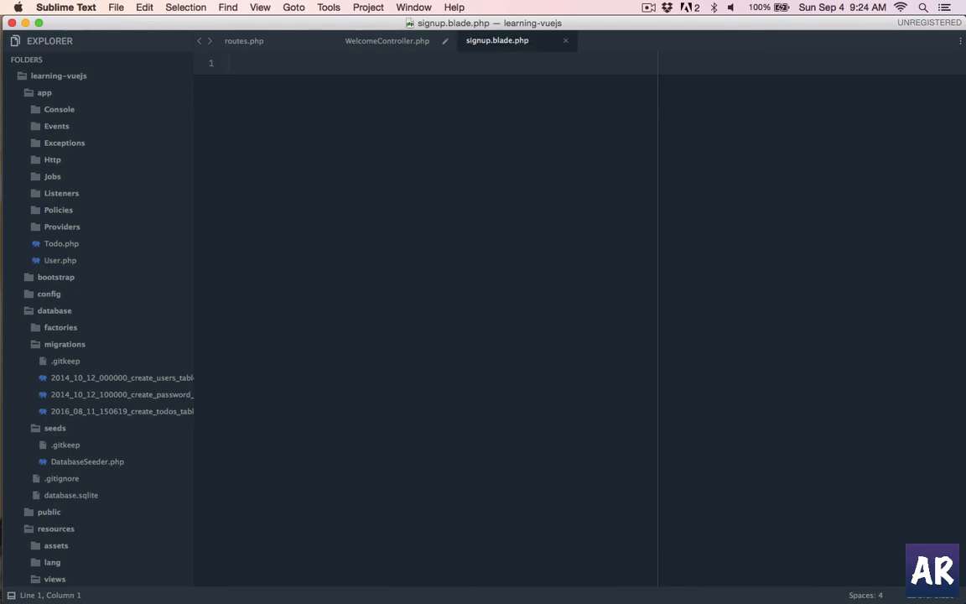
click(386, 41)
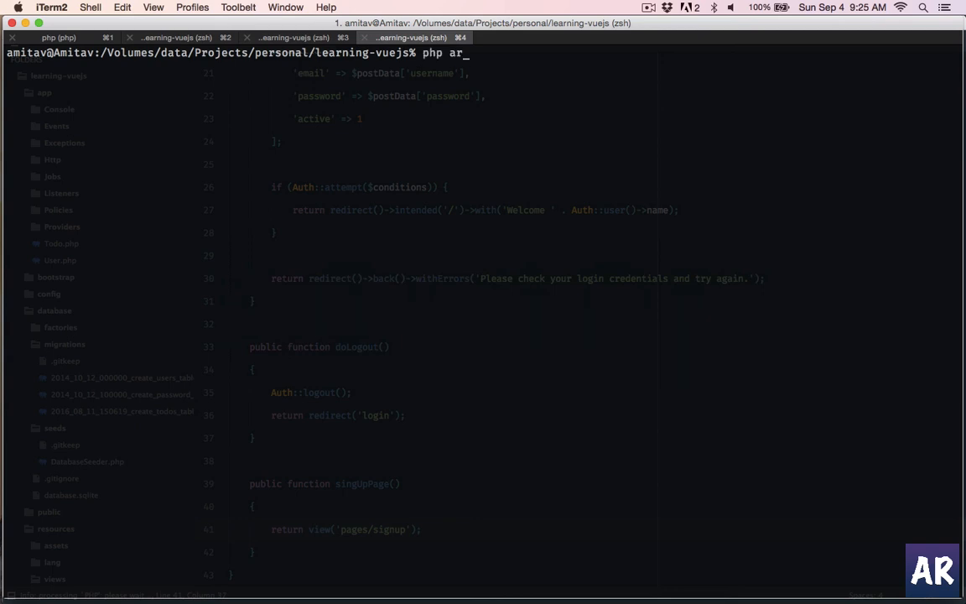
Run php artisan make:request SignupRequest and return to Sublime Text.
text(tisan make)
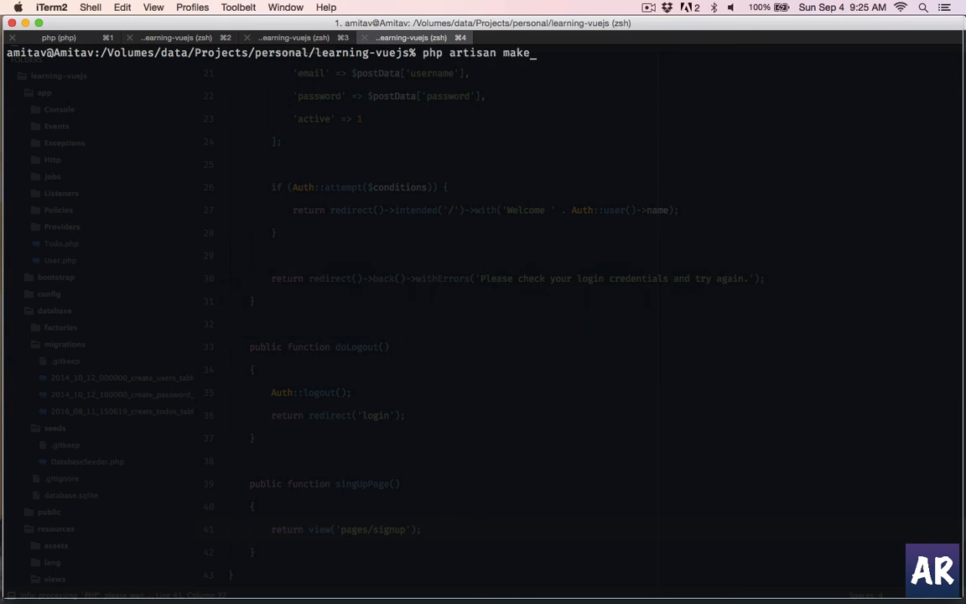
text(:request SignupReque)
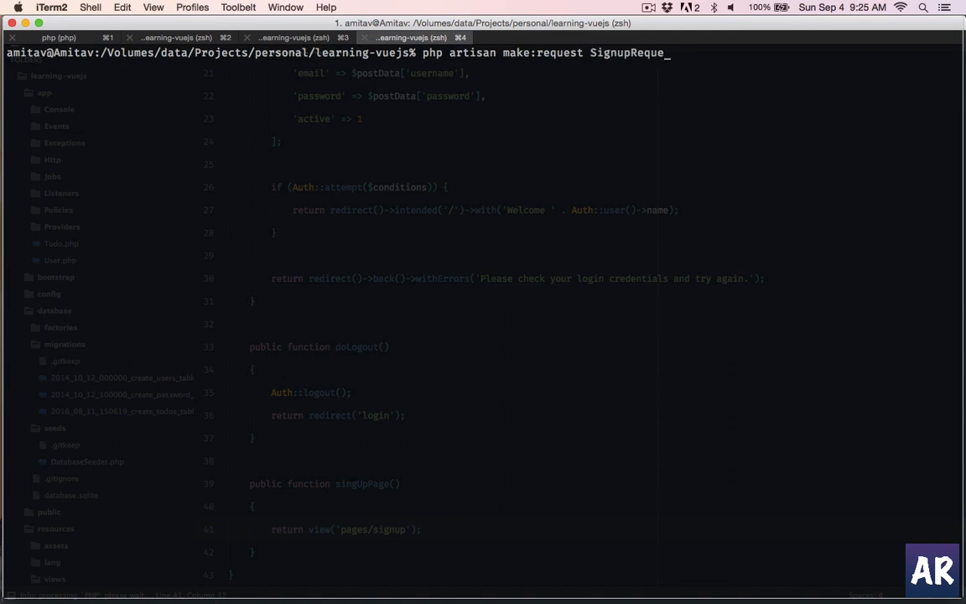
text(st)
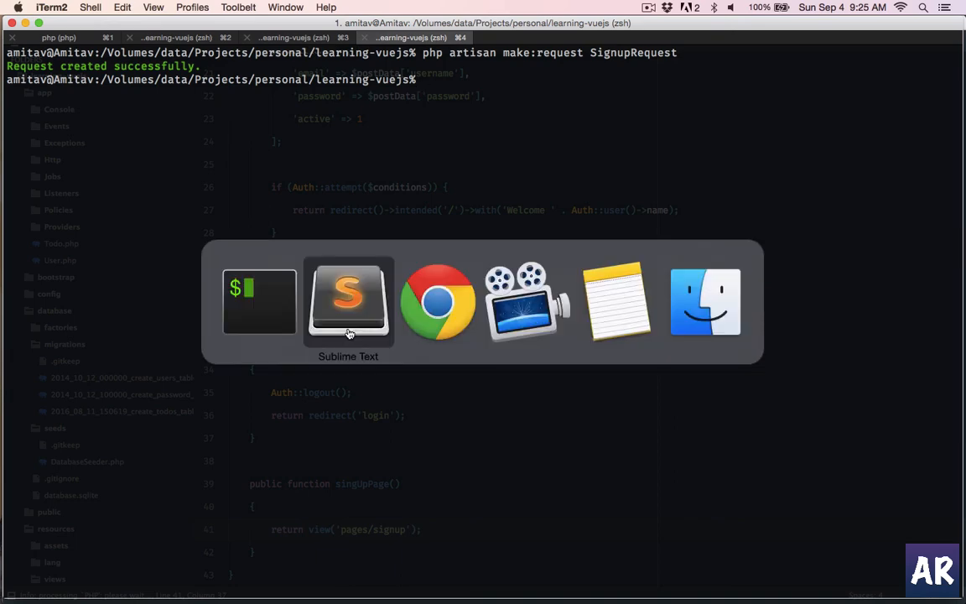
click(348, 301)
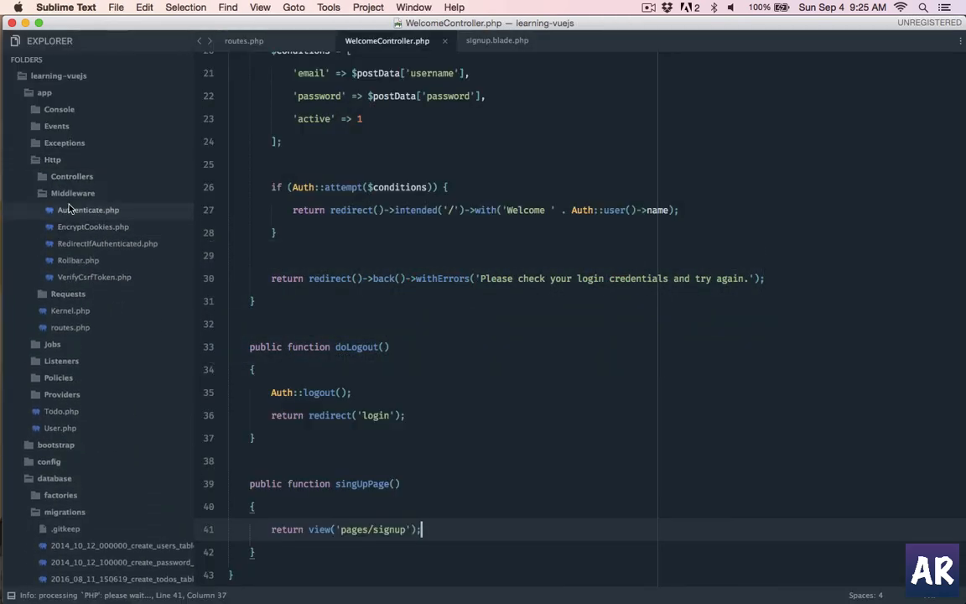
In SignupRequest.php make authorize() return true, save, and switch to the browser.
click(90, 243)
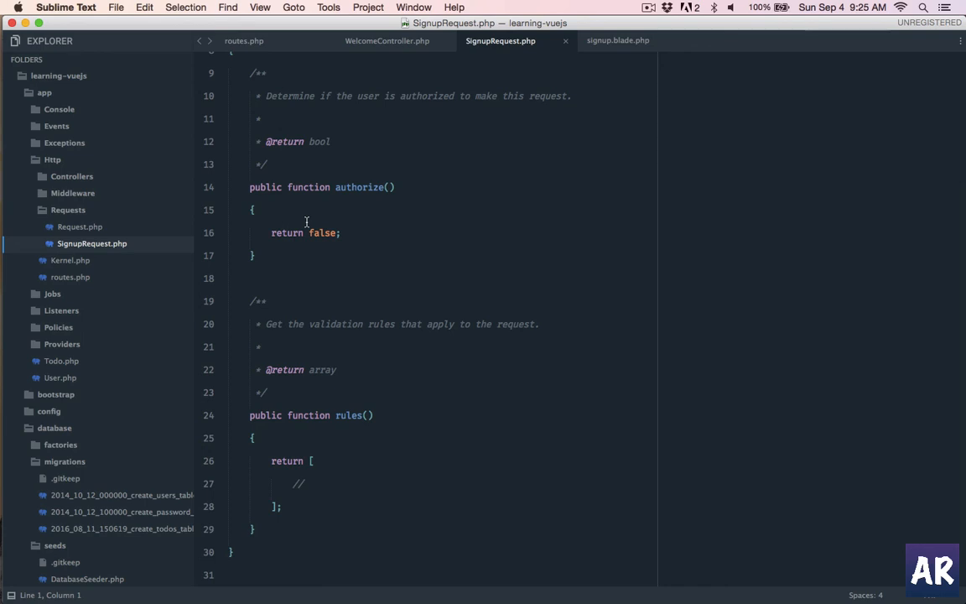
mouse_move(318, 278)
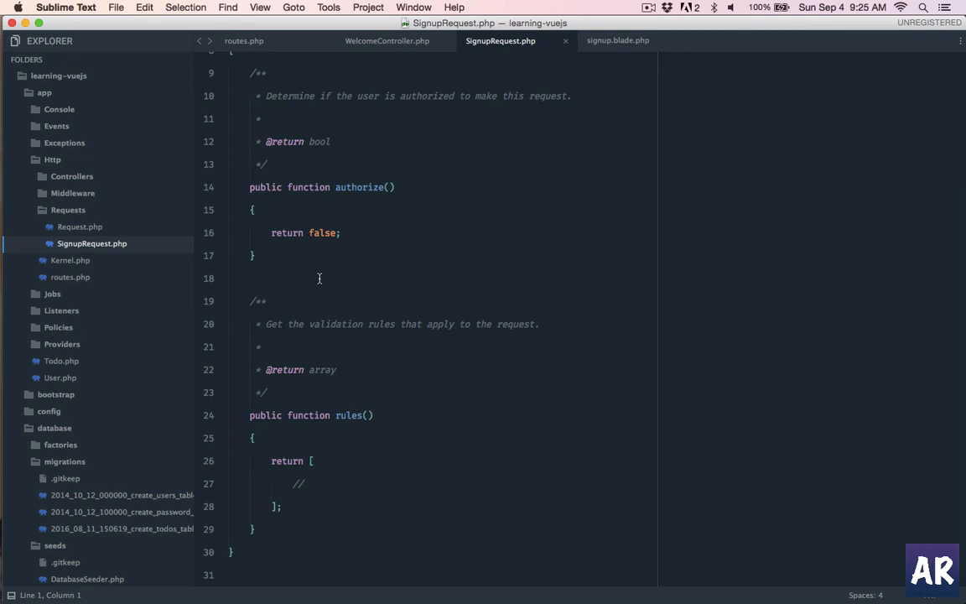
mouse_move(311, 485)
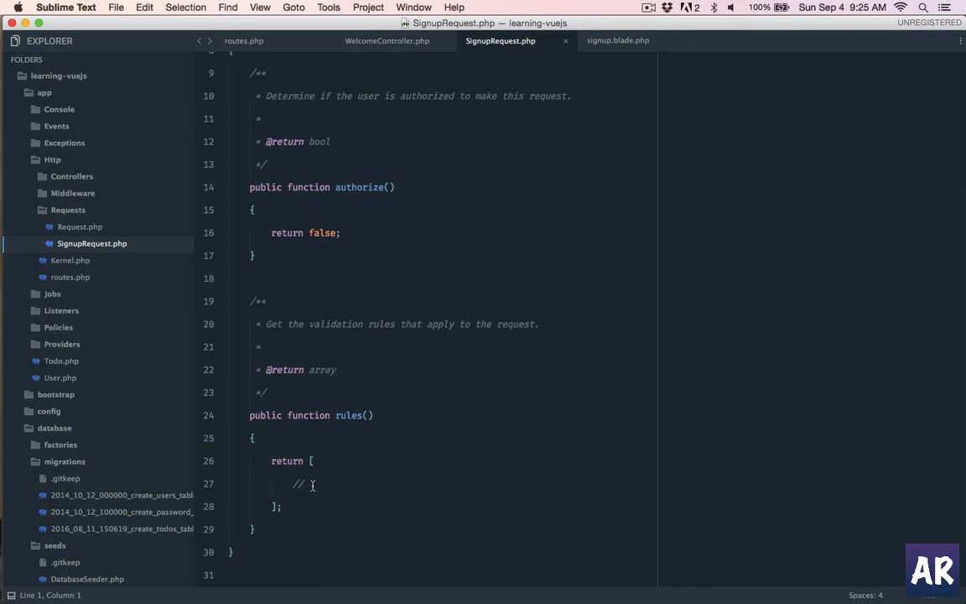
drag(271, 460, 255, 530)
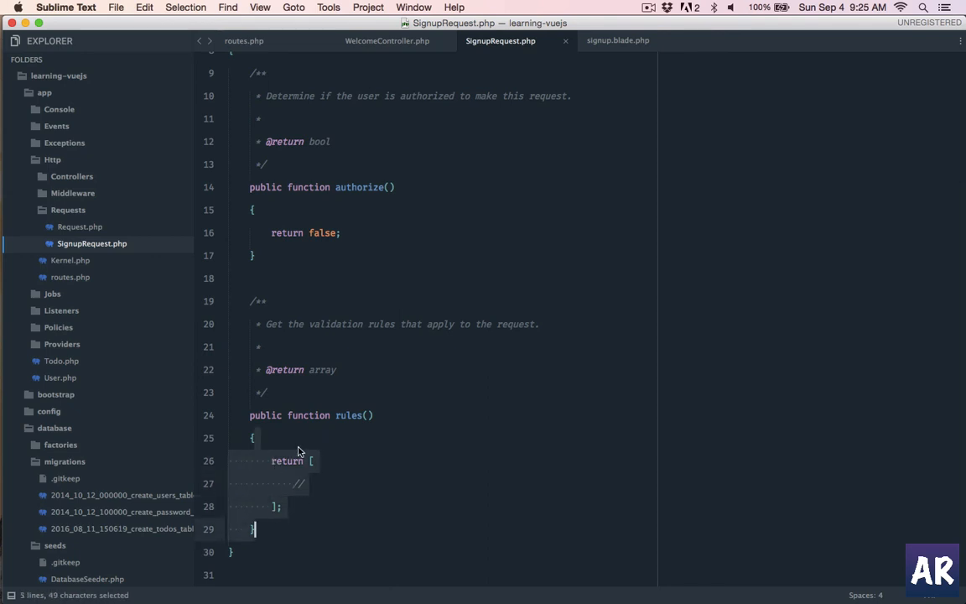
text(true)
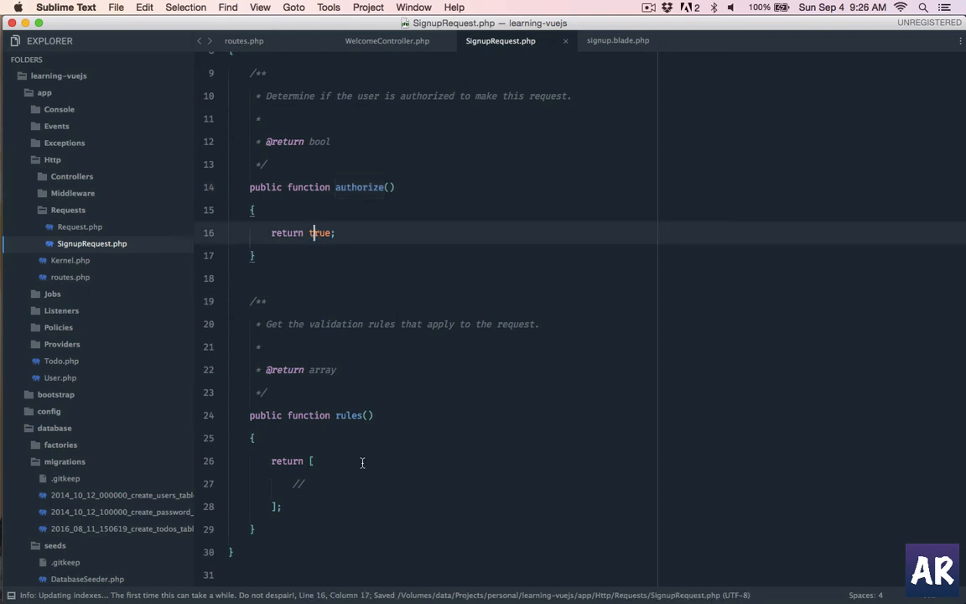
mouse_move(352, 466)
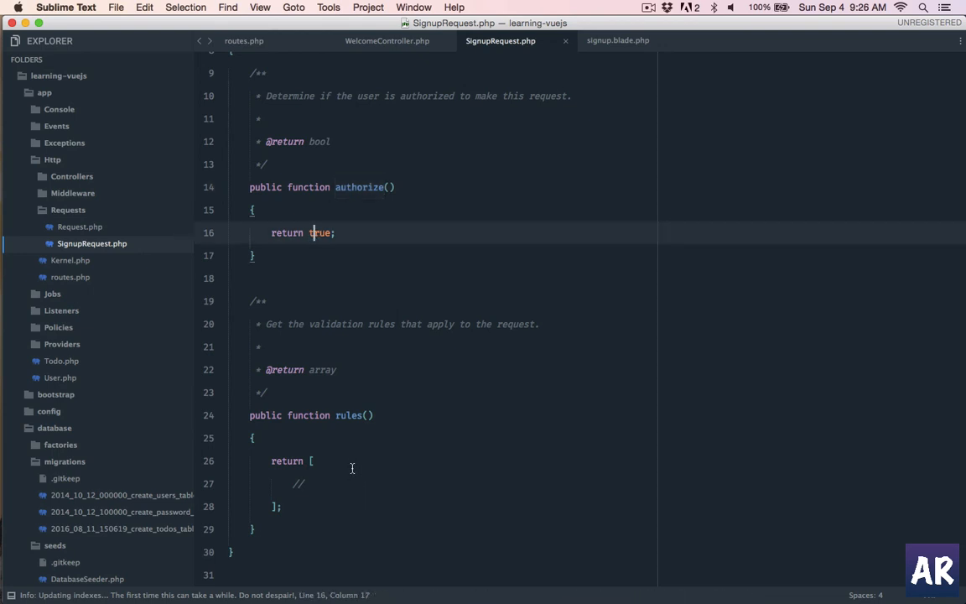
mouse_move(379, 67)
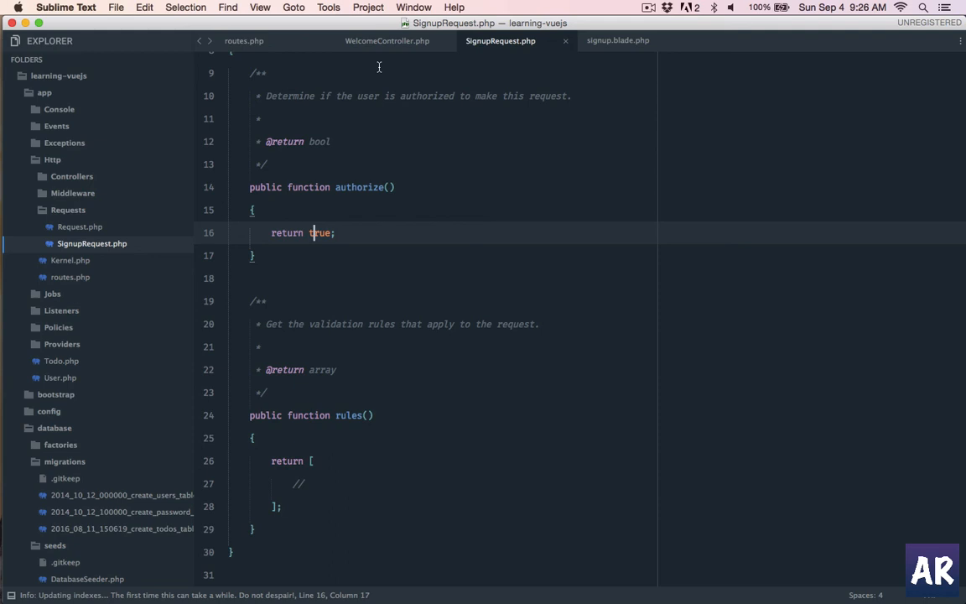
key(cmd+tab)
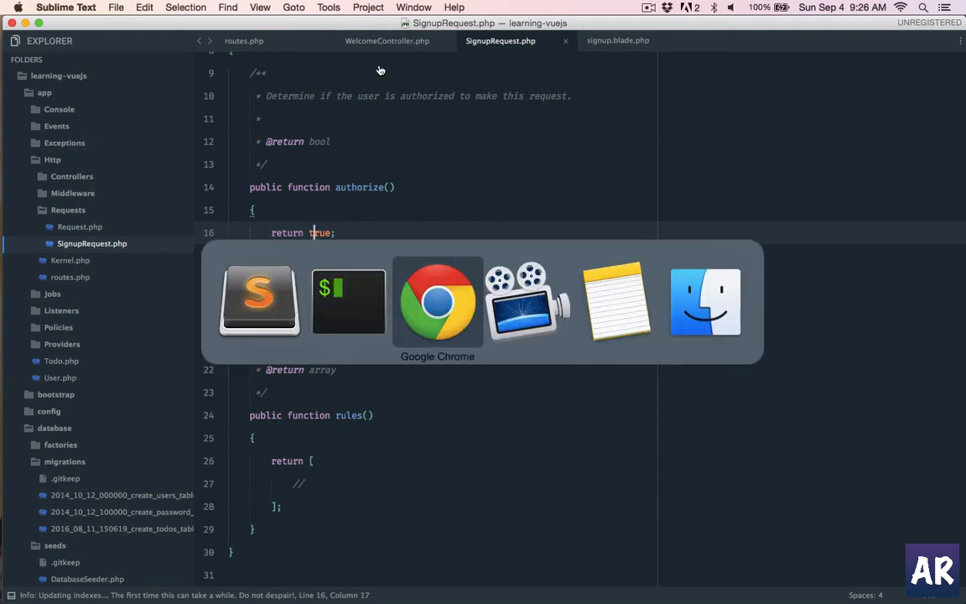
Search Google for 'laravel js validation' and open the proengsoft GitHub result.
click(436, 300)
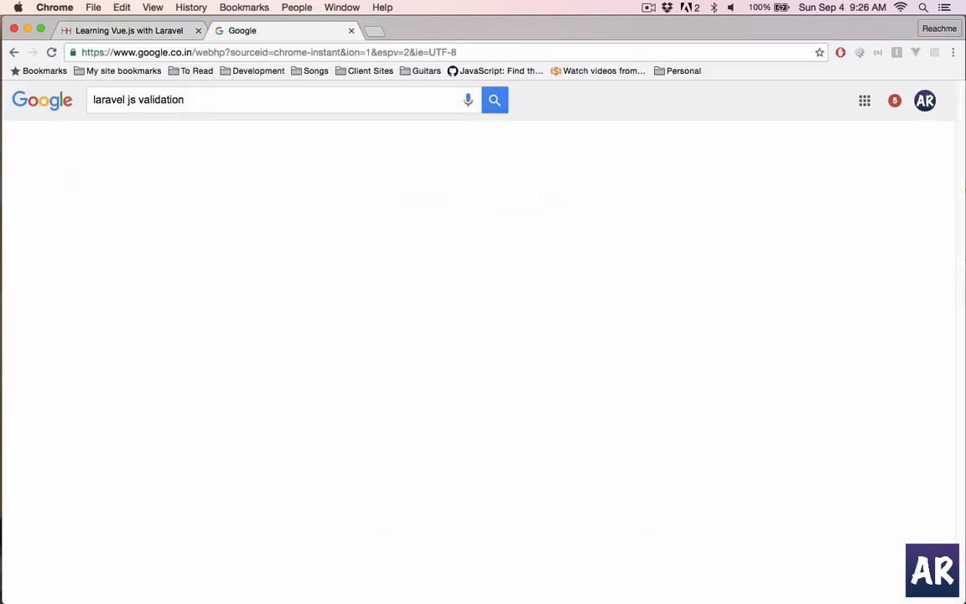
click(493, 100)
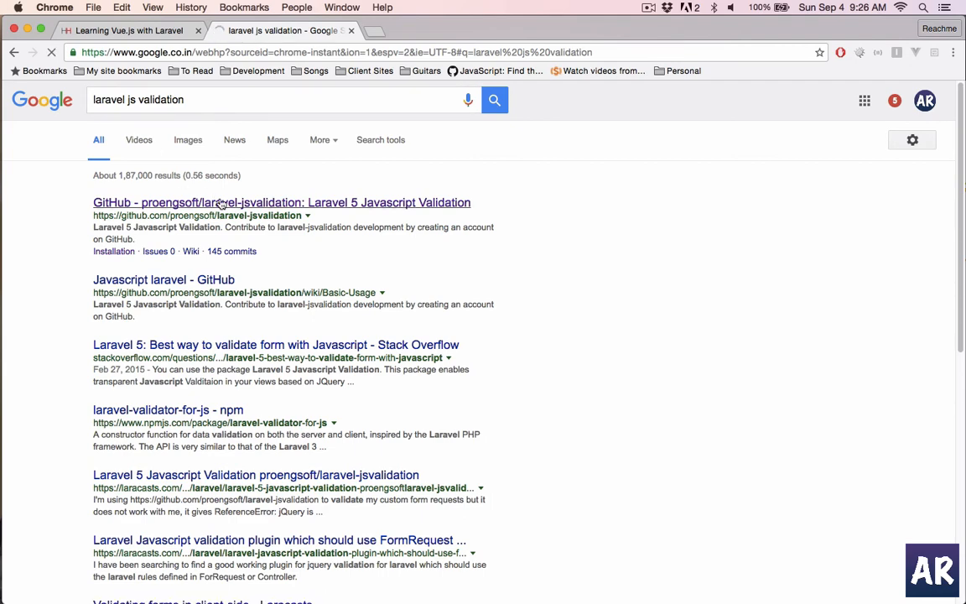
click(282, 201)
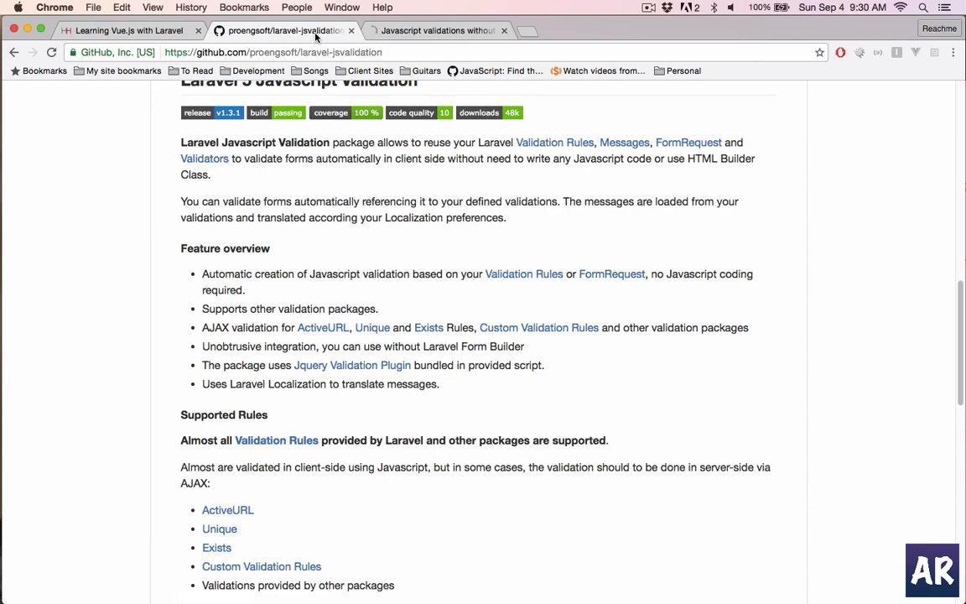
Briefly play the Javascript validations YouTube video, then close its tab.
click(436, 31)
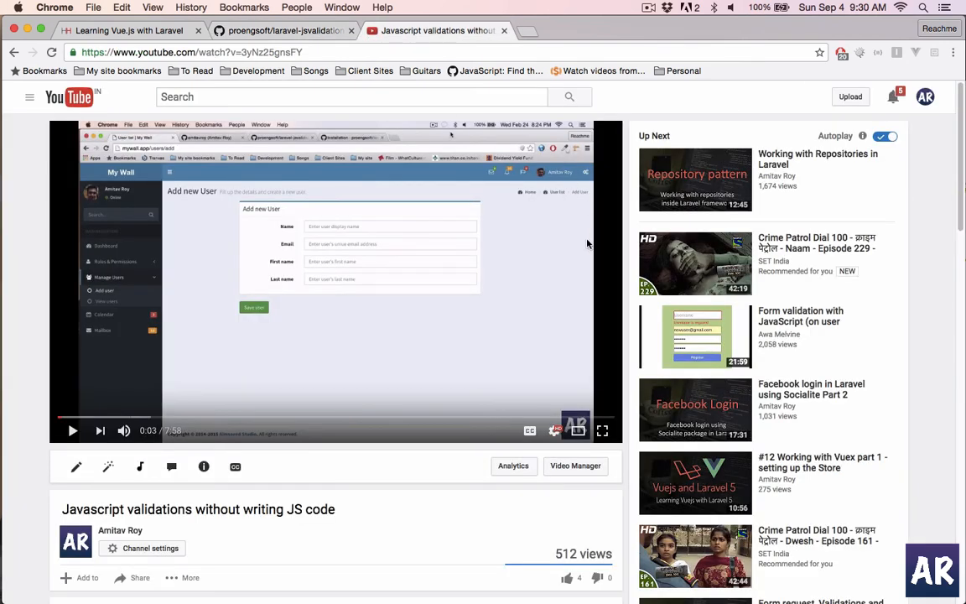
click(72, 429)
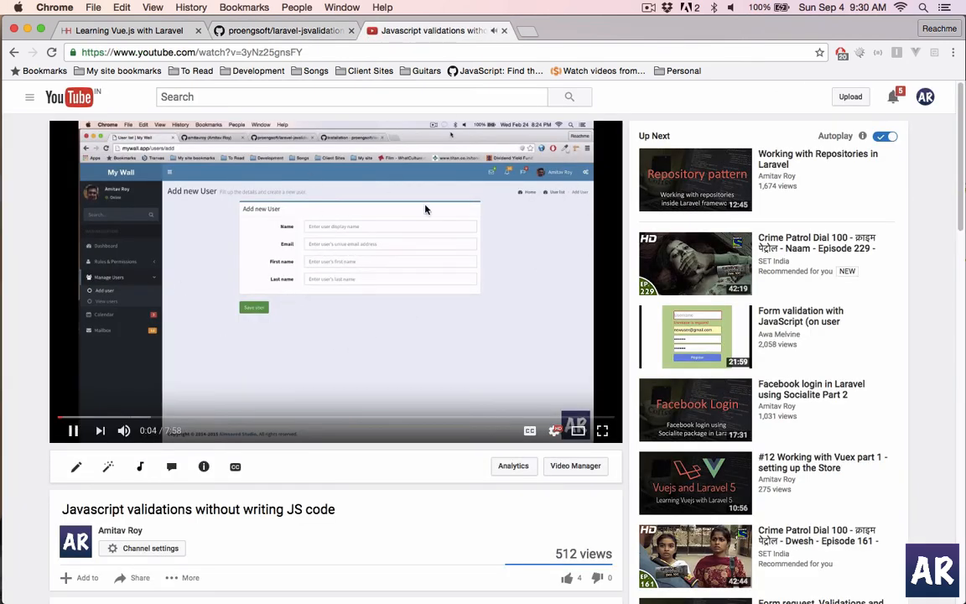
mouse_move(423, 389)
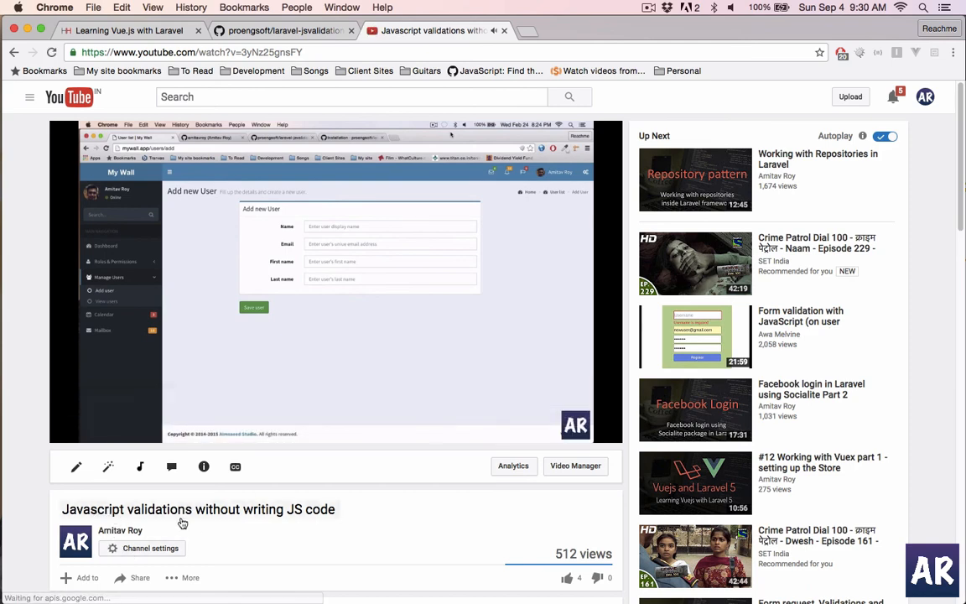
mouse_move(315, 510)
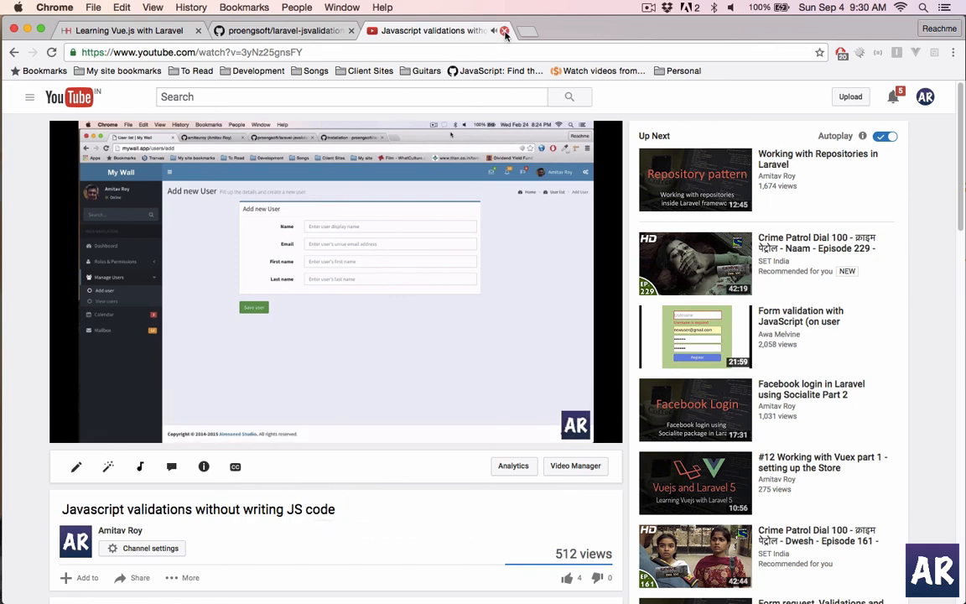
mouse_move(503, 30)
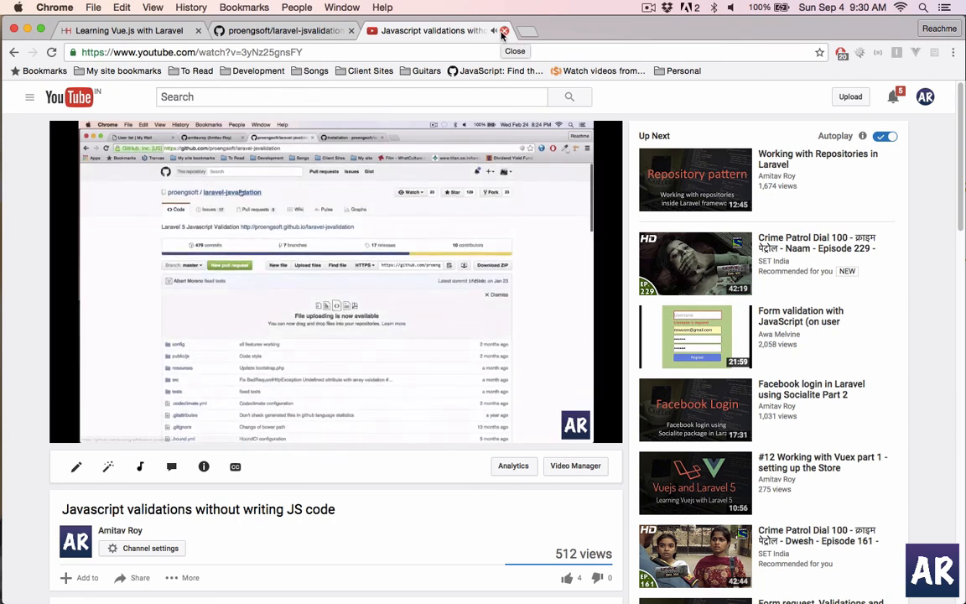
click(503, 31)
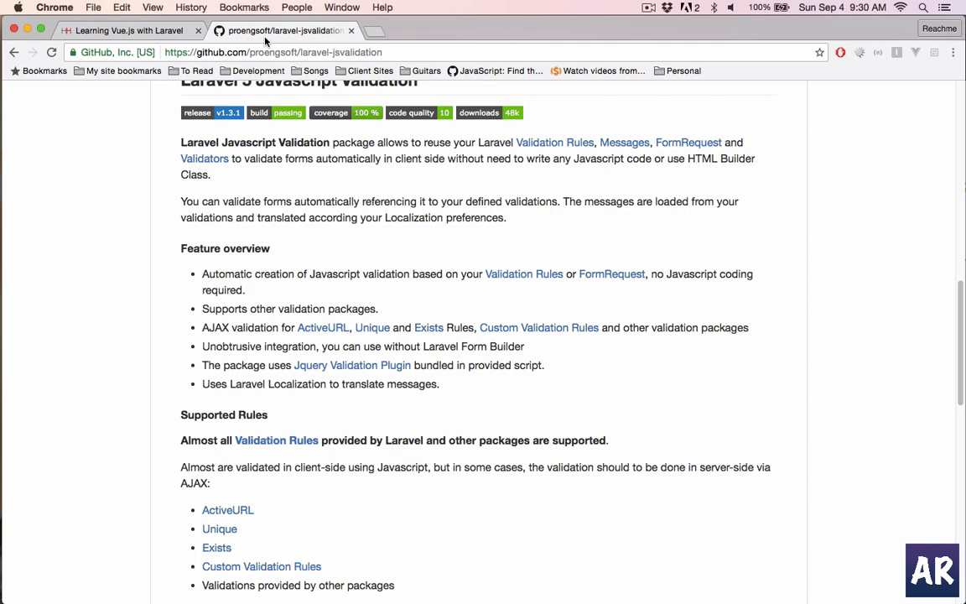
mouse_move(285, 30)
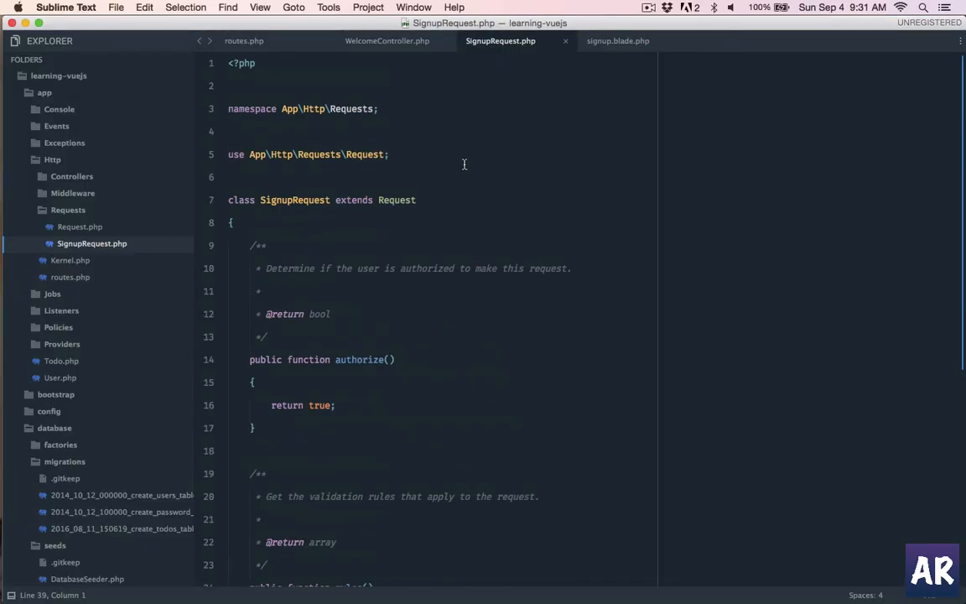
mouse_move(316, 199)
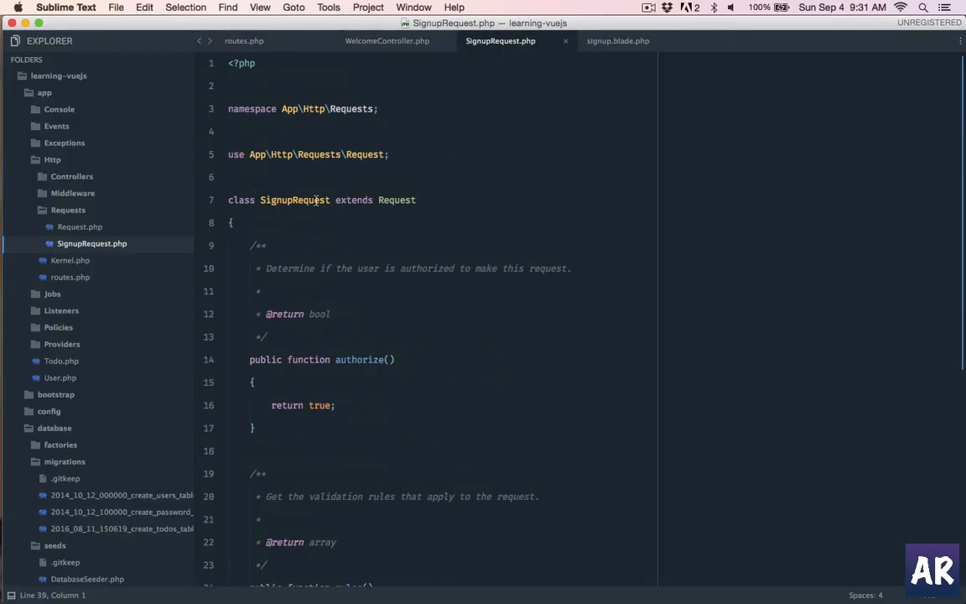
Review the rules() array, highlighting the password and password_confirmation rules.
scroll(down, 3)
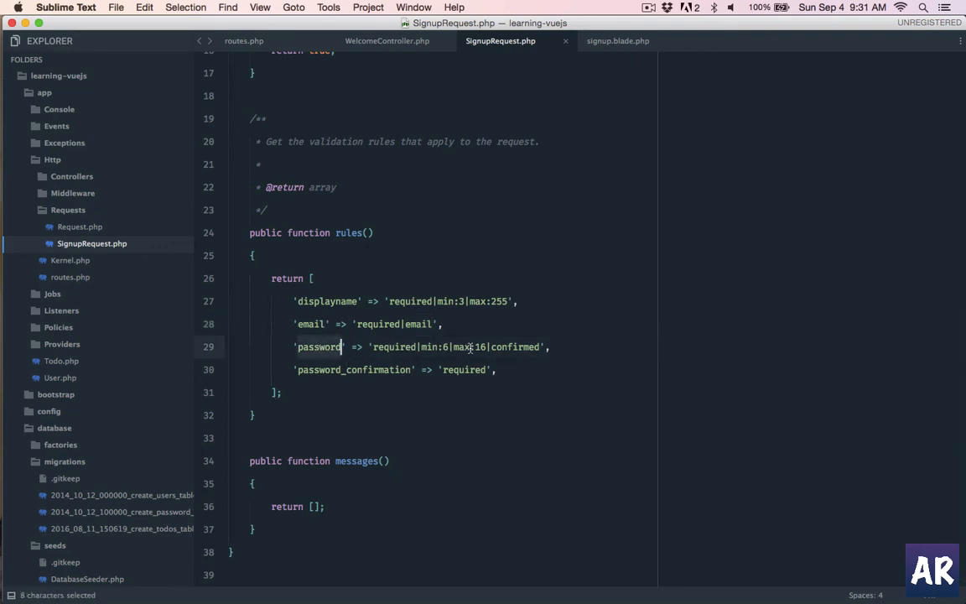
double_click(516, 346)
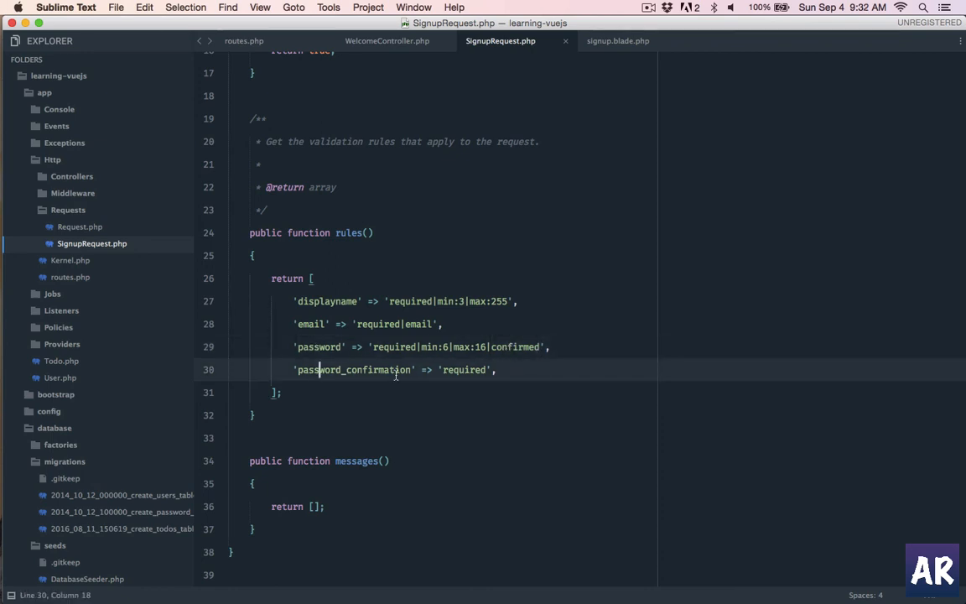
double_click(352, 371)
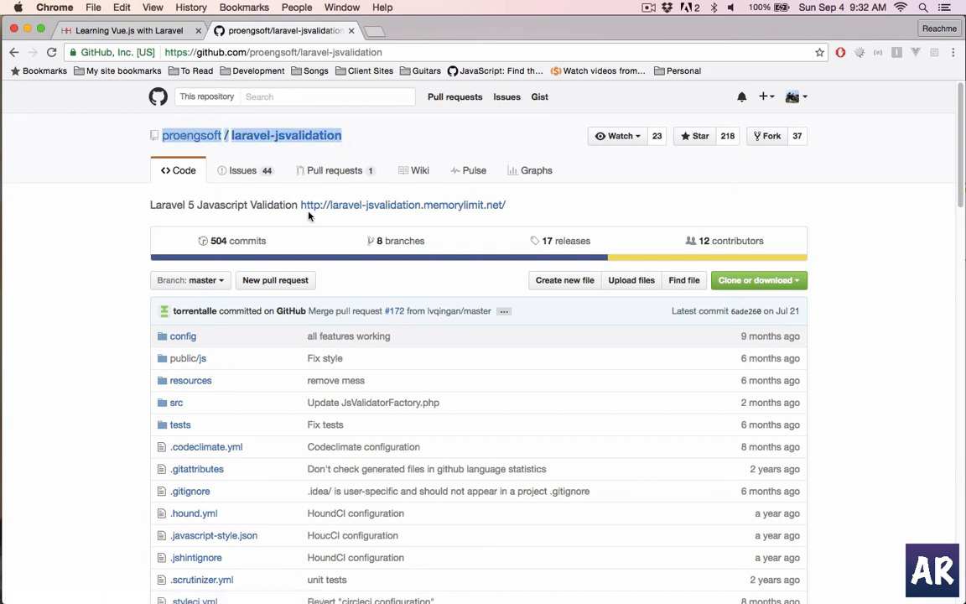
mouse_move(241, 171)
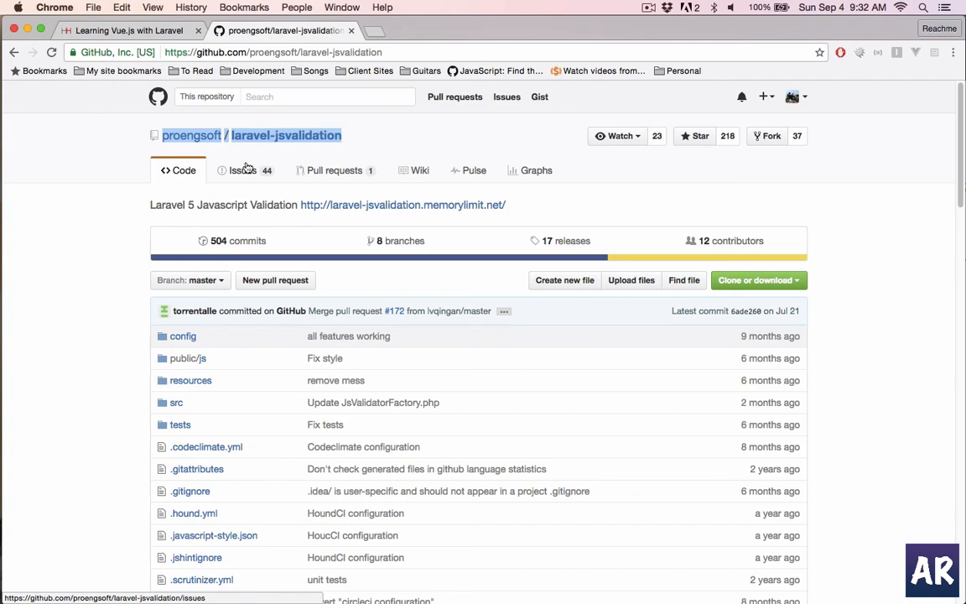